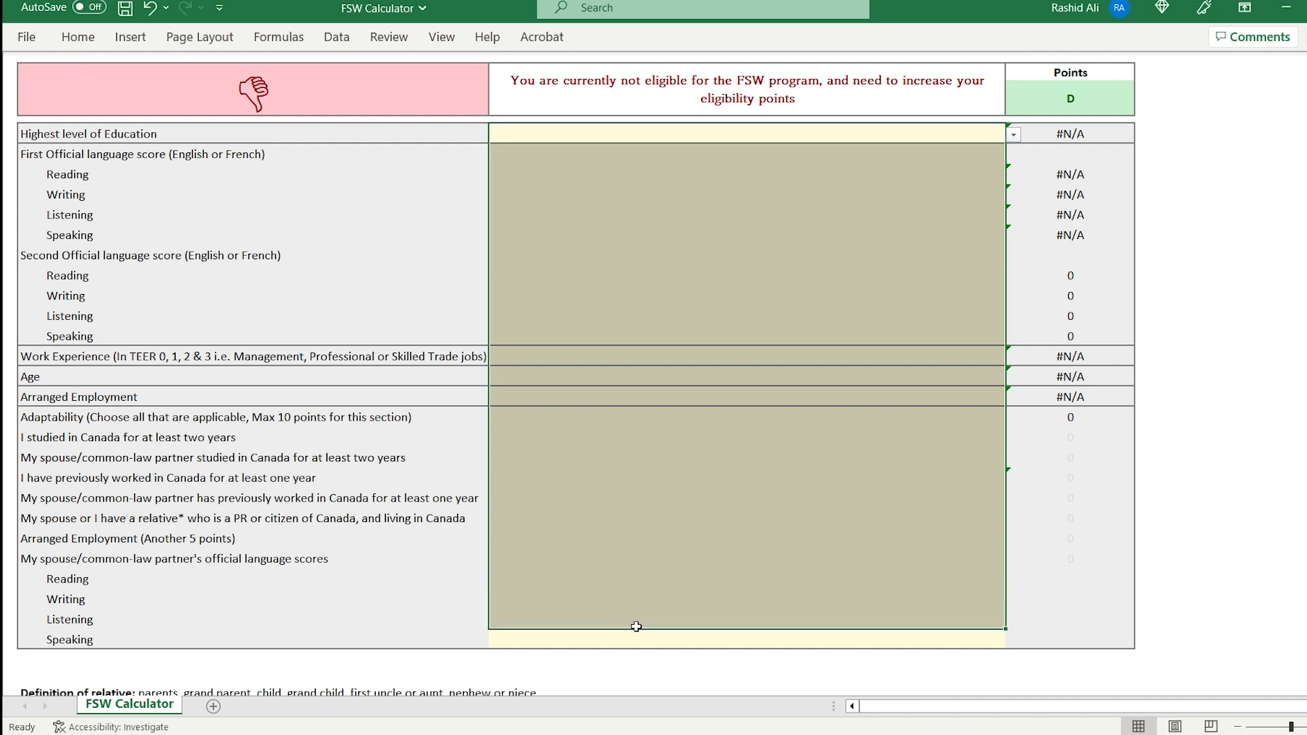
- Try 'Less than grade 12', then settle on a three-year-plus post-secondary program for 21 points
{"action": "left_click", "coordinate": [746, 133]}
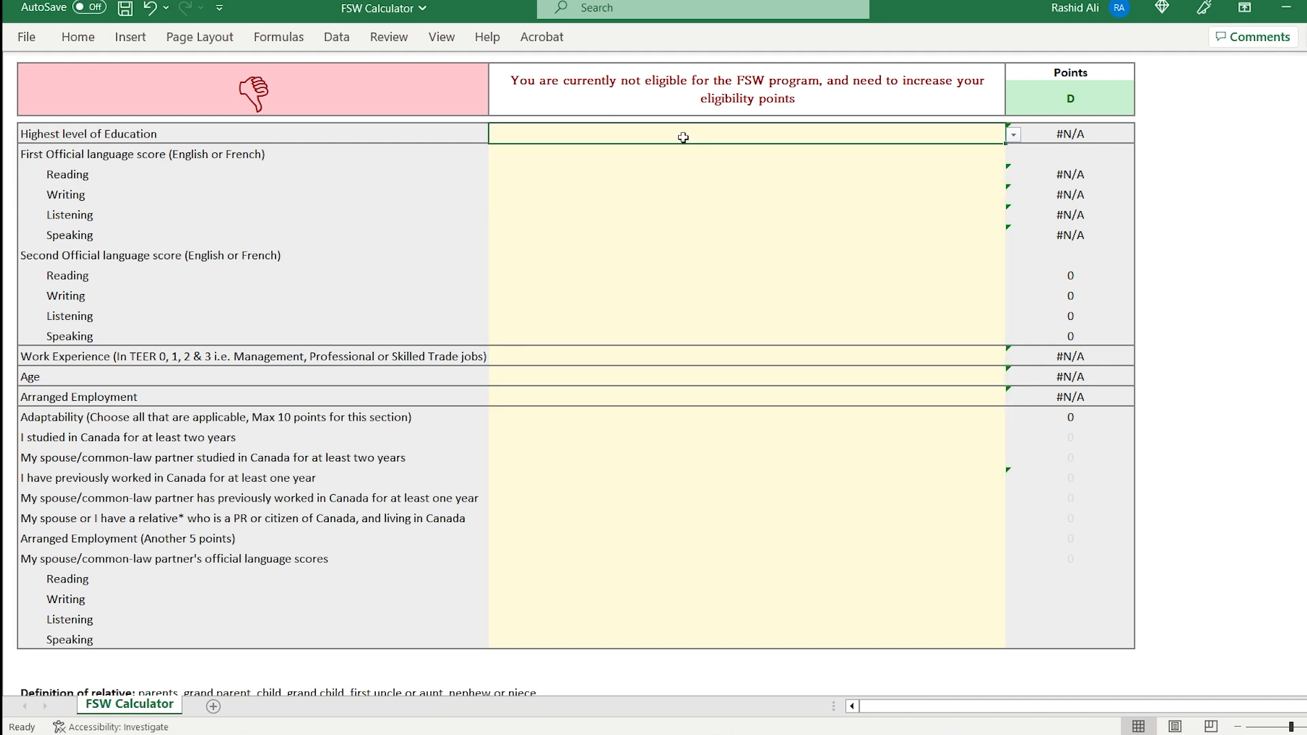
{"action": "mouse_move", "coordinate": [511, 144]}
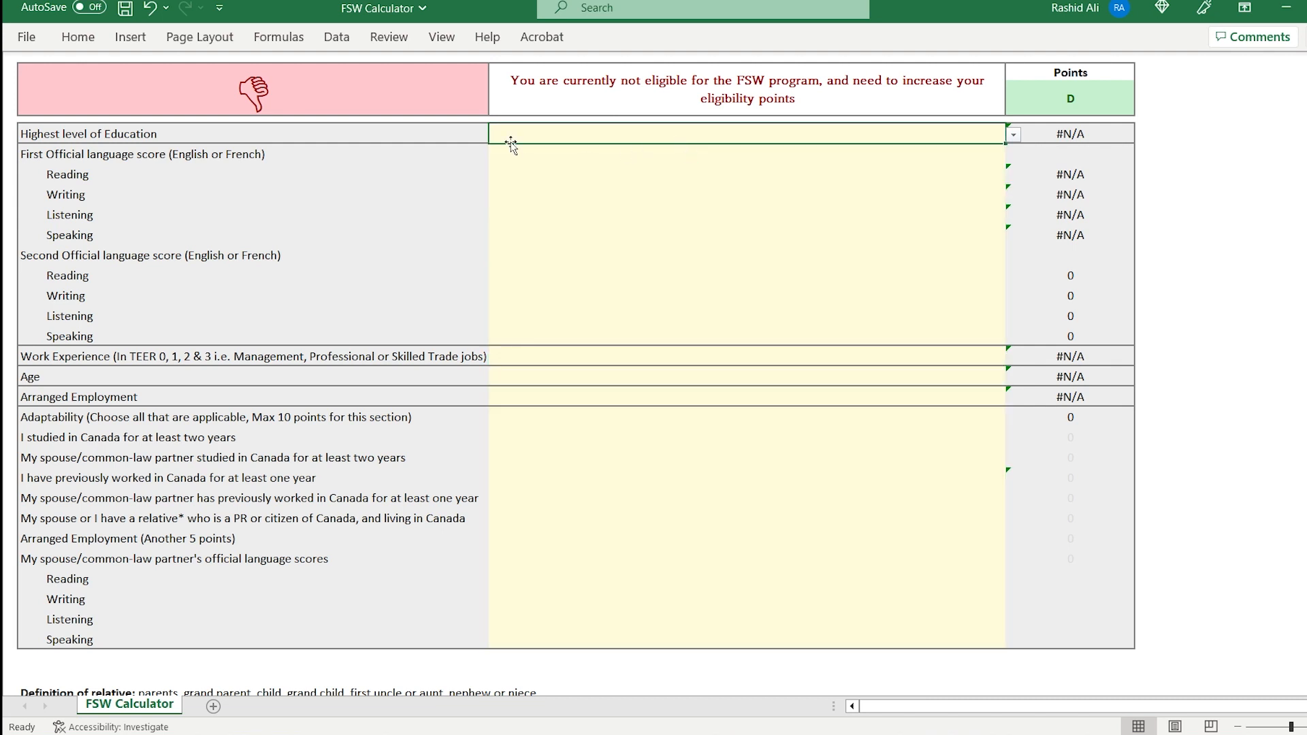
{"action": "mouse_move", "coordinate": [762, 149]}
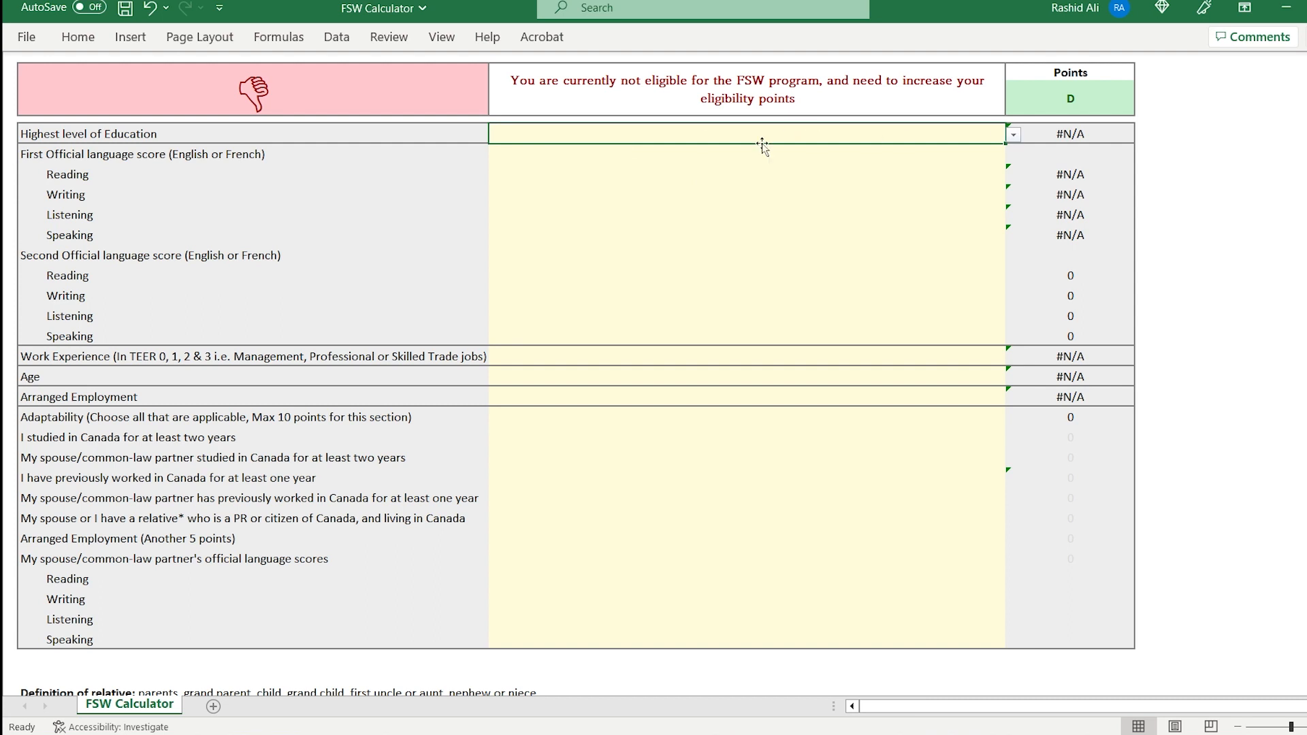
{"action": "mouse_move", "coordinate": [1004, 230]}
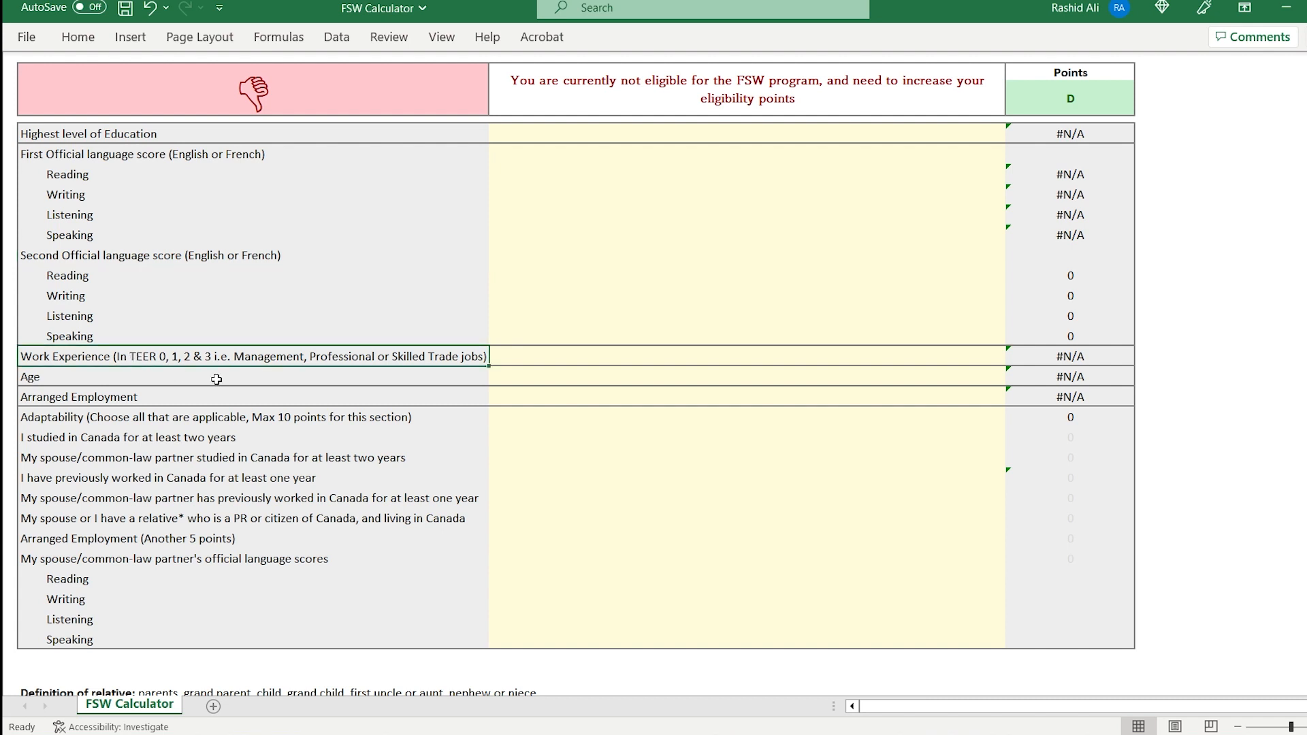
{"action": "mouse_move", "coordinate": [222, 375]}
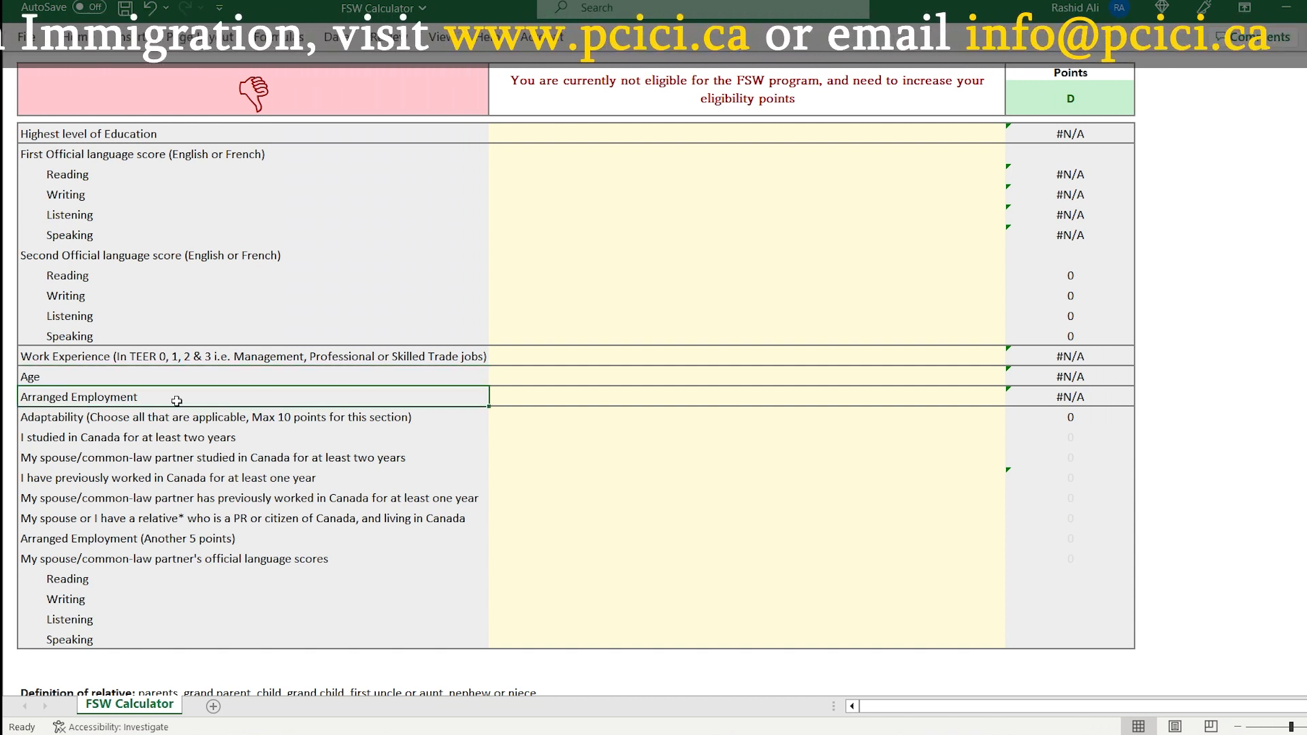
{"action": "mouse_move", "coordinate": [265, 432]}
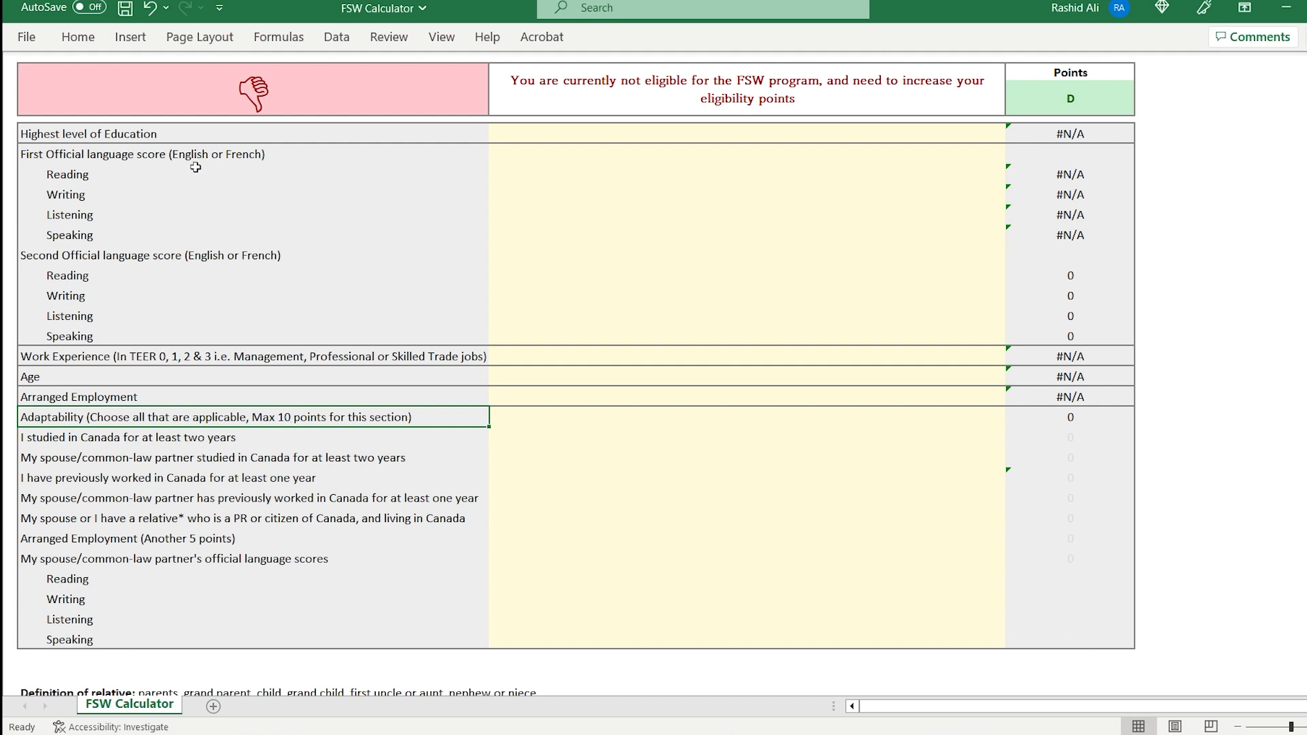
{"action": "mouse_move", "coordinate": [990, 136]}
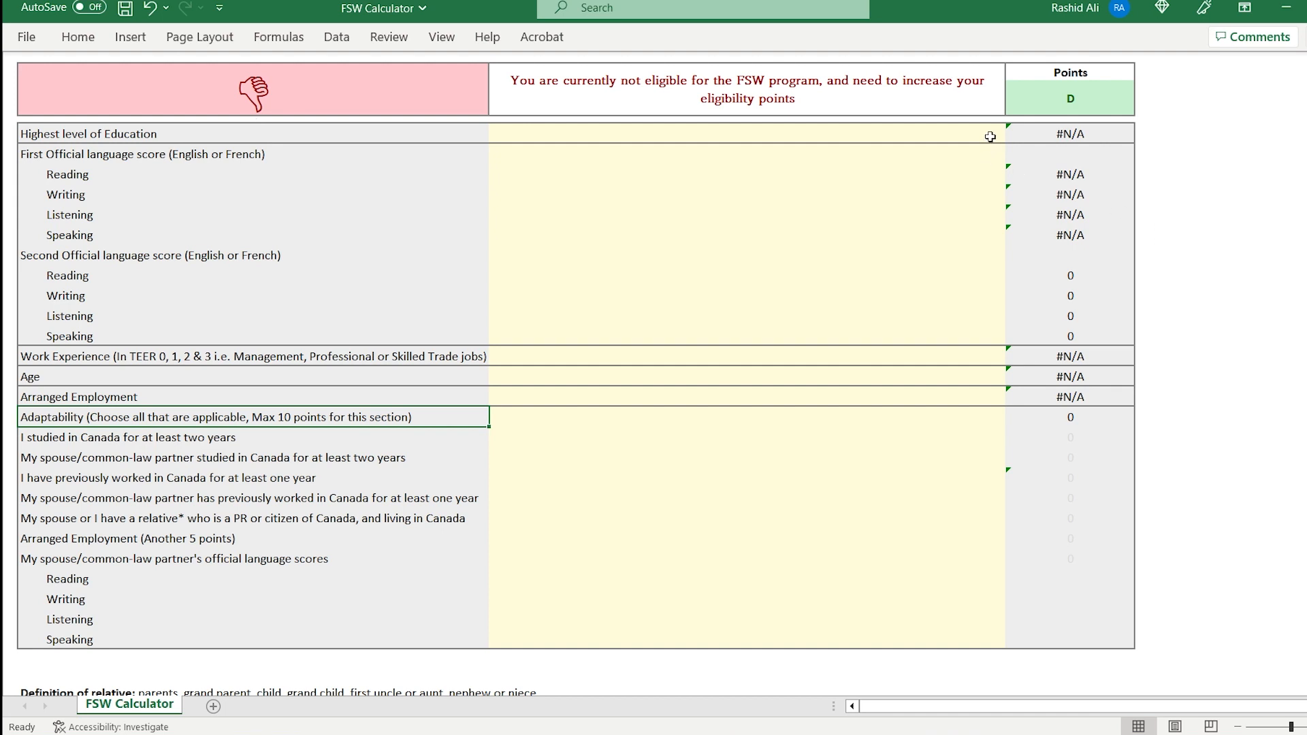
{"action": "left_click", "coordinate": [1013, 134]}
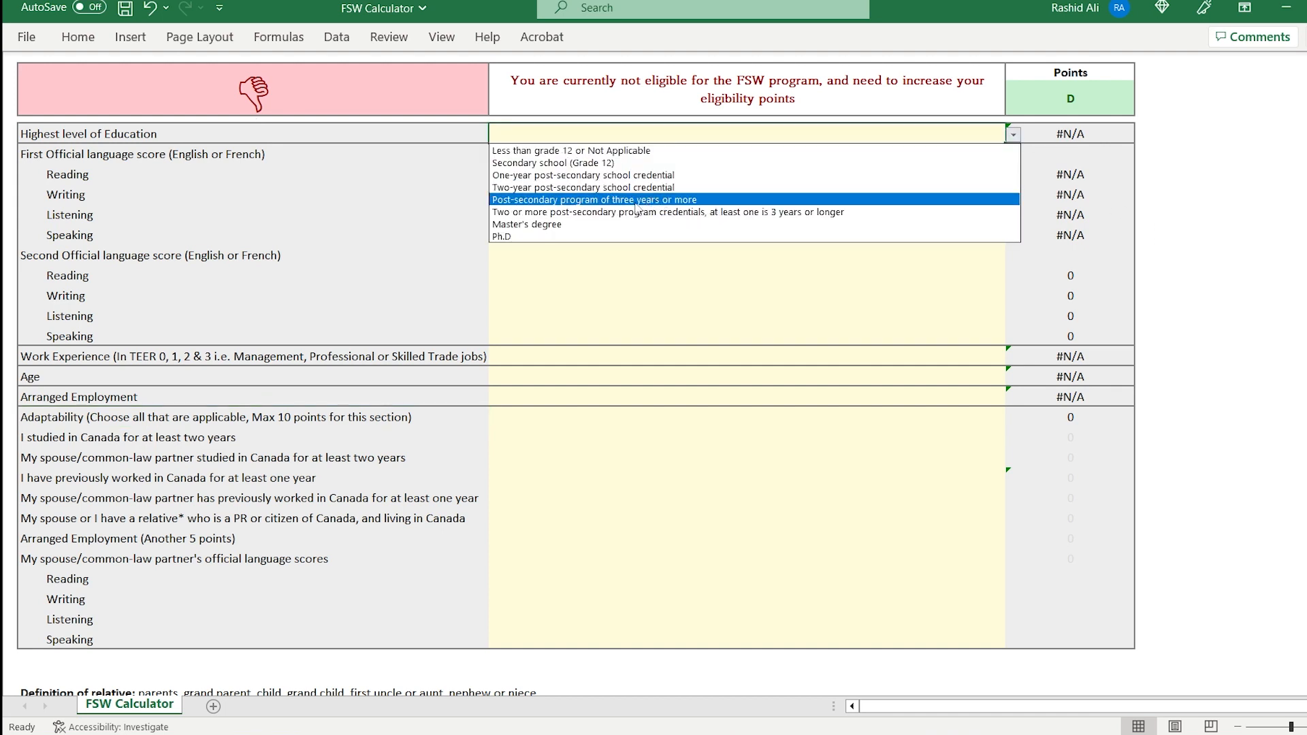
{"action": "mouse_move", "coordinate": [629, 211]}
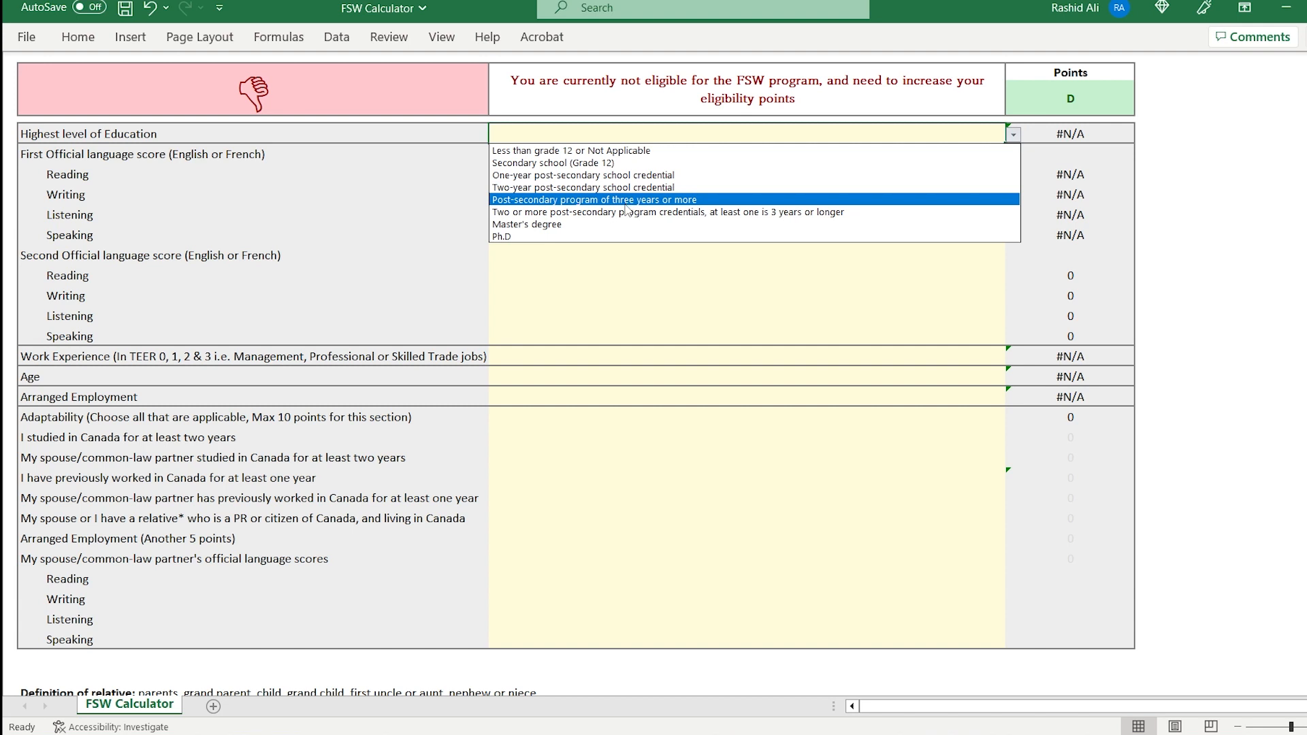
{"action": "left_click", "coordinate": [571, 151]}
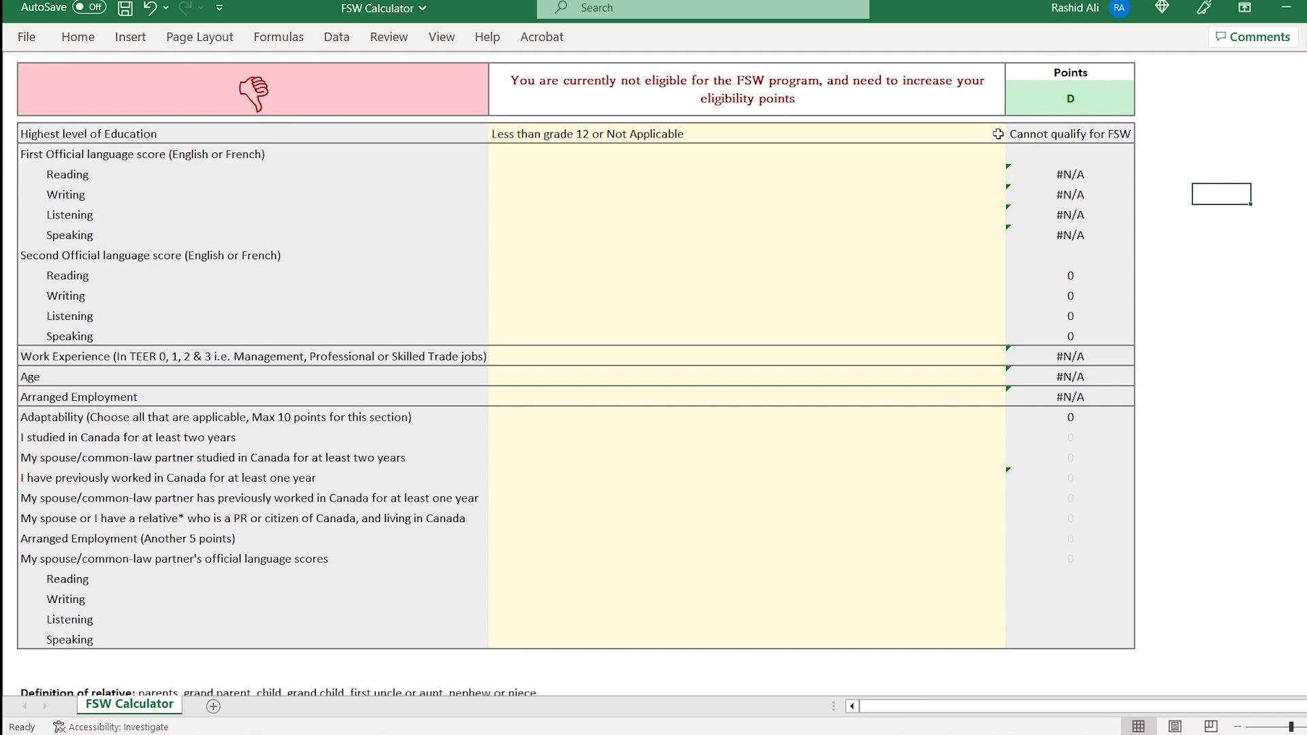
{"action": "left_click", "coordinate": [1012, 133]}
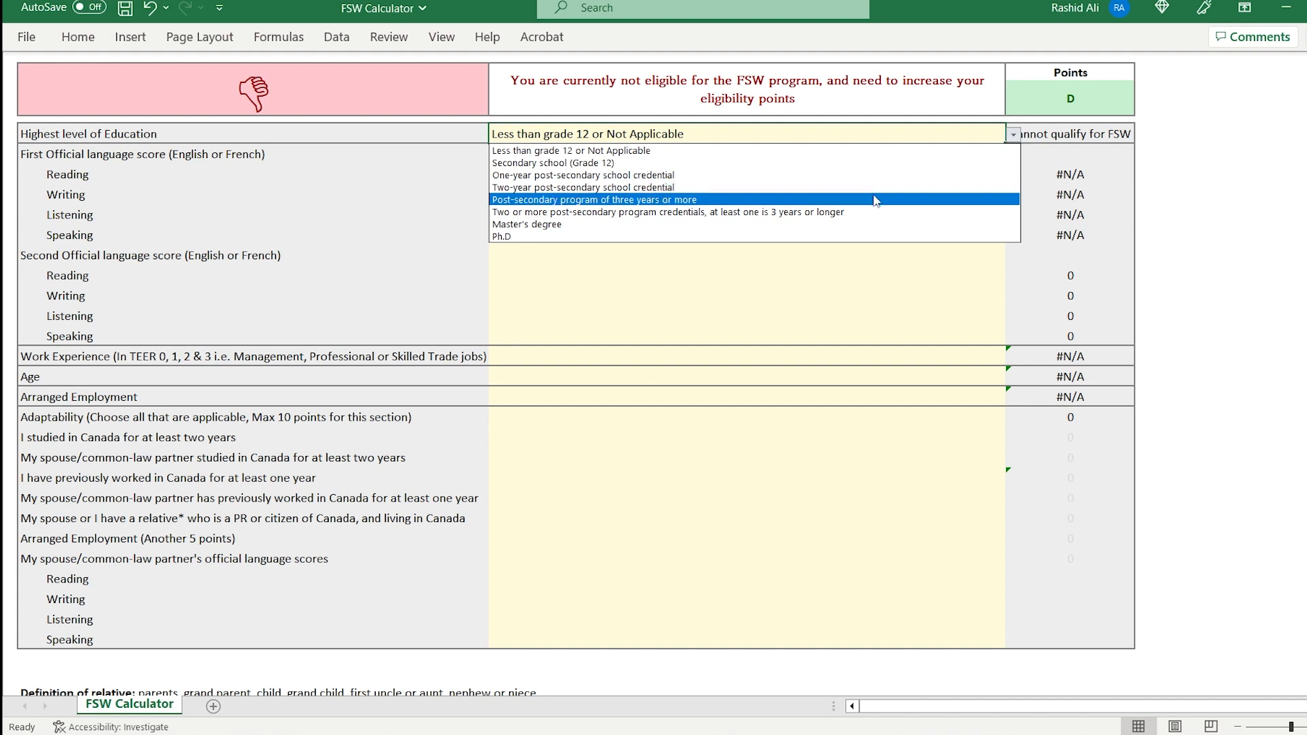
{"action": "left_click", "coordinate": [594, 199]}
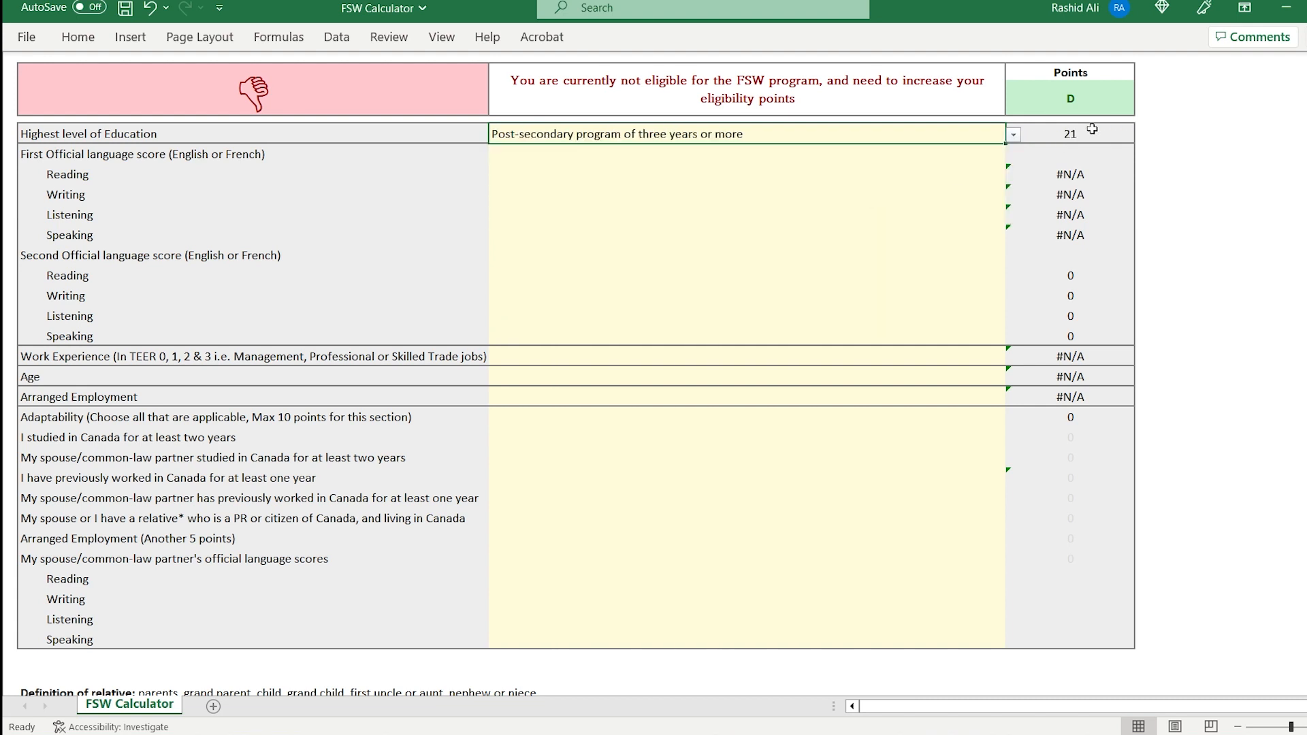
{"action": "left_click", "coordinate": [746, 154]}
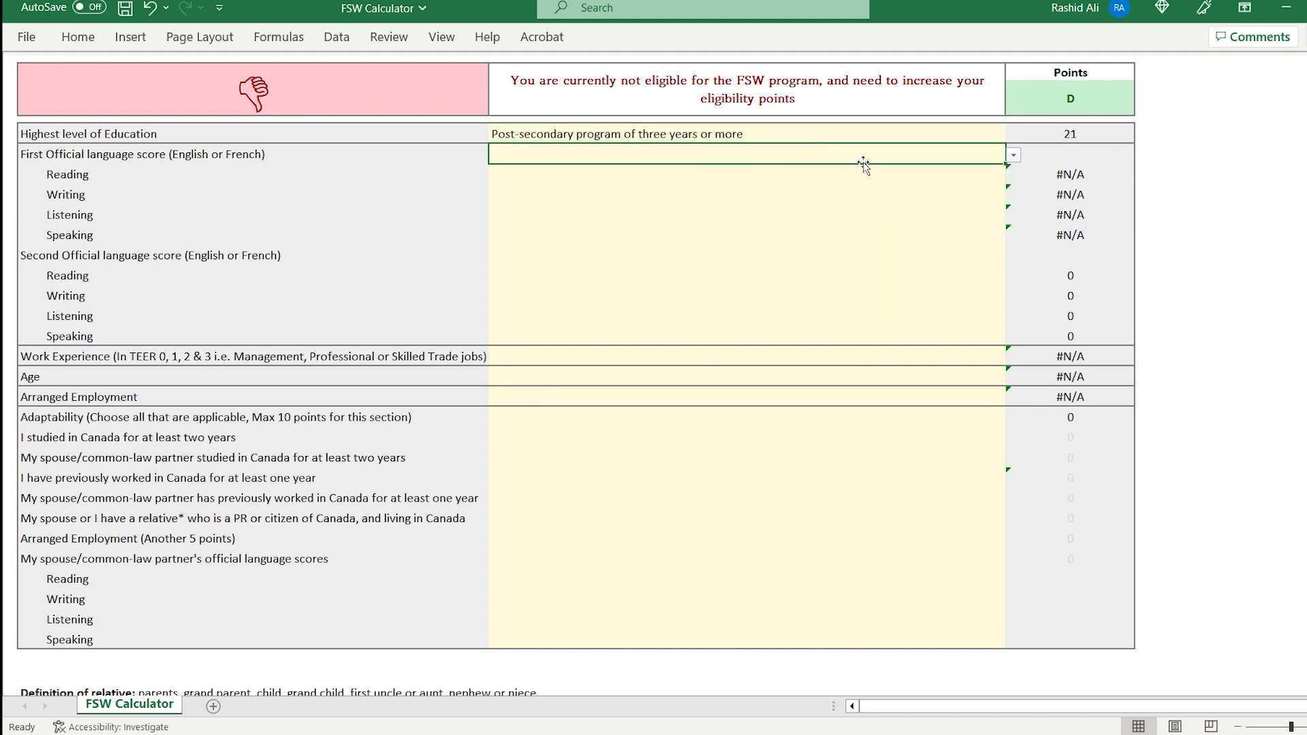
- Confirm official test scores are available and keep Reading at CLB 9 or higher for 6 points
{"action": "left_click", "coordinate": [1013, 156]}
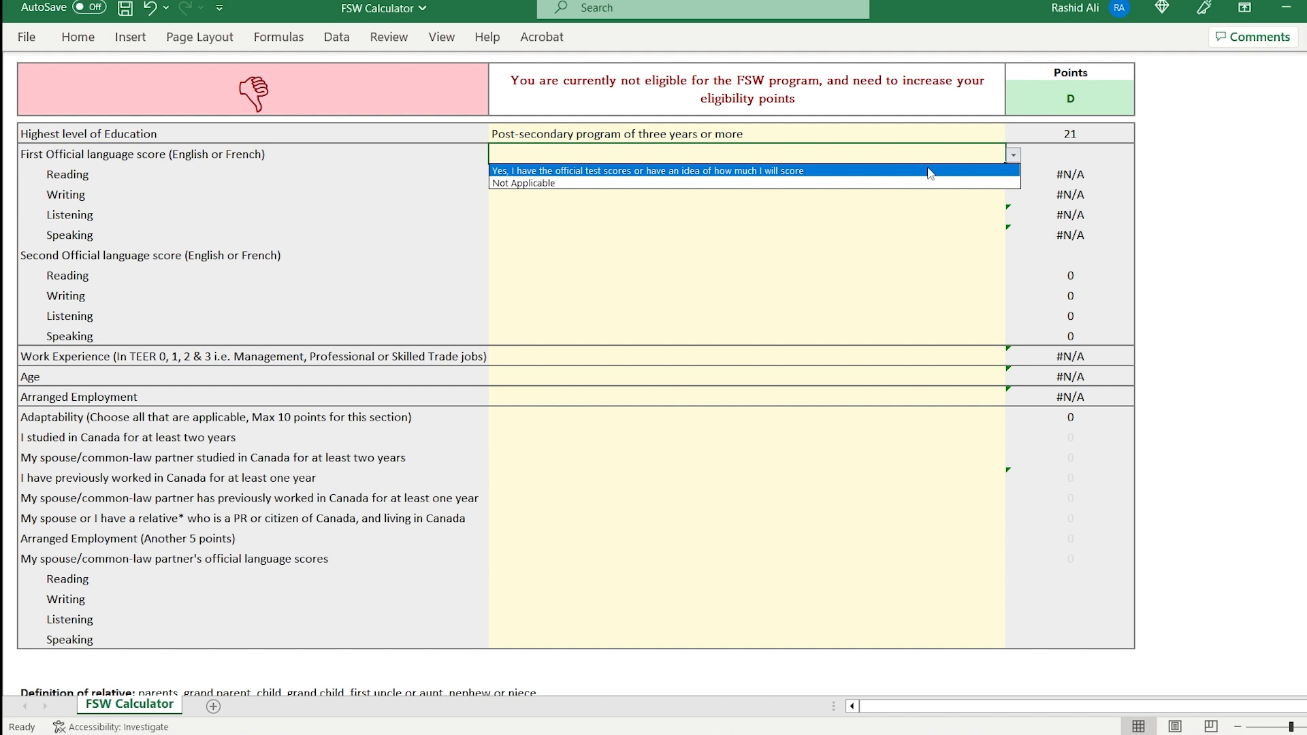
{"action": "left_click", "coordinate": [646, 170]}
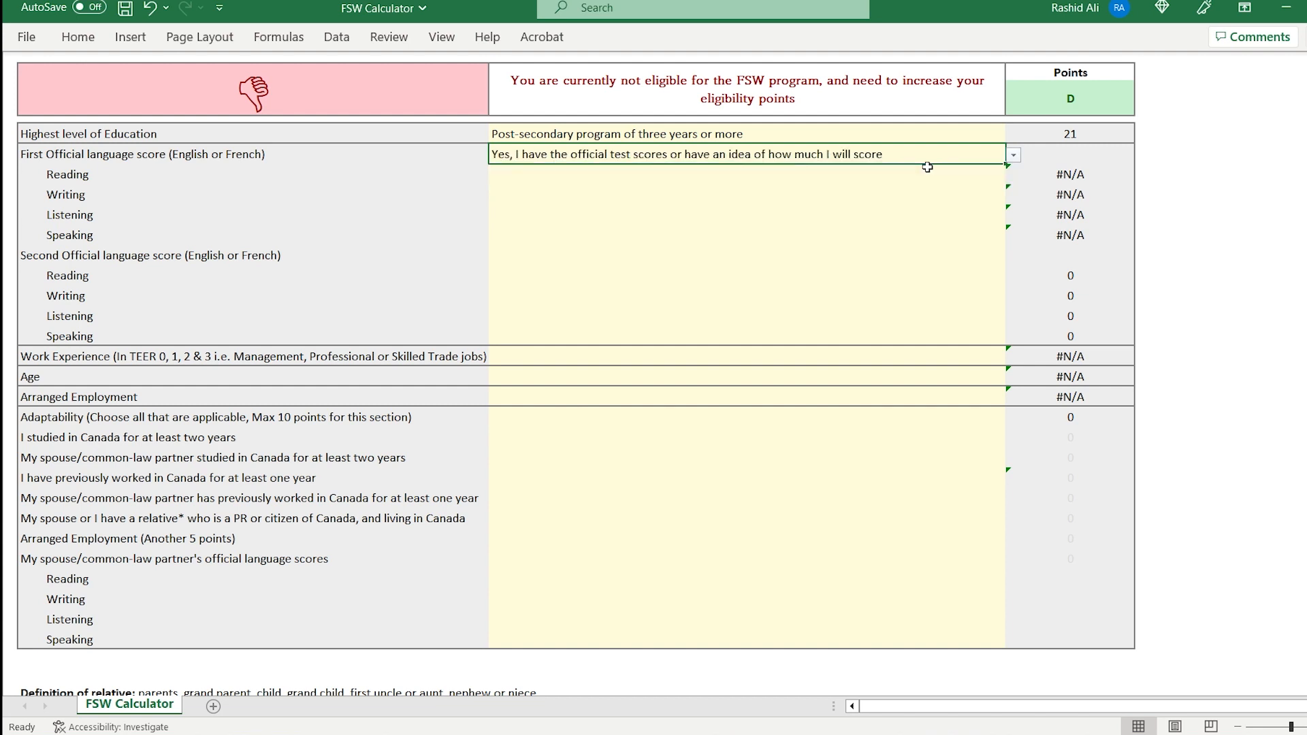
{"action": "left_click", "coordinate": [746, 174]}
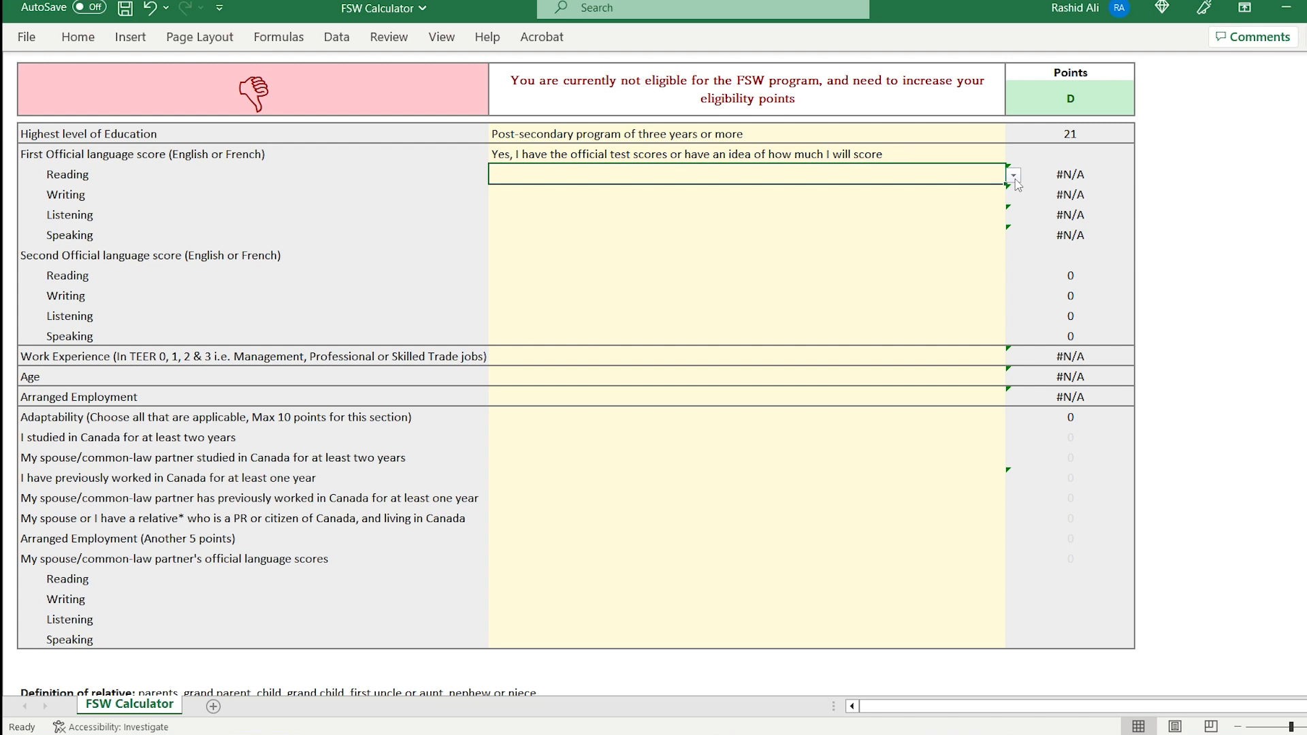
{"action": "left_click", "coordinate": [1012, 174]}
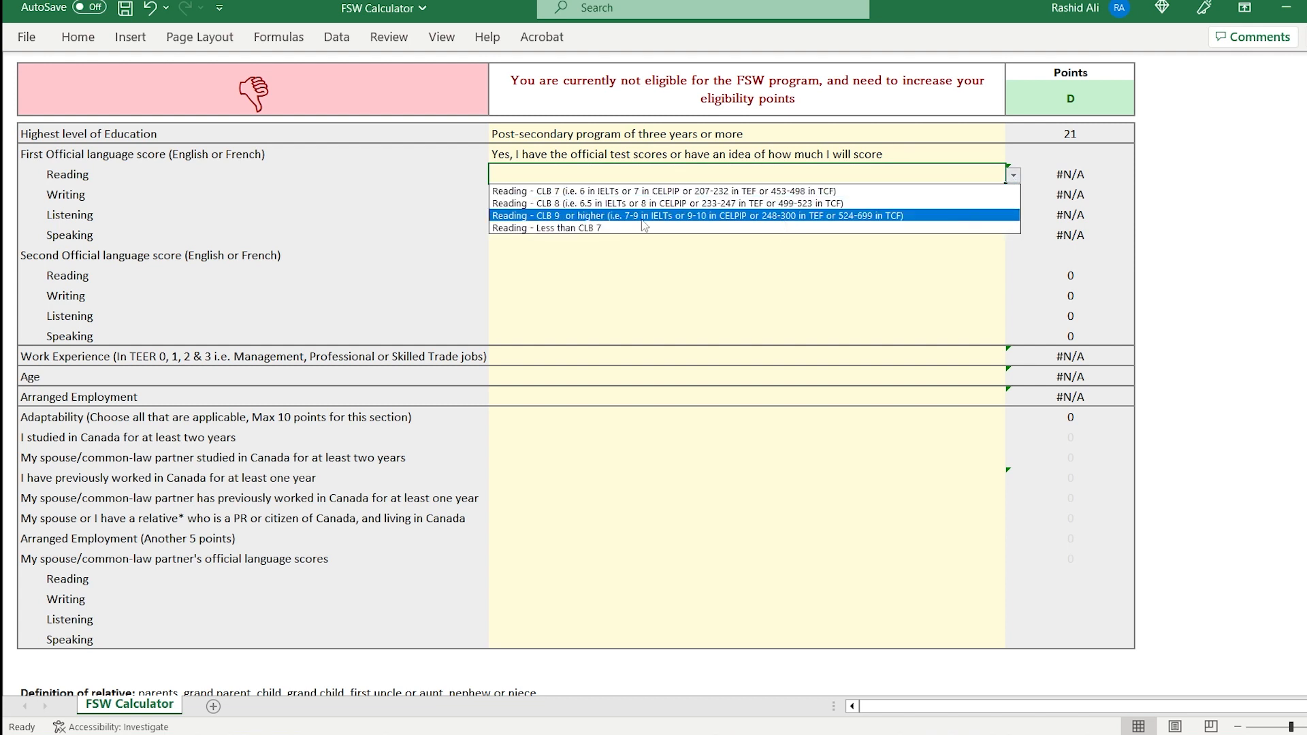
{"action": "mouse_move", "coordinate": [655, 227]}
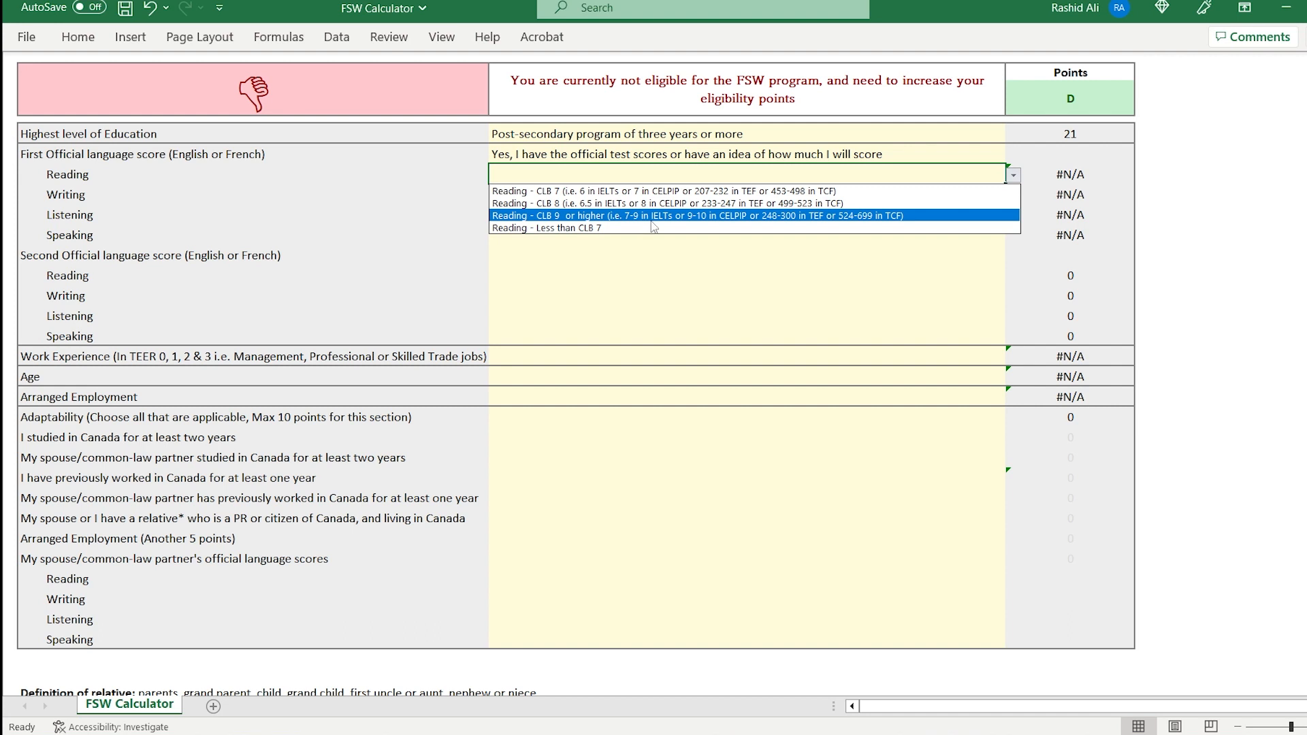
{"action": "mouse_move", "coordinate": [636, 221]}
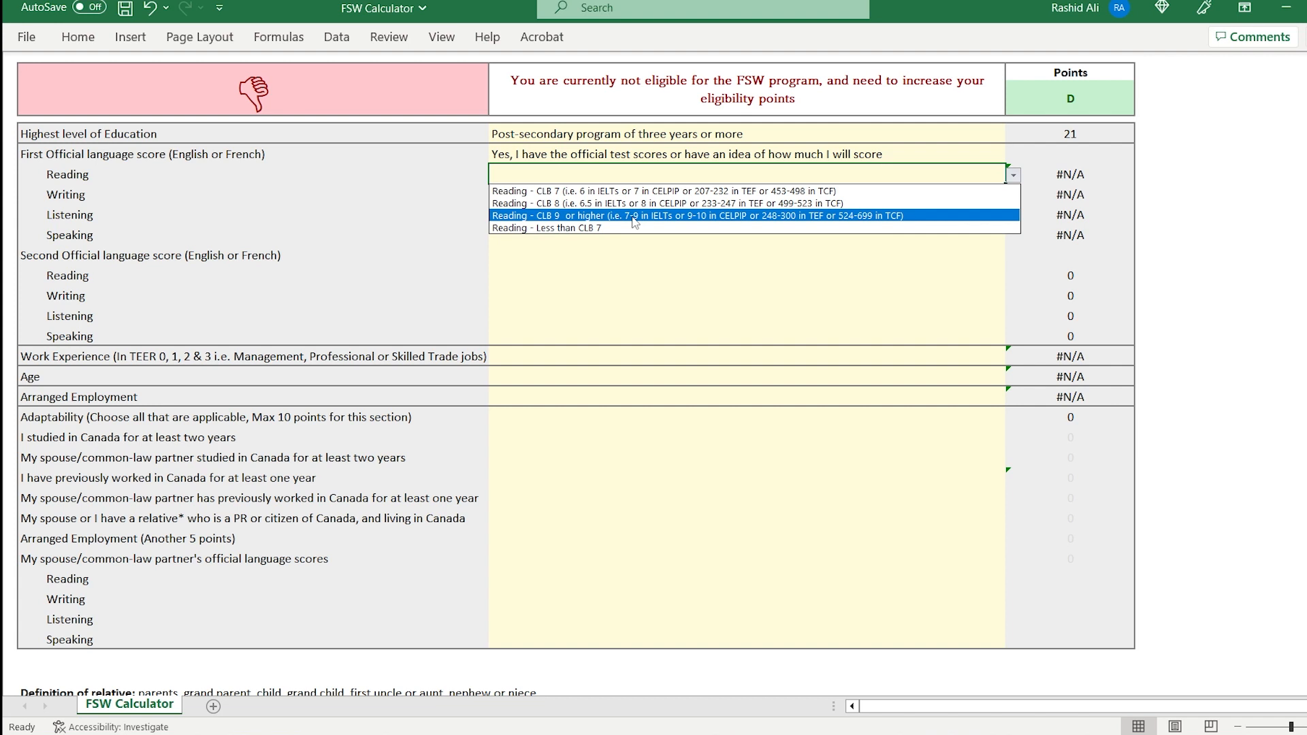
{"action": "mouse_move", "coordinate": [689, 222]}
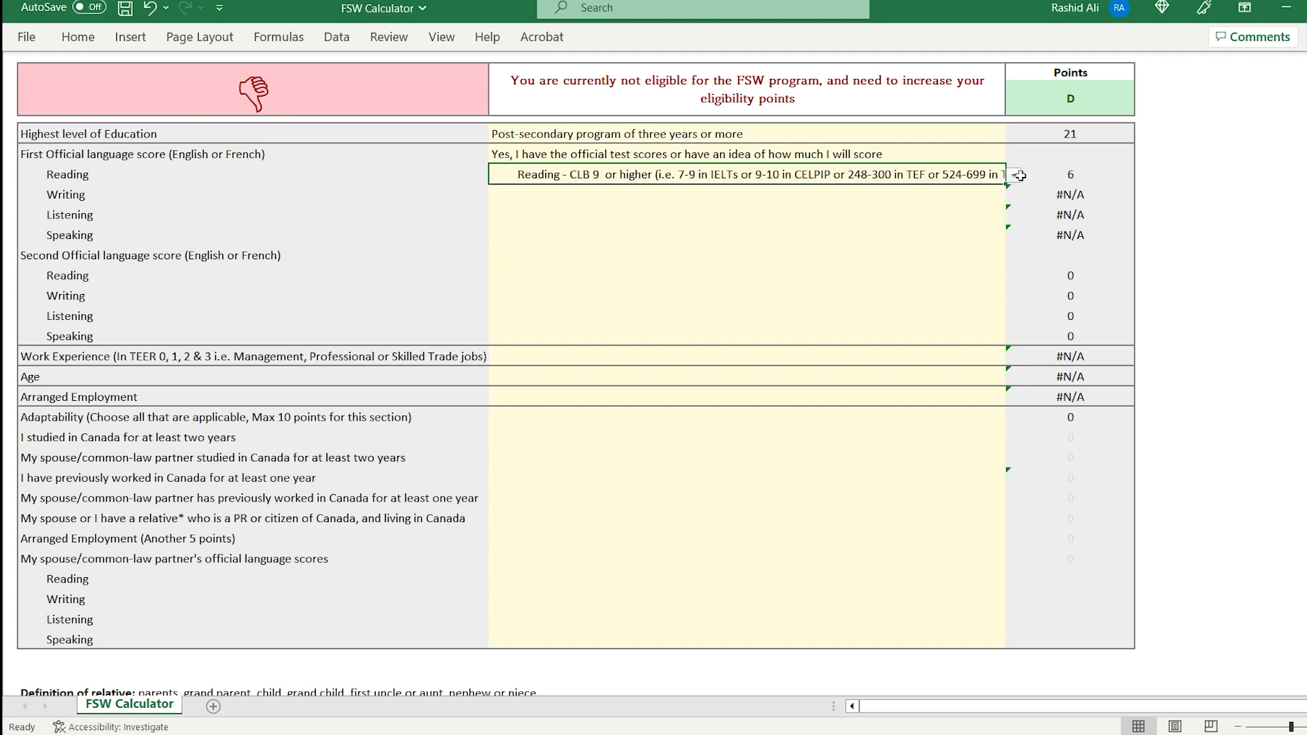
{"action": "left_click", "coordinate": [1014, 176]}
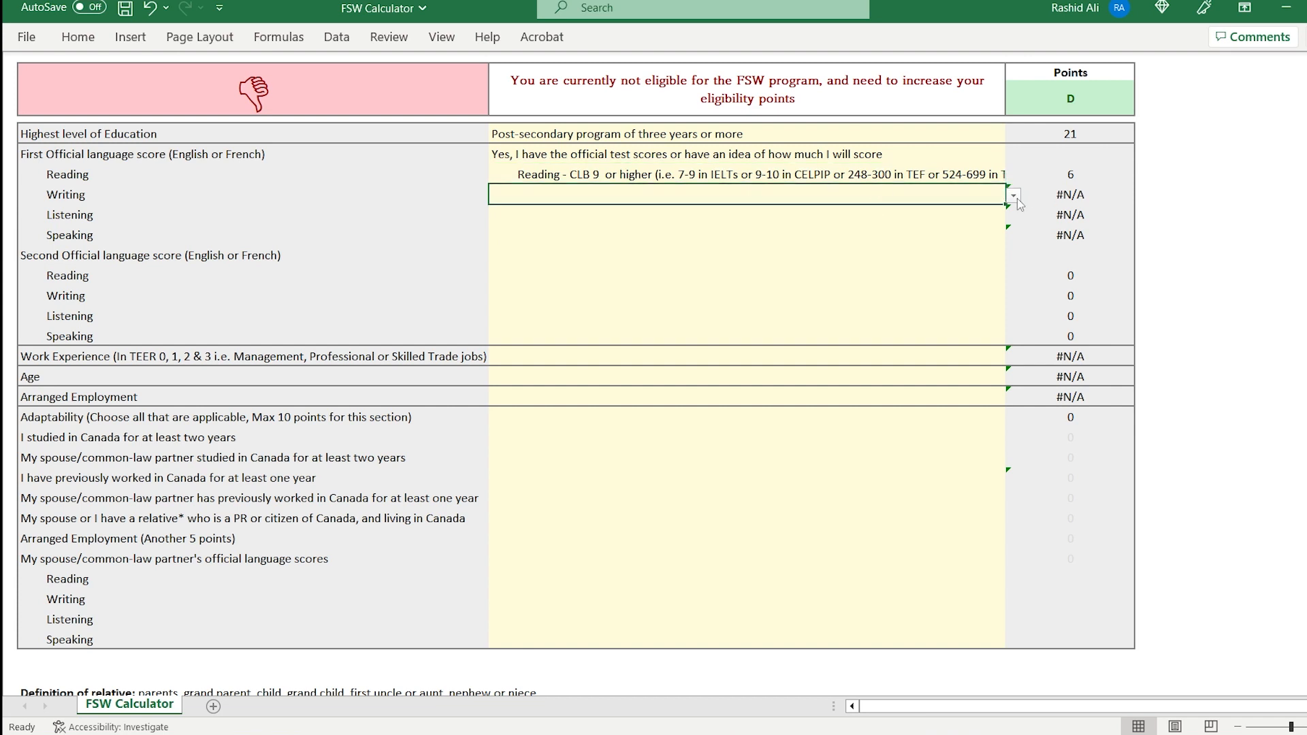
{"action": "left_click", "coordinate": [1012, 194]}
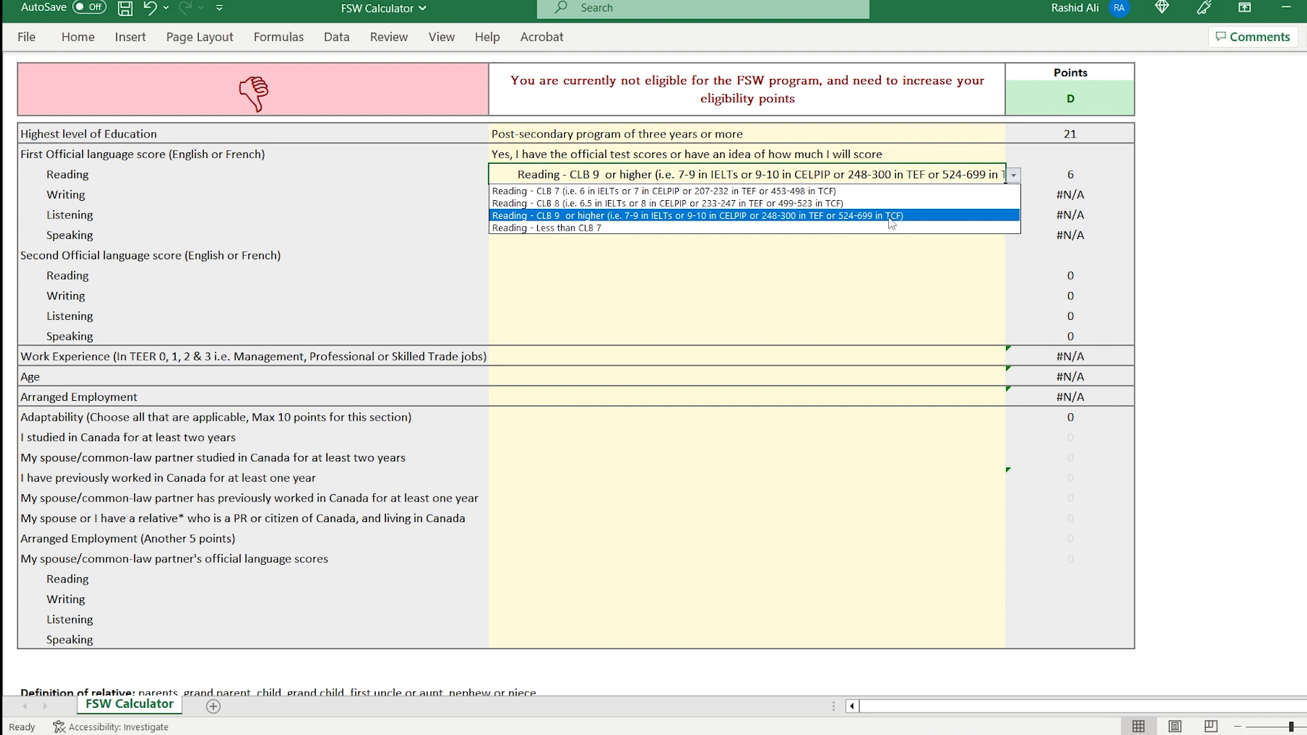
{"action": "mouse_move", "coordinate": [792, 225]}
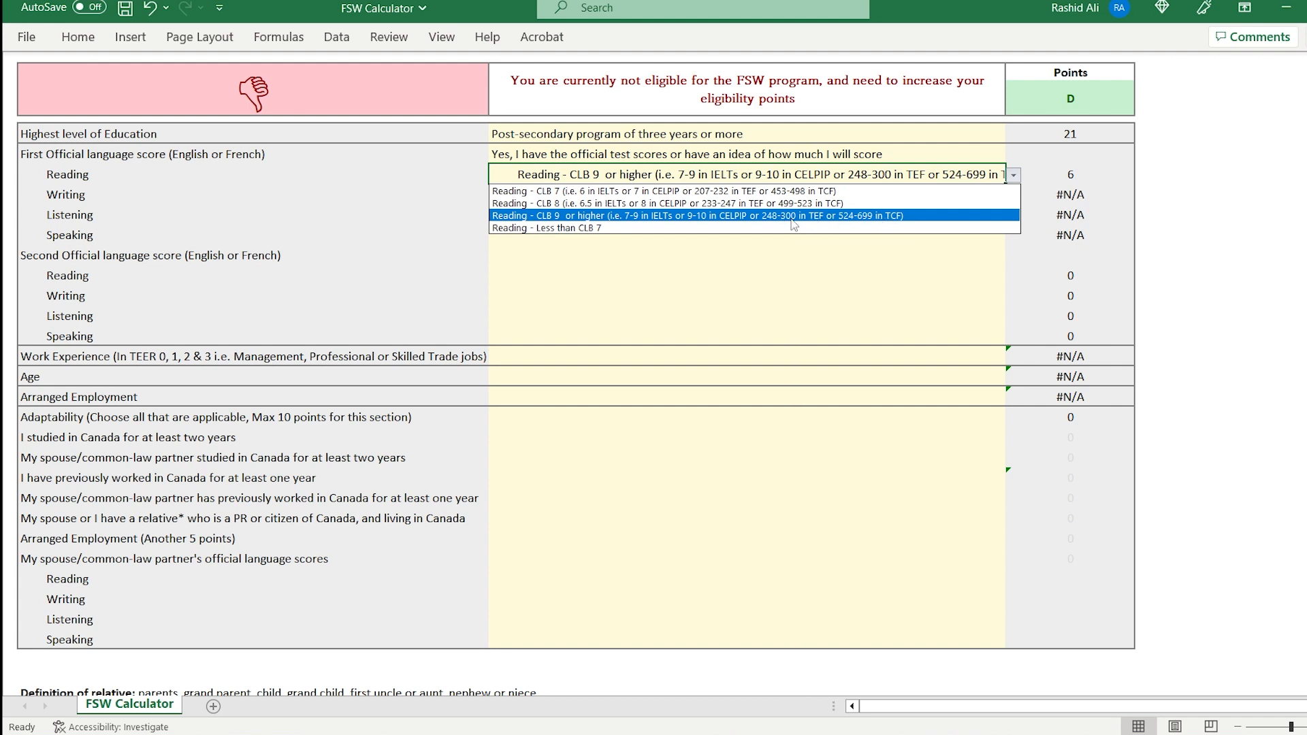
{"action": "mouse_move", "coordinate": [886, 218]}
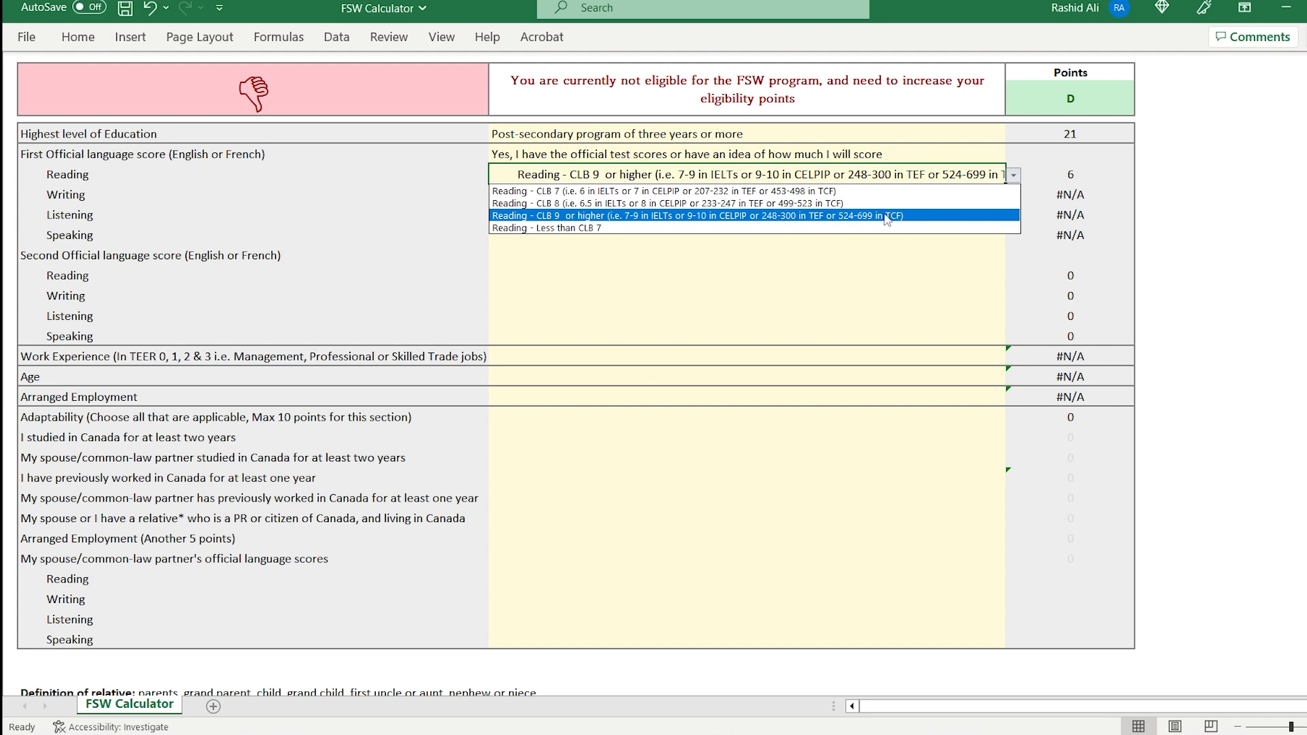
{"action": "left_click", "coordinate": [746, 215]}
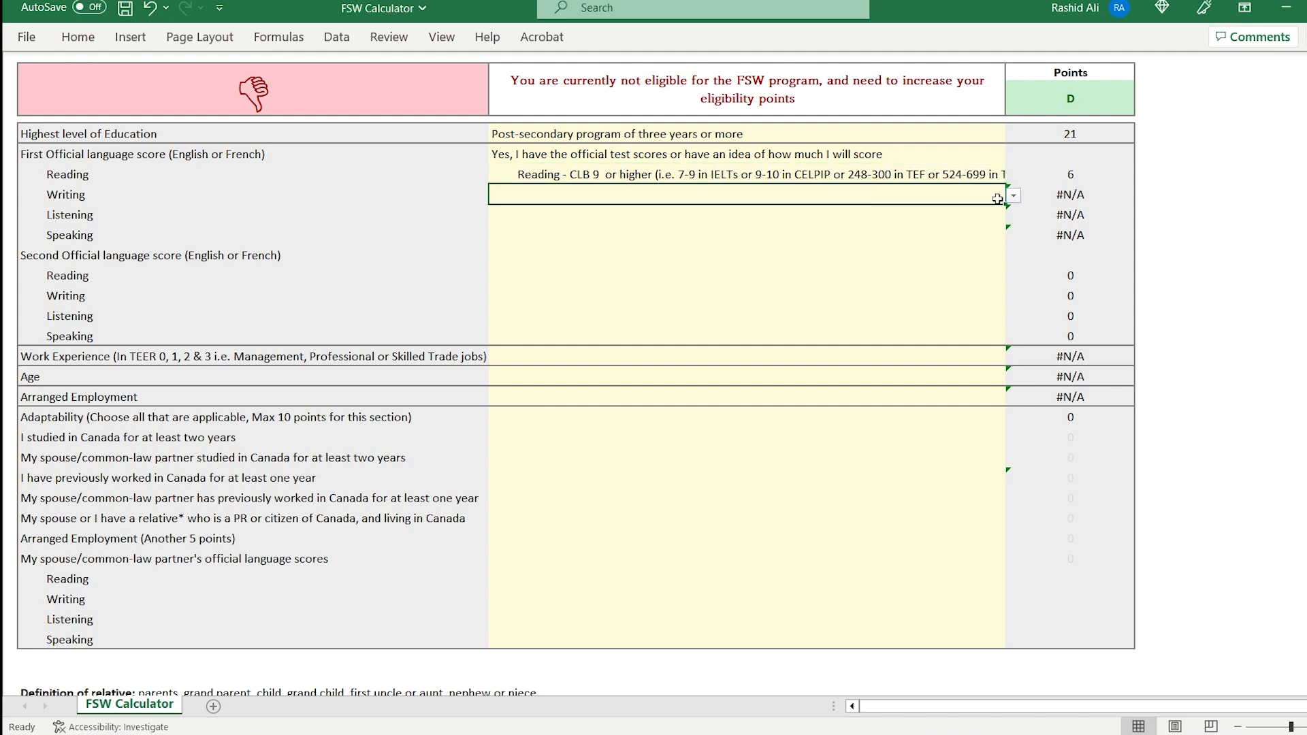
- Set Writing, Listening and Speaking to CLB 9 or higher and second language to Not Applicable
{"action": "left_click", "coordinate": [1012, 194]}
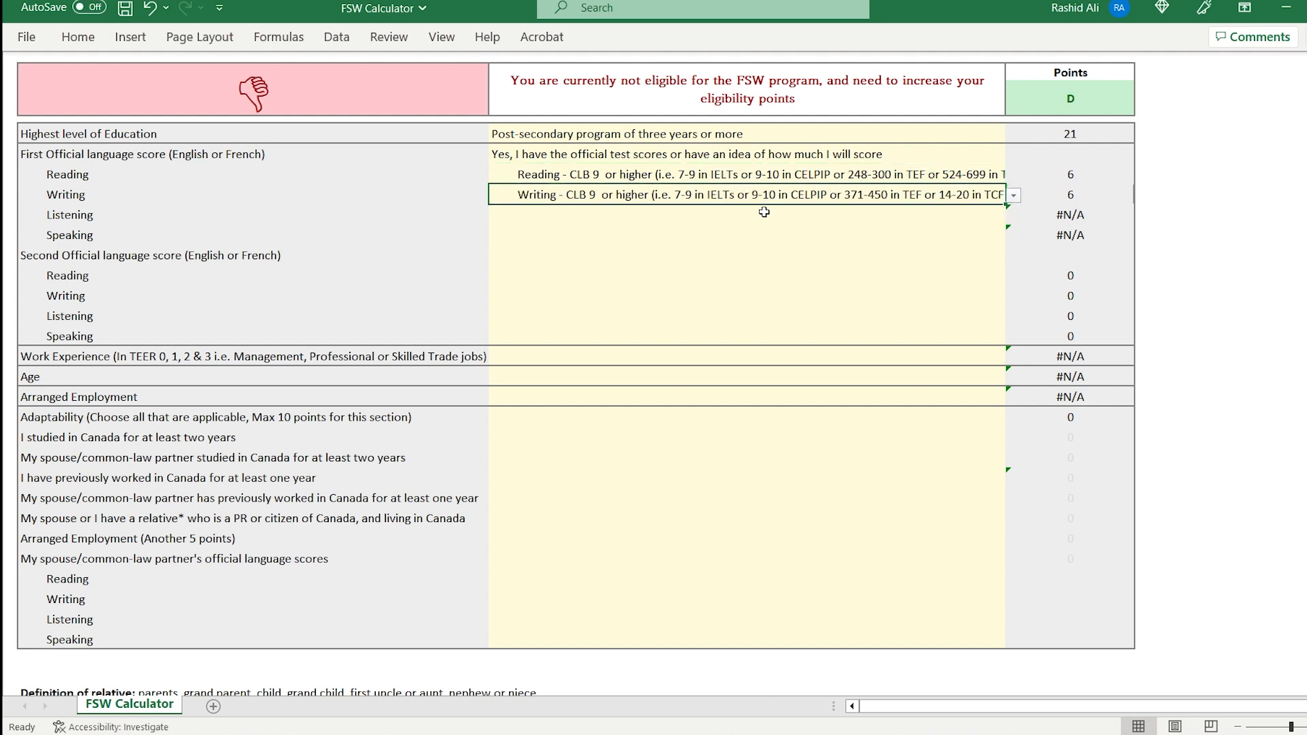
{"action": "left_click", "coordinate": [751, 214]}
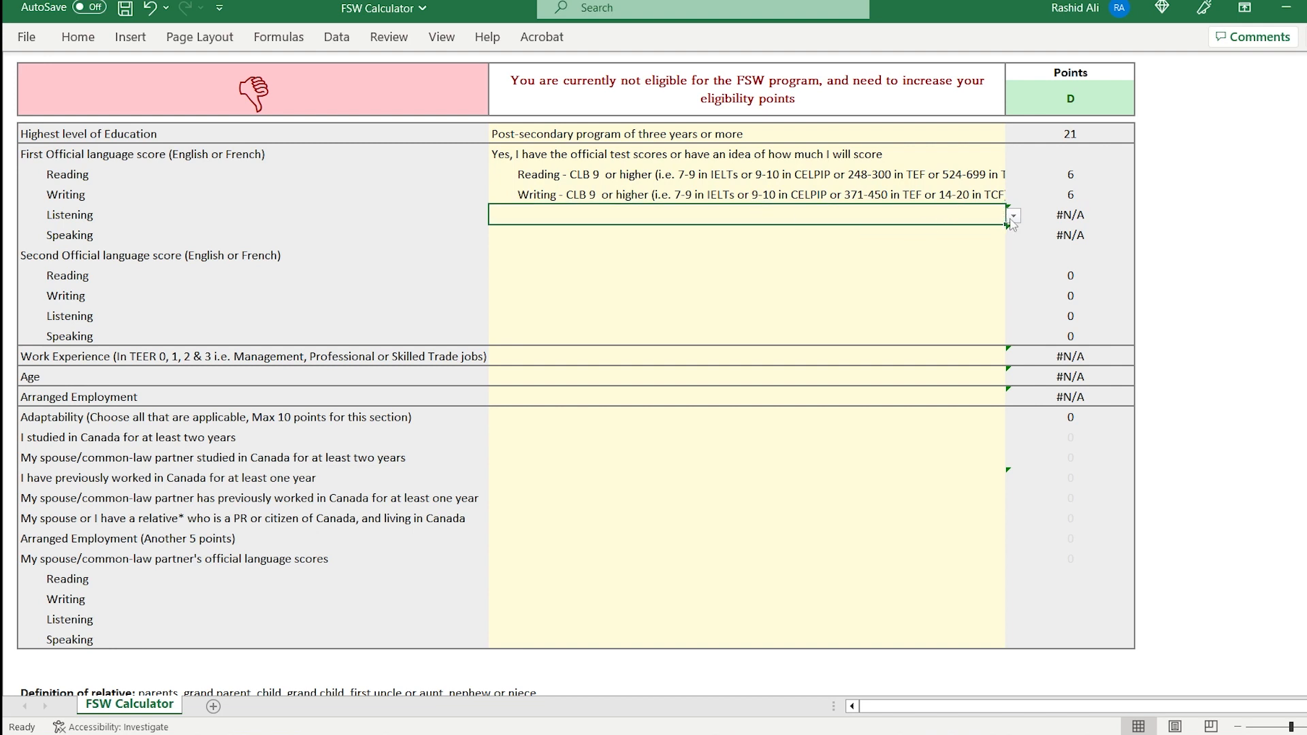
{"action": "left_click", "coordinate": [1012, 215]}
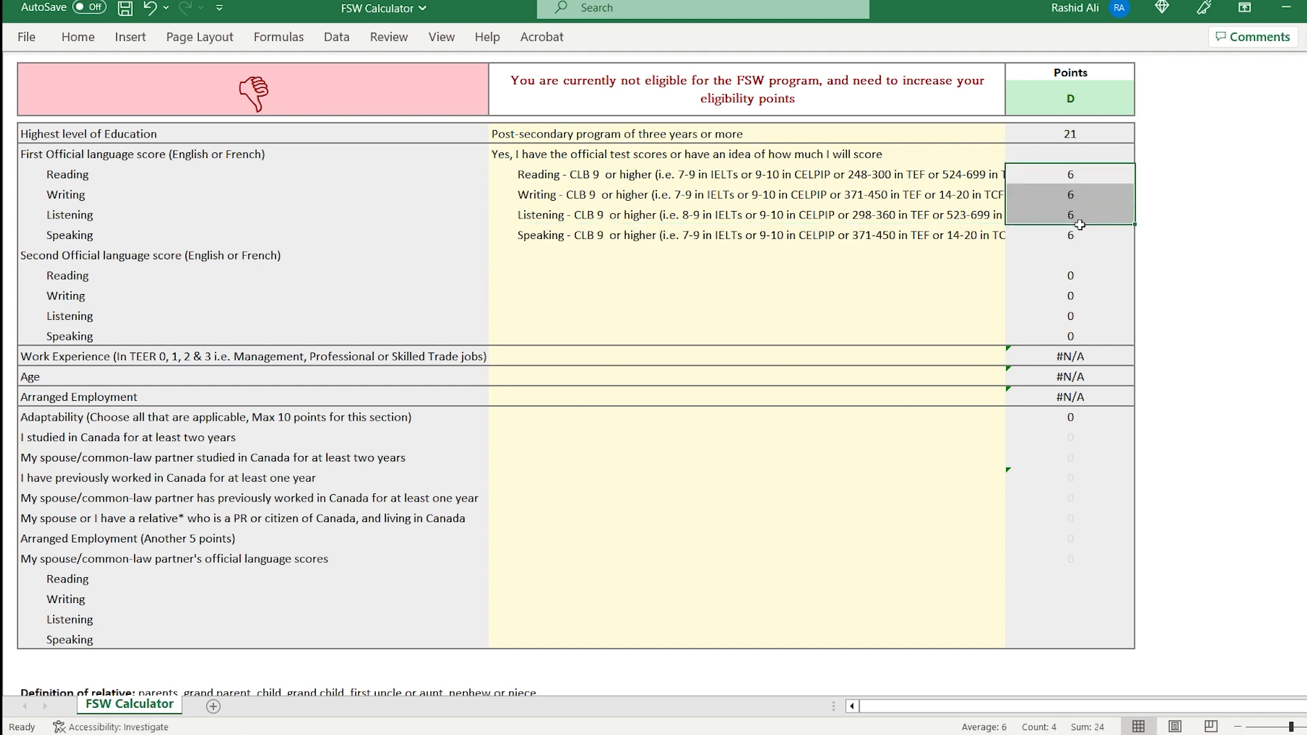
{"action": "left_click", "coordinate": [1071, 235]}
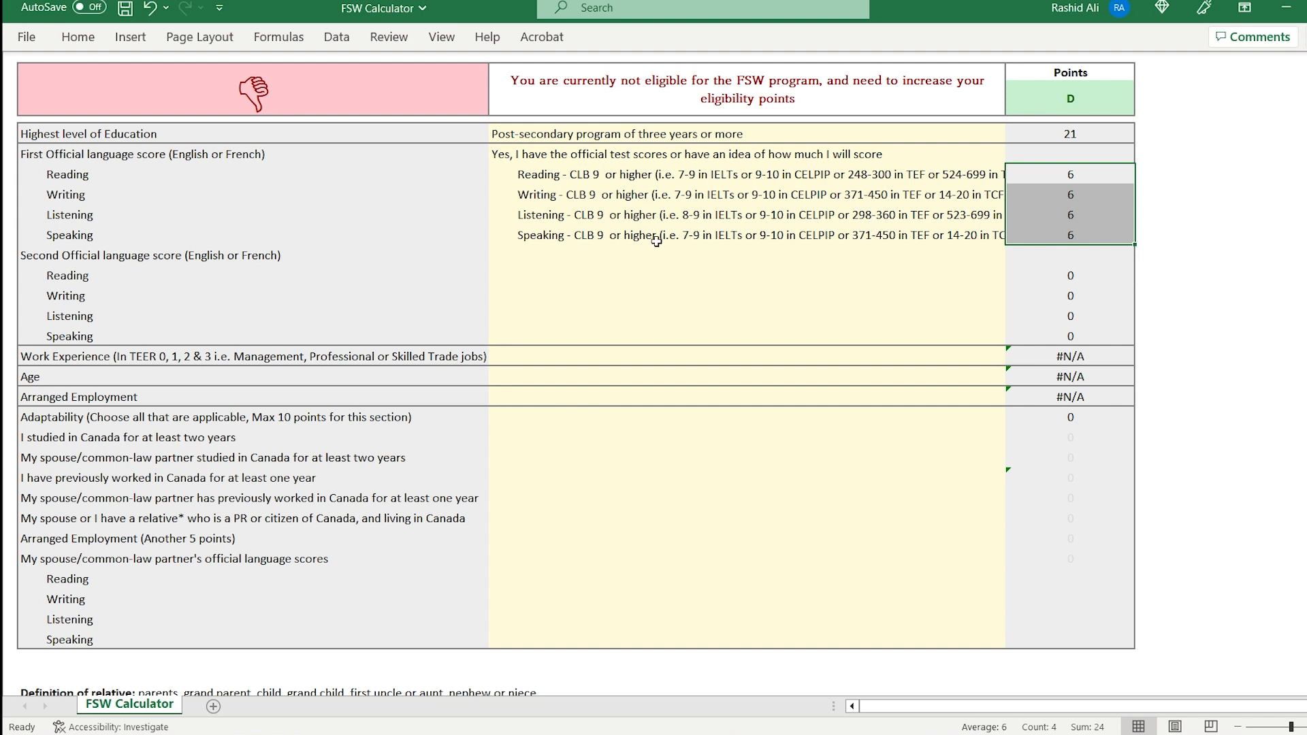
{"action": "left_click", "coordinate": [746, 255]}
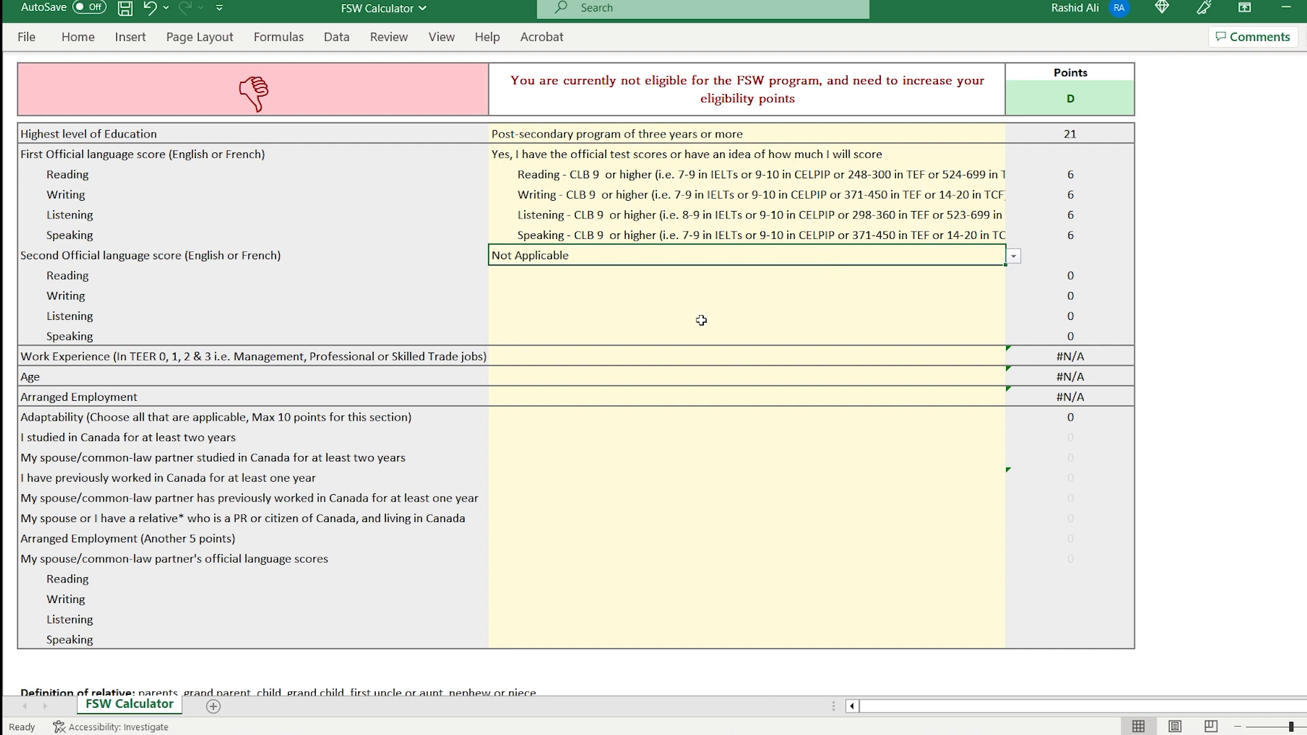
- Choose 'Six or more years' of work experience for 15 points
{"action": "left_click", "coordinate": [1012, 356]}
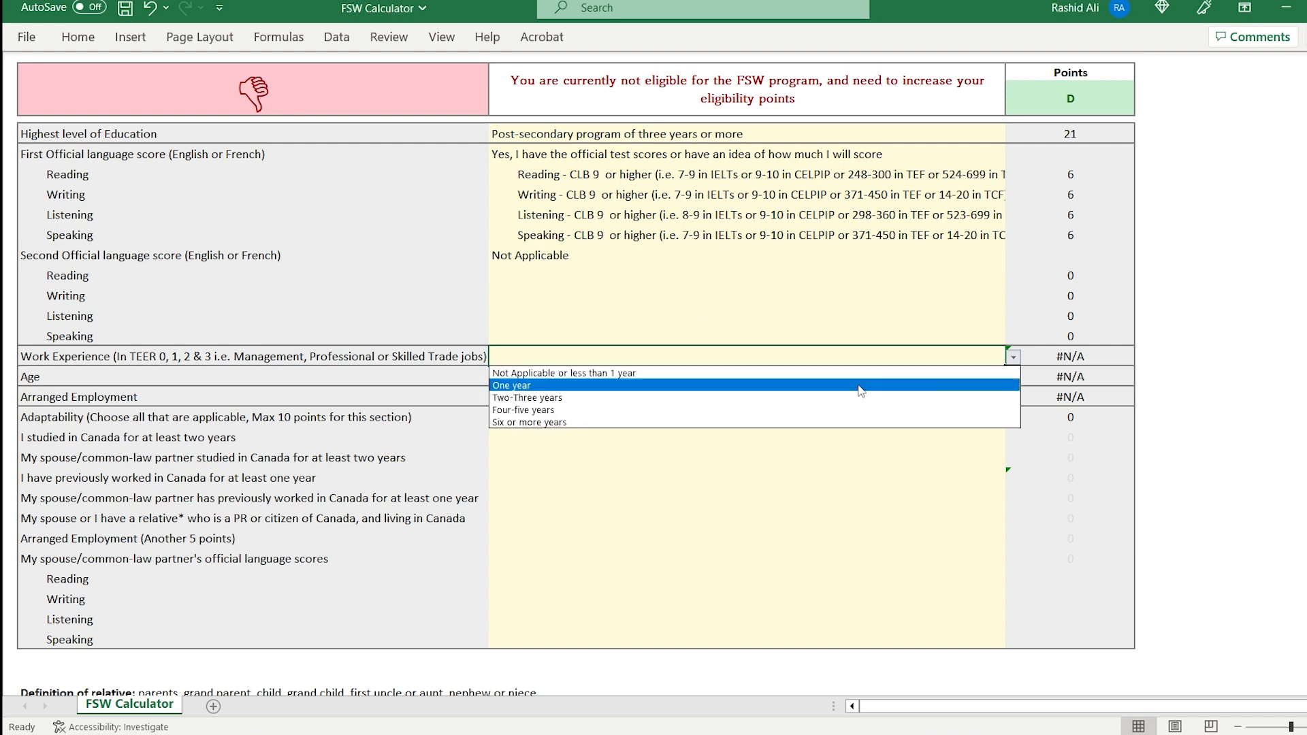
{"action": "mouse_move", "coordinate": [763, 423]}
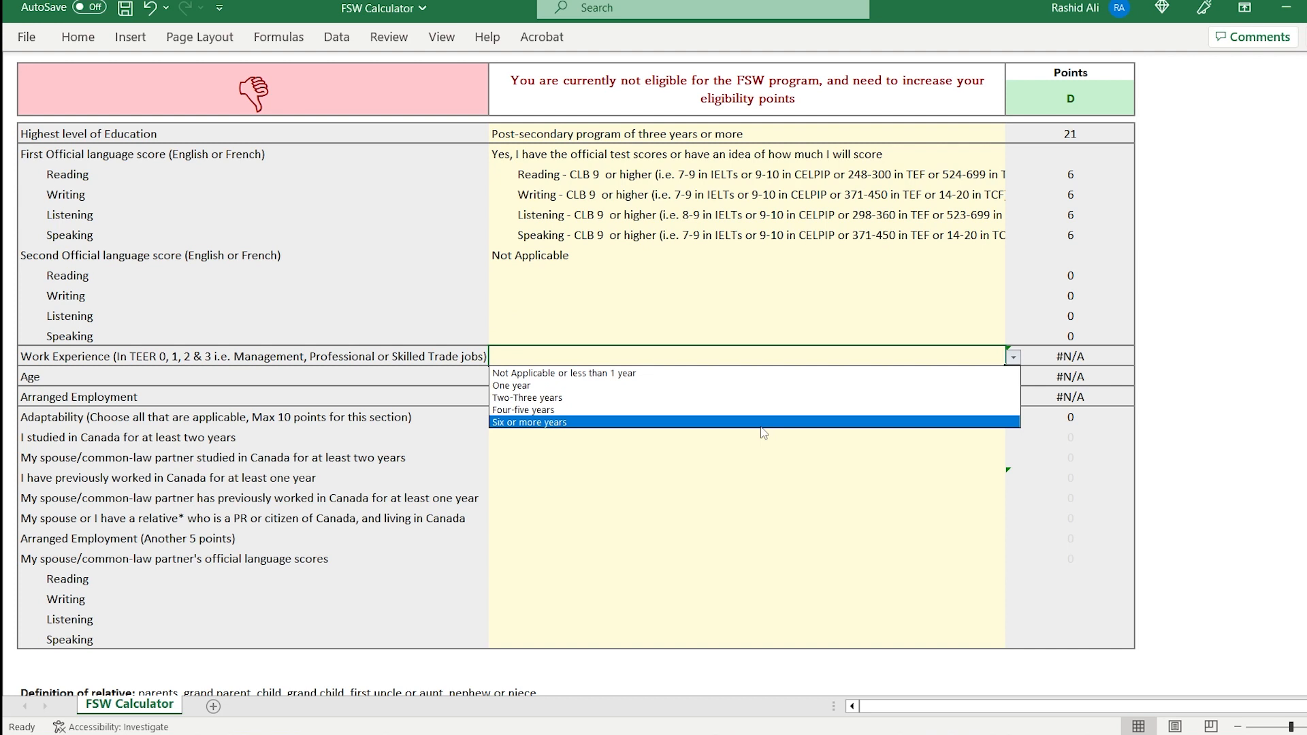
{"action": "left_click", "coordinate": [530, 422]}
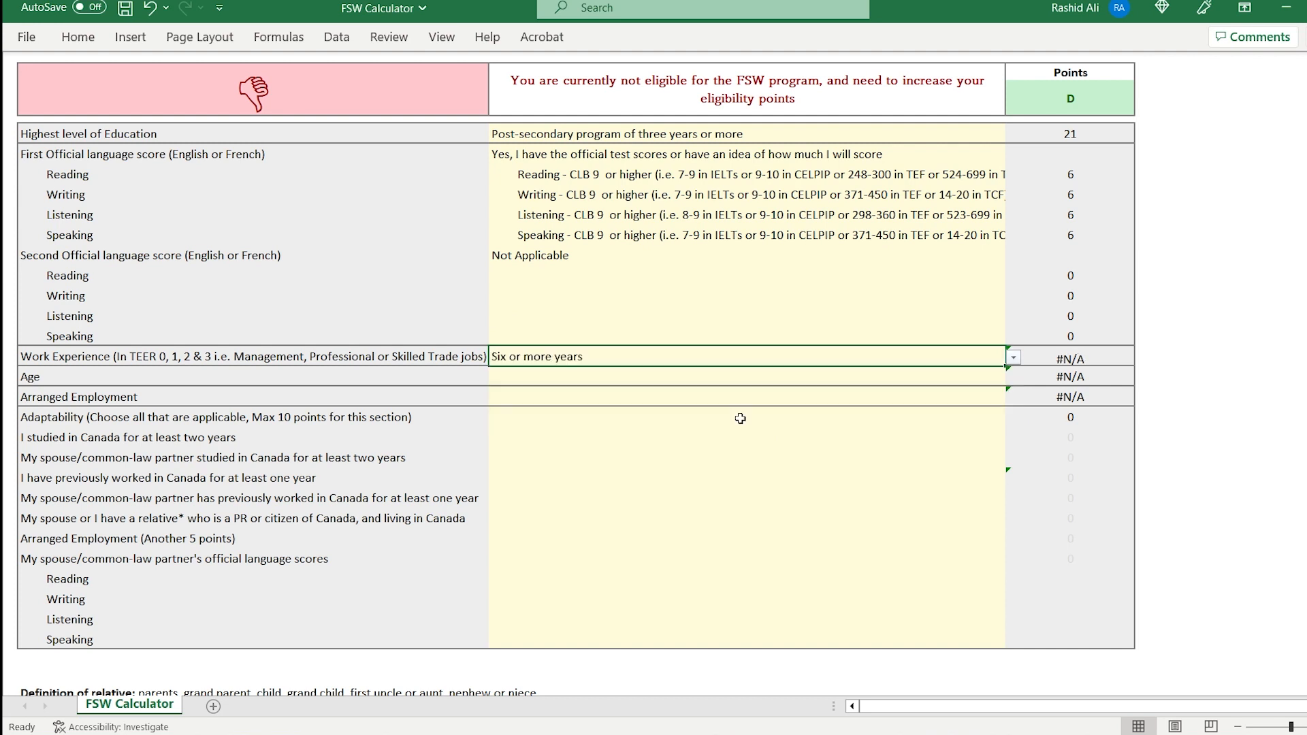
{"action": "left_click", "coordinate": [1012, 355]}
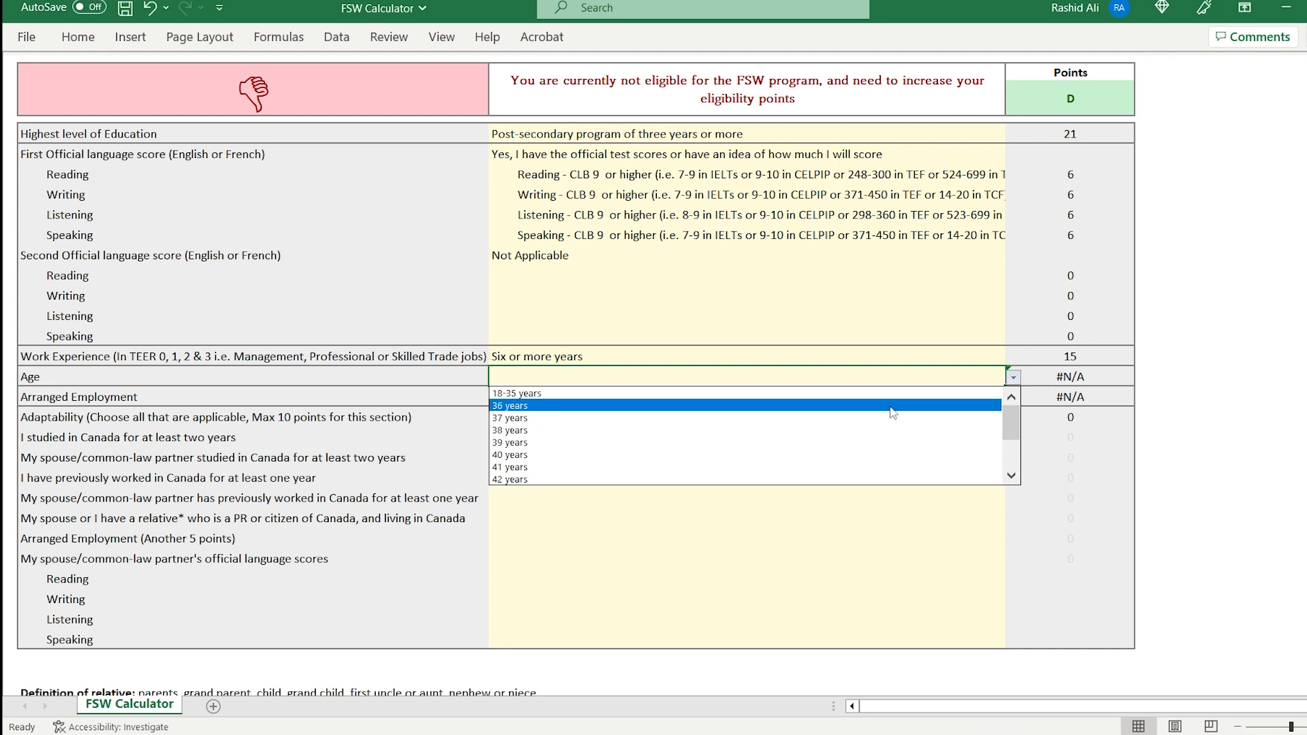
- Pick 40 years as age for 7 points and Not Applicable for arranged employment, reaching 67 points
{"action": "left_click", "coordinate": [509, 455]}
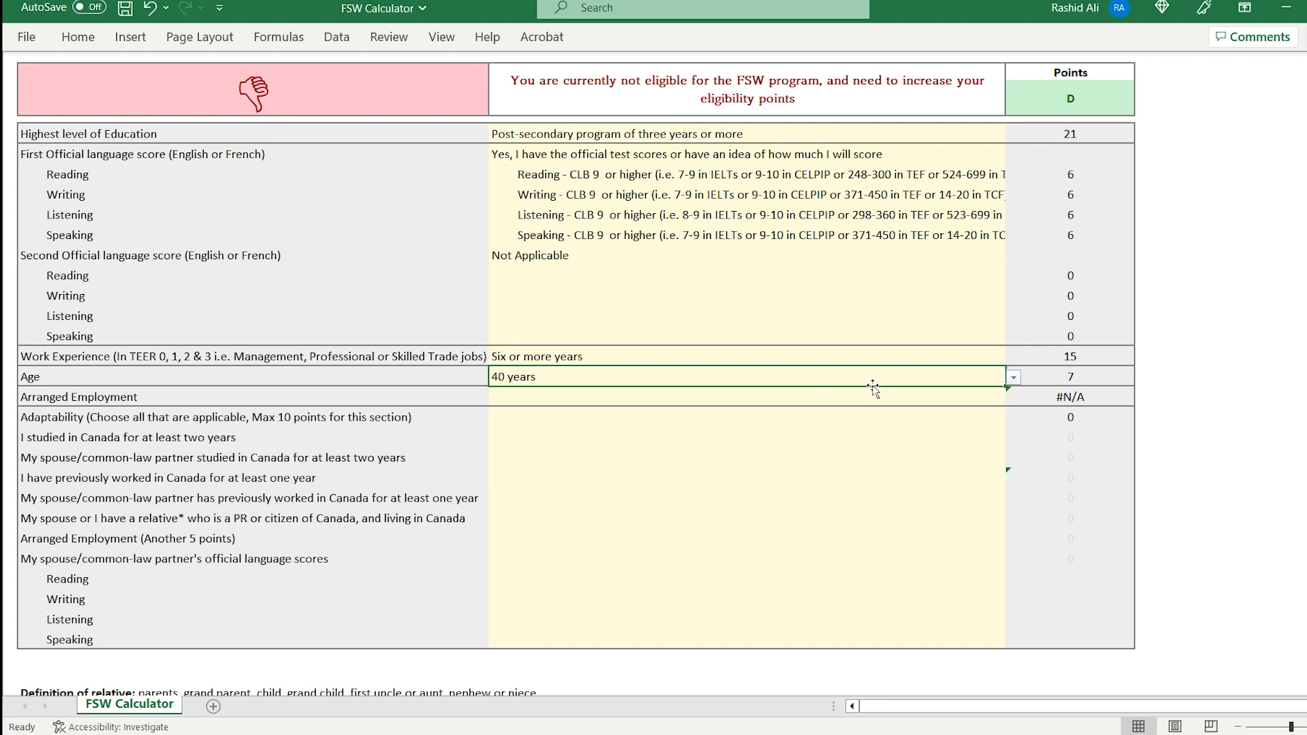
{"action": "left_click", "coordinate": [746, 396]}
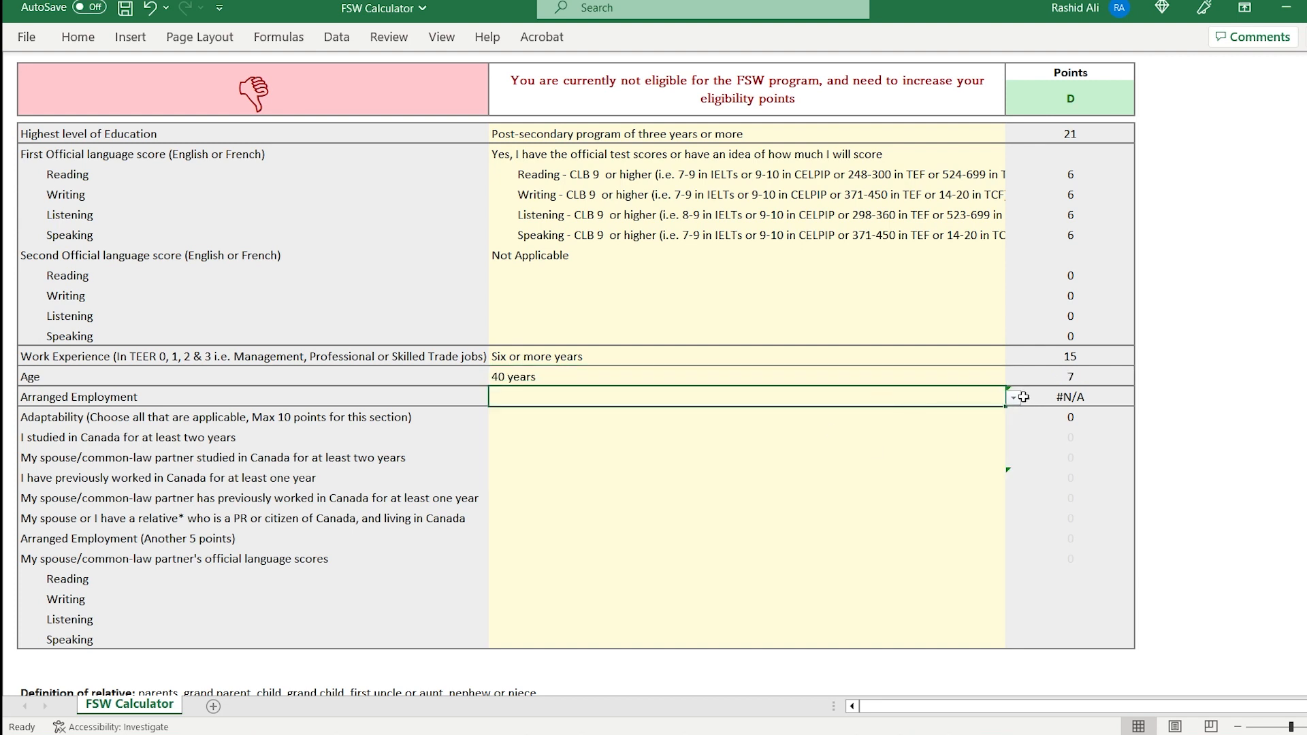
{"action": "left_click", "coordinate": [1013, 397]}
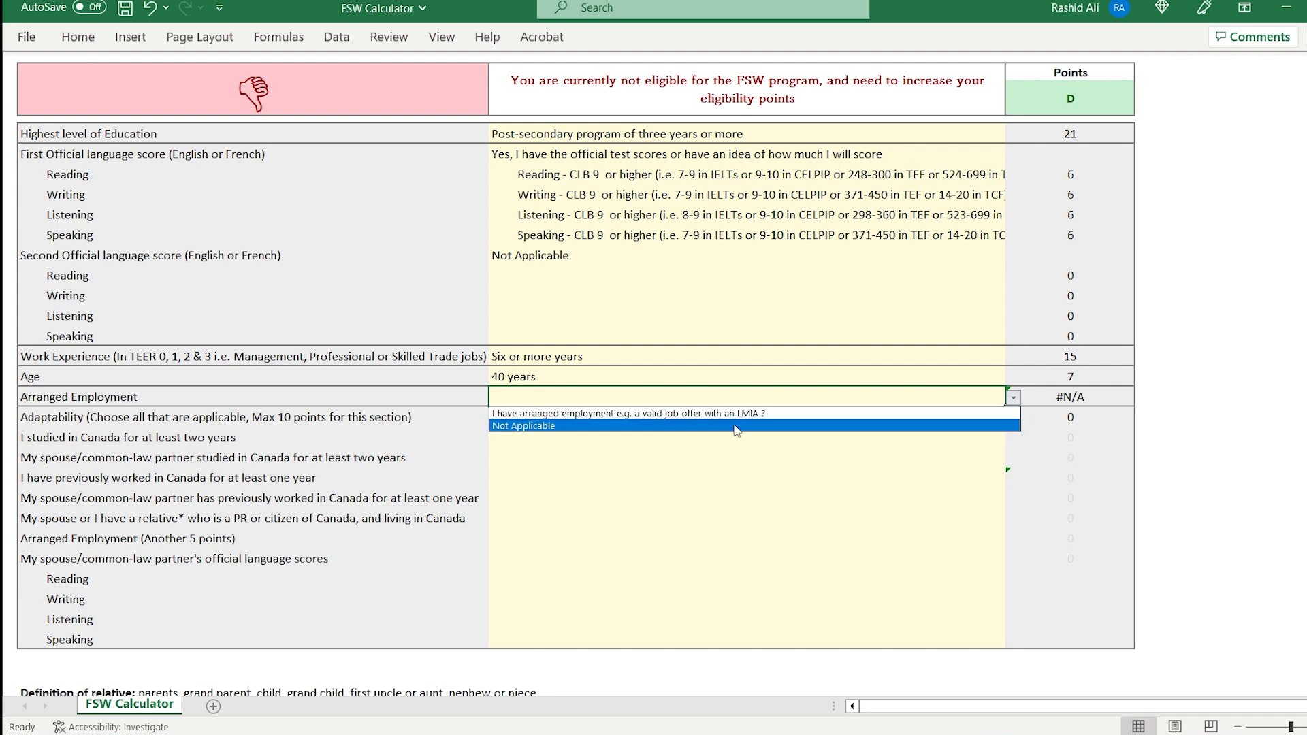
{"action": "left_click", "coordinate": [523, 426]}
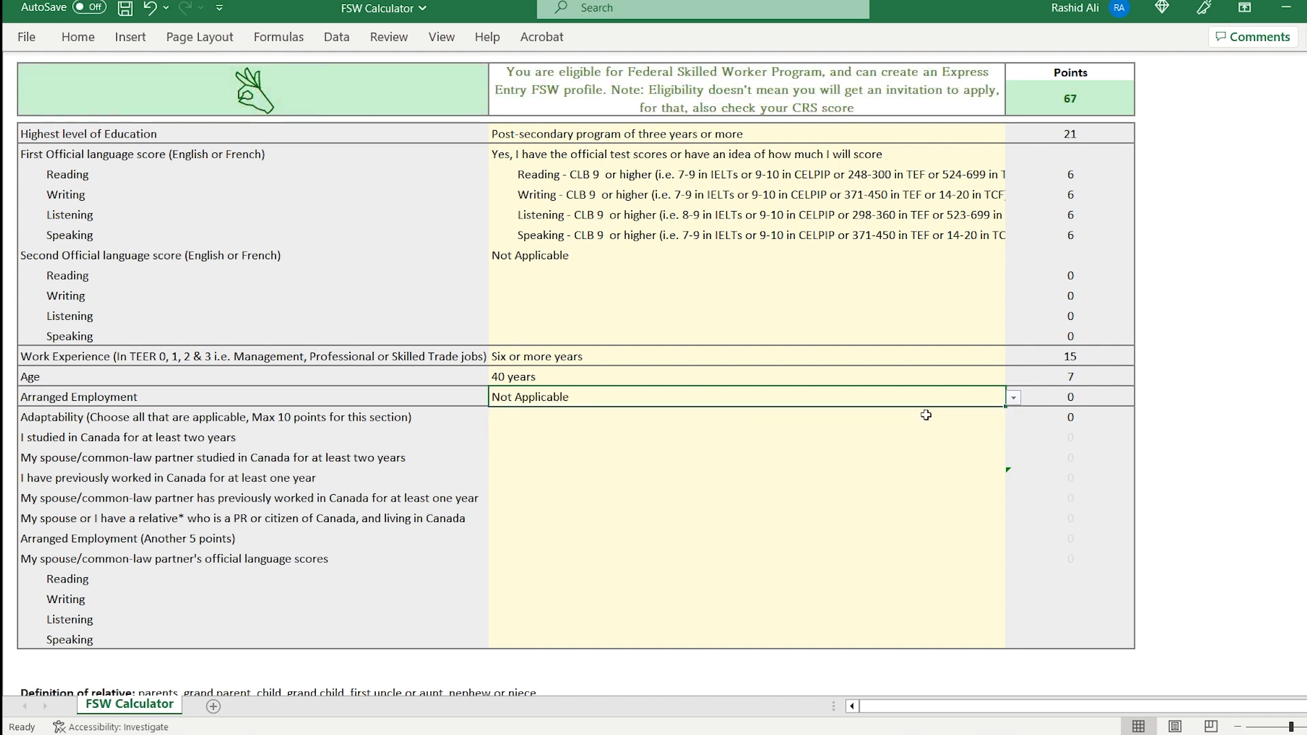
{"action": "left_click", "coordinate": [746, 417]}
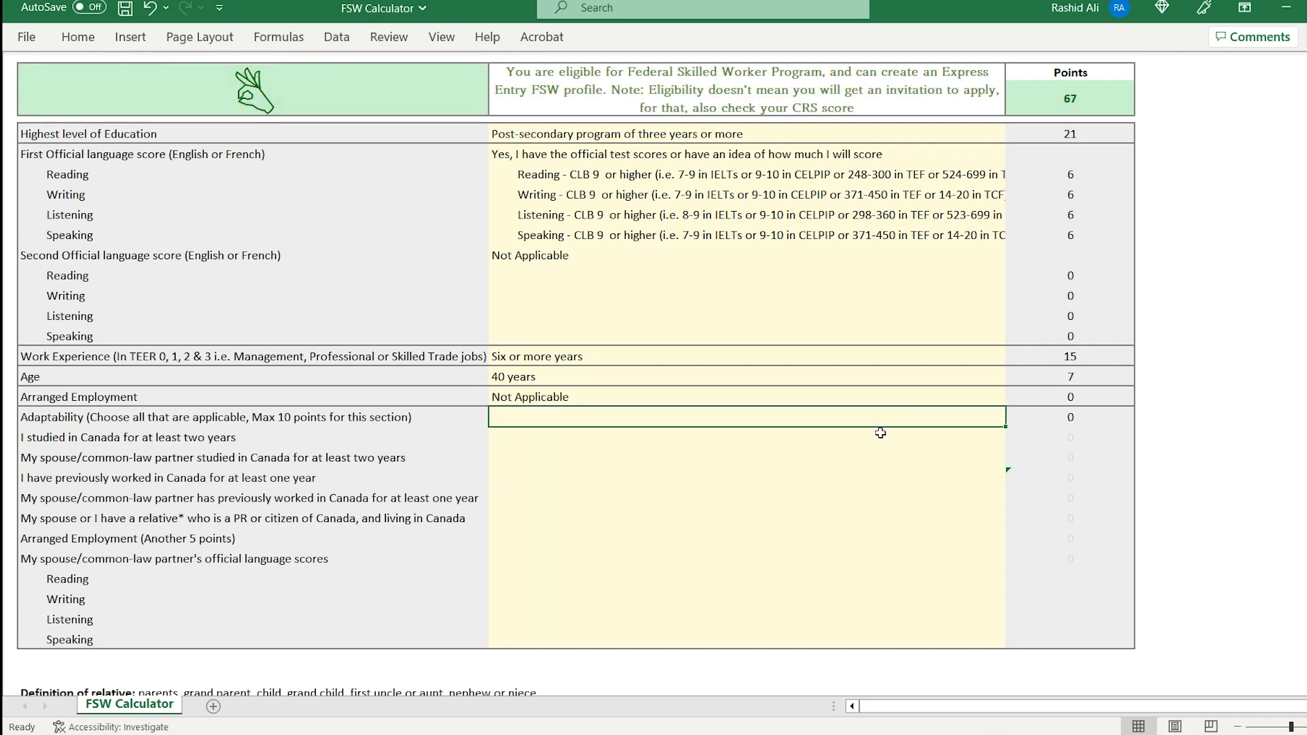
{"action": "left_click", "coordinate": [746, 437]}
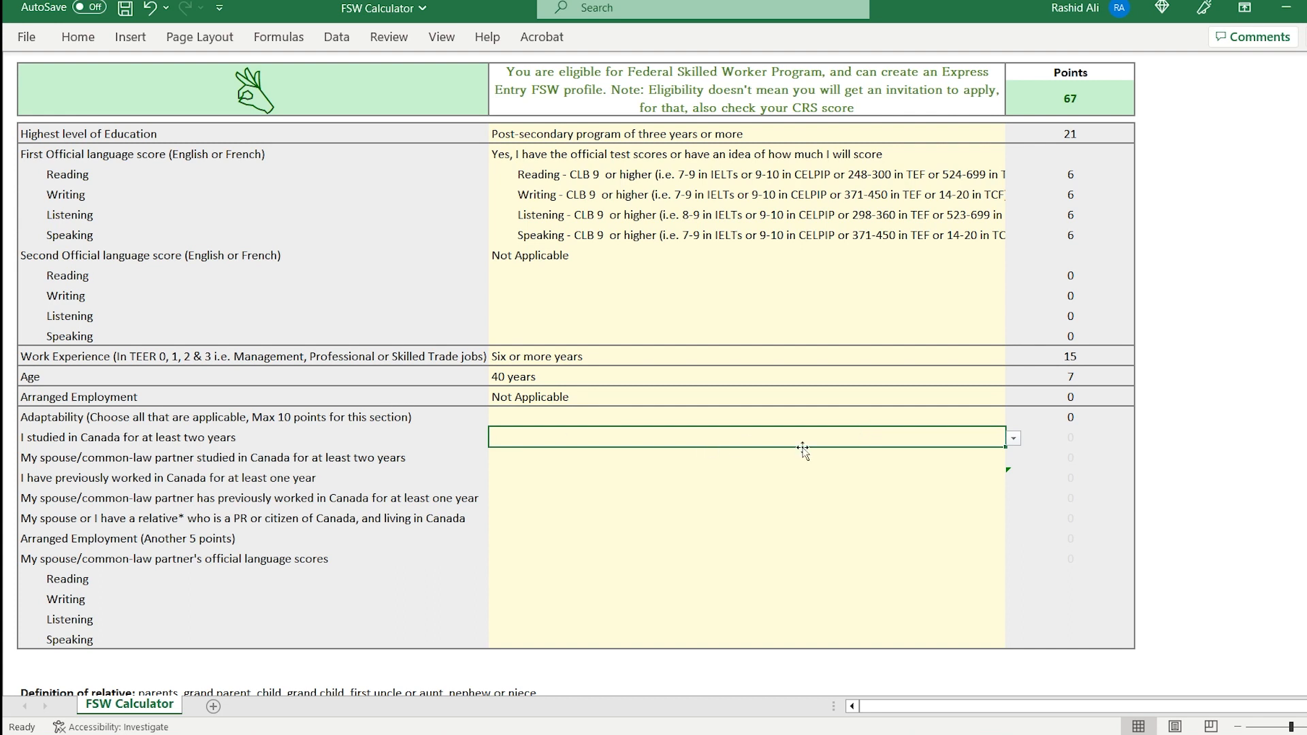
{"action": "left_click", "coordinate": [1013, 437]}
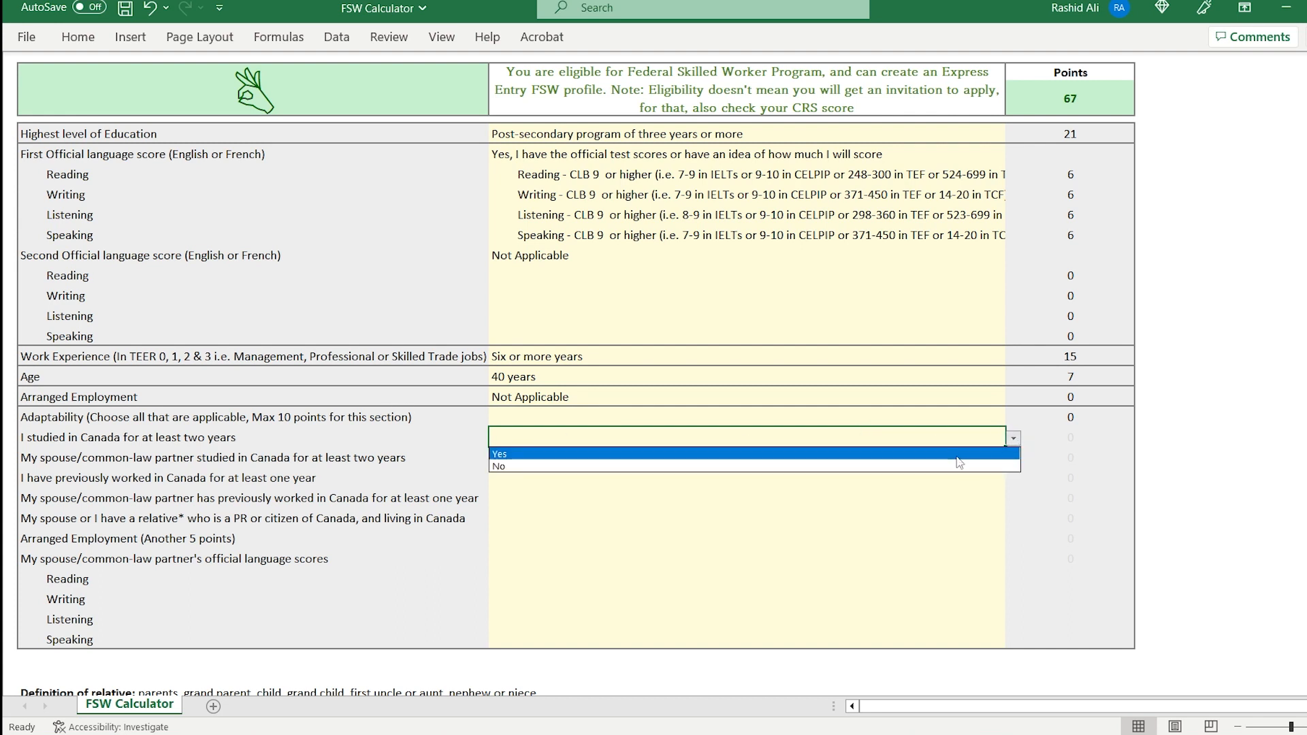
- Answer No for applicant and spouse on studying and previously working in Canada
{"action": "left_click", "coordinate": [498, 466]}
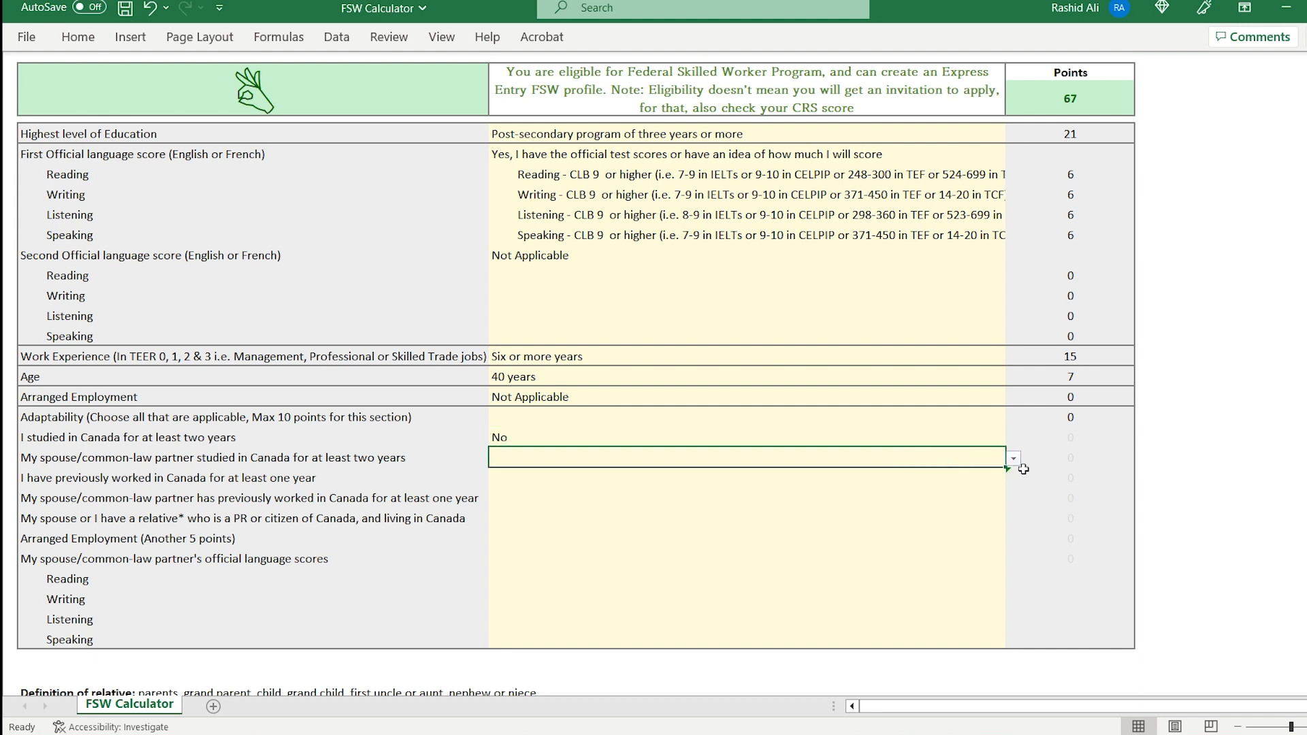
{"action": "left_click", "coordinate": [1013, 457]}
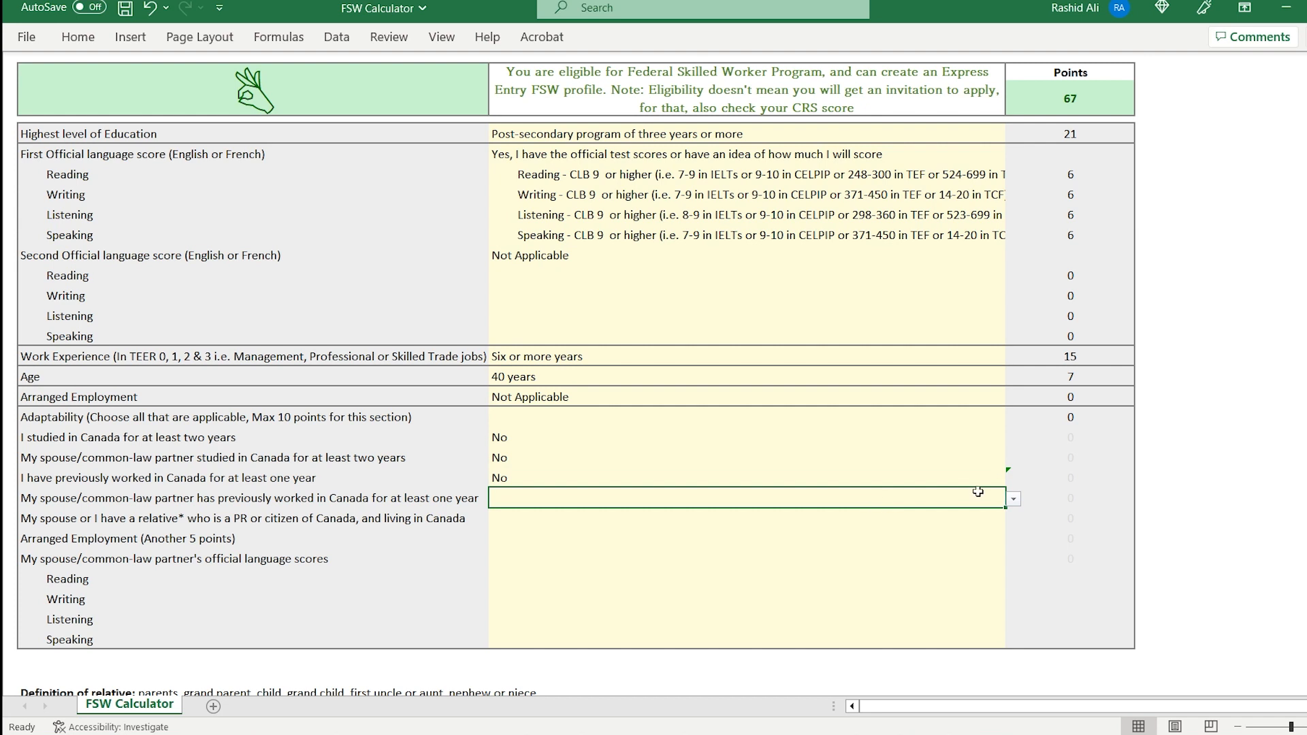
{"action": "left_click", "coordinate": [1012, 498]}
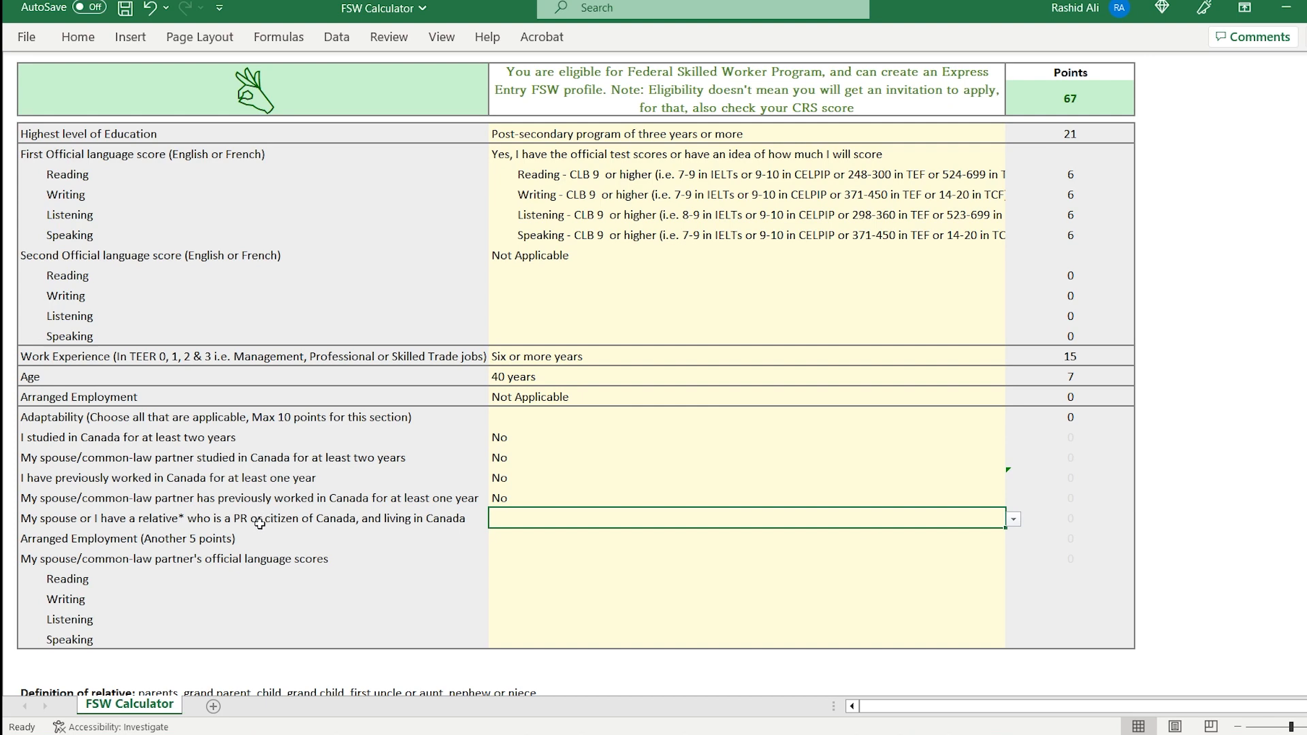
{"action": "scroll", "scroll_direction": "down", "scroll_amount": 3}
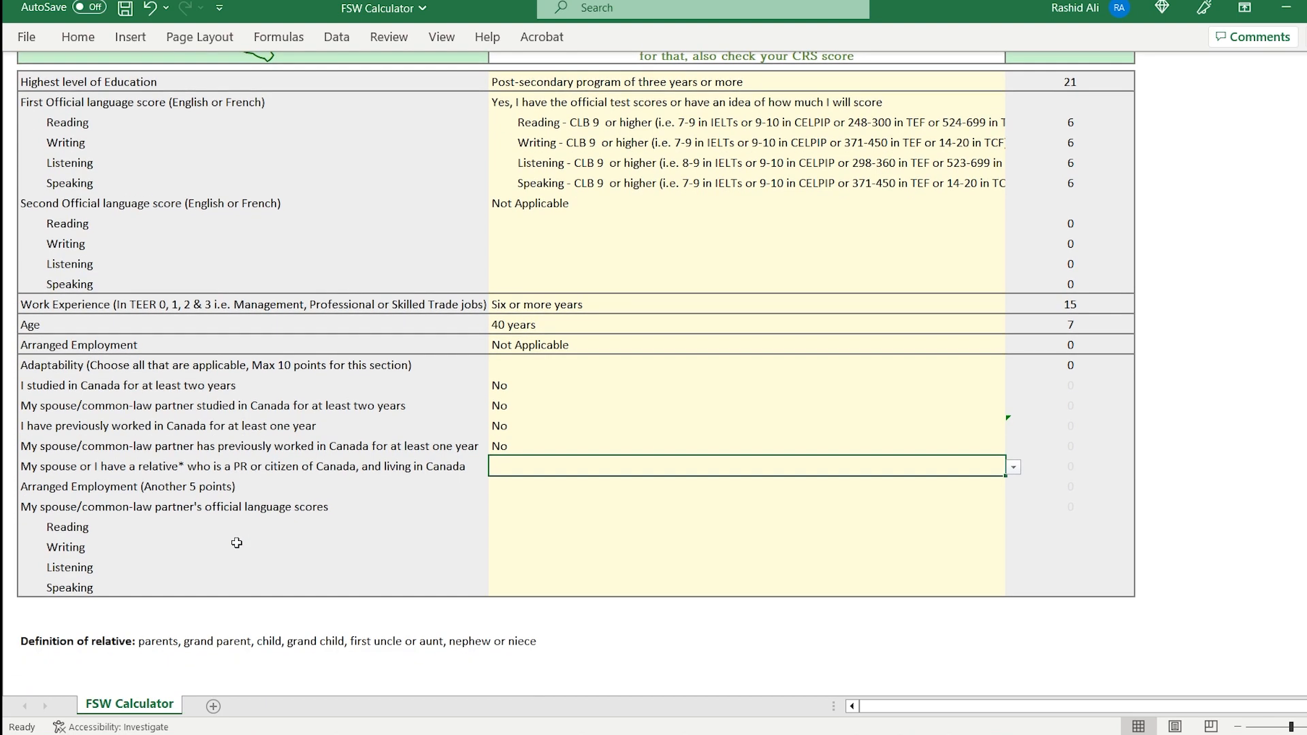
{"action": "mouse_move", "coordinate": [246, 663]}
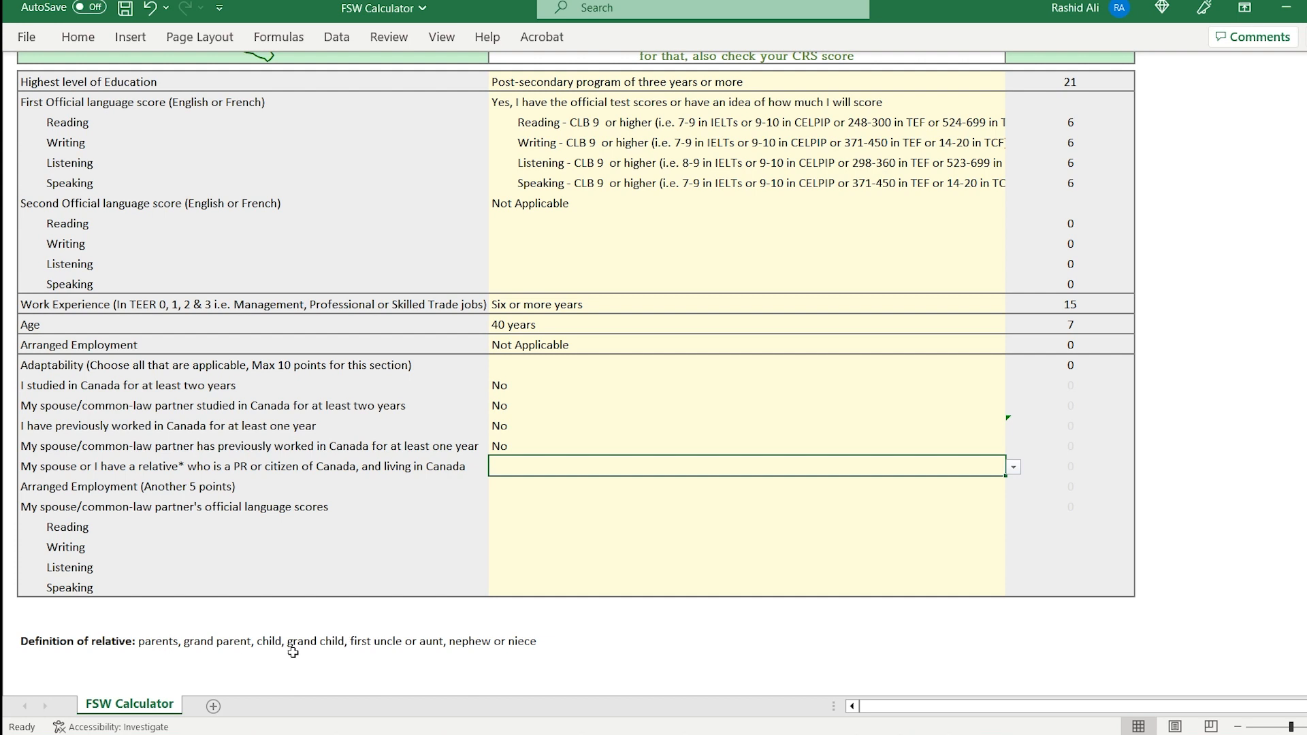
{"action": "mouse_move", "coordinate": [380, 651]}
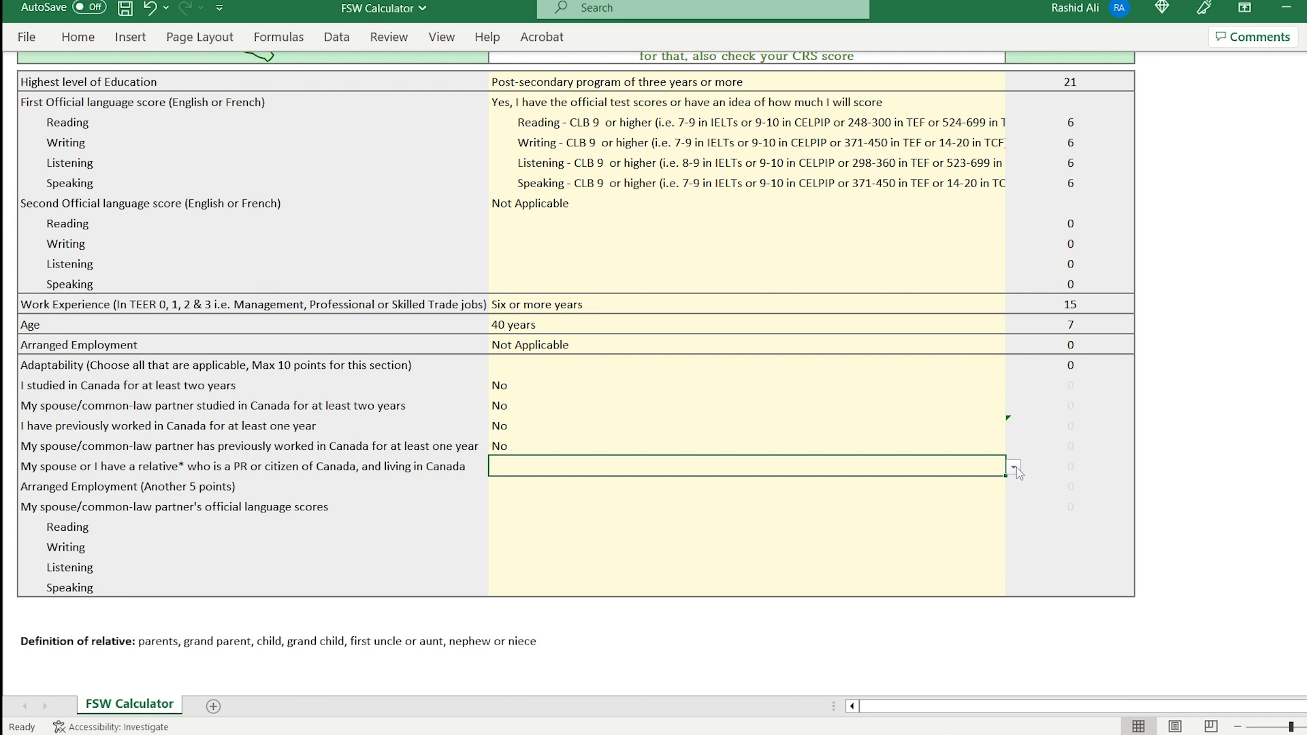
- Answer Yes to a relative in Canada and No to the extra 5-point arranged employment question
{"action": "left_click", "coordinate": [745, 465]}
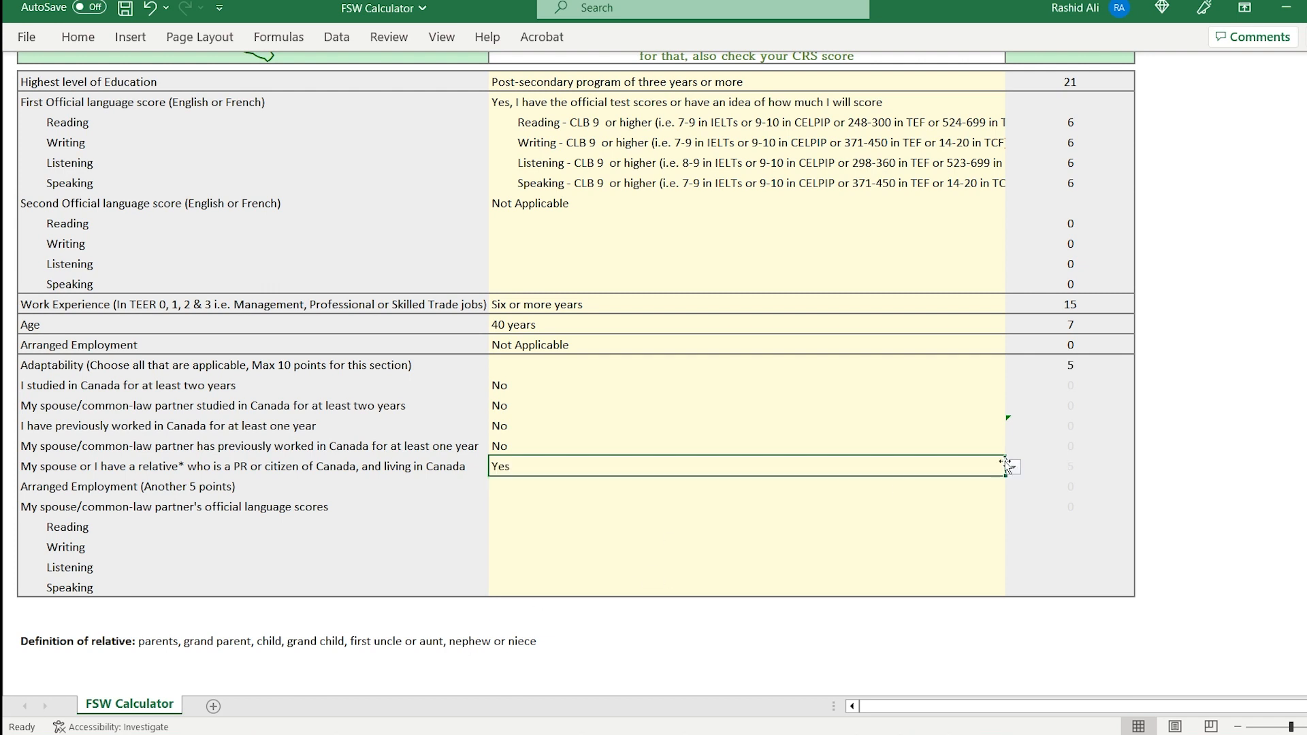
{"action": "left_click", "coordinate": [746, 487]}
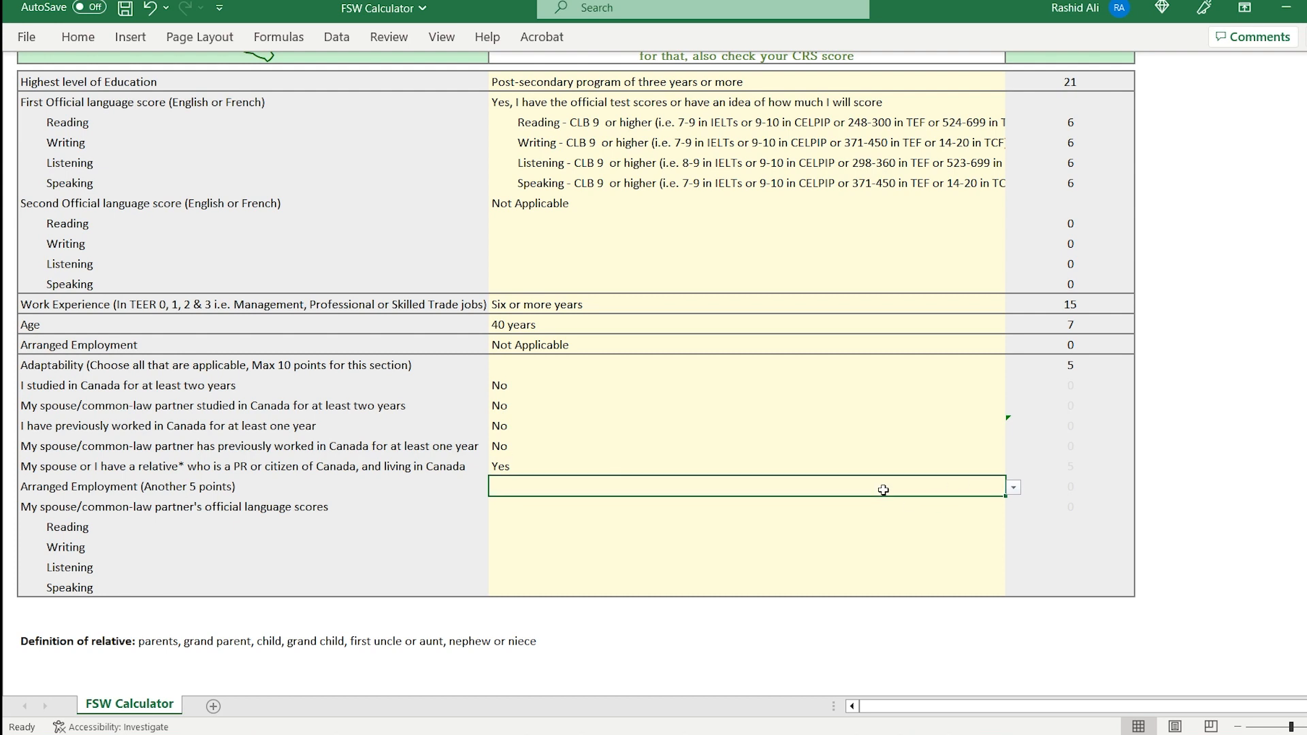
{"action": "left_click", "coordinate": [1012, 488]}
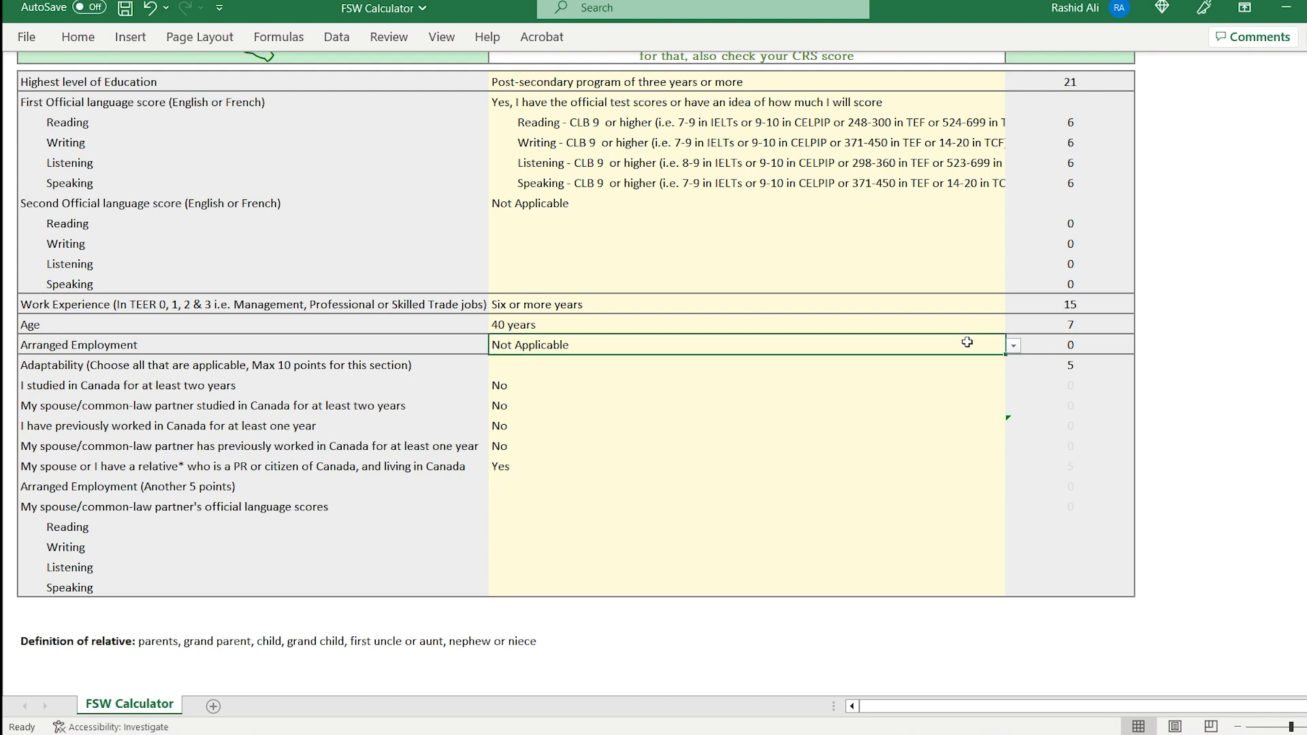
{"action": "left_click", "coordinate": [746, 487]}
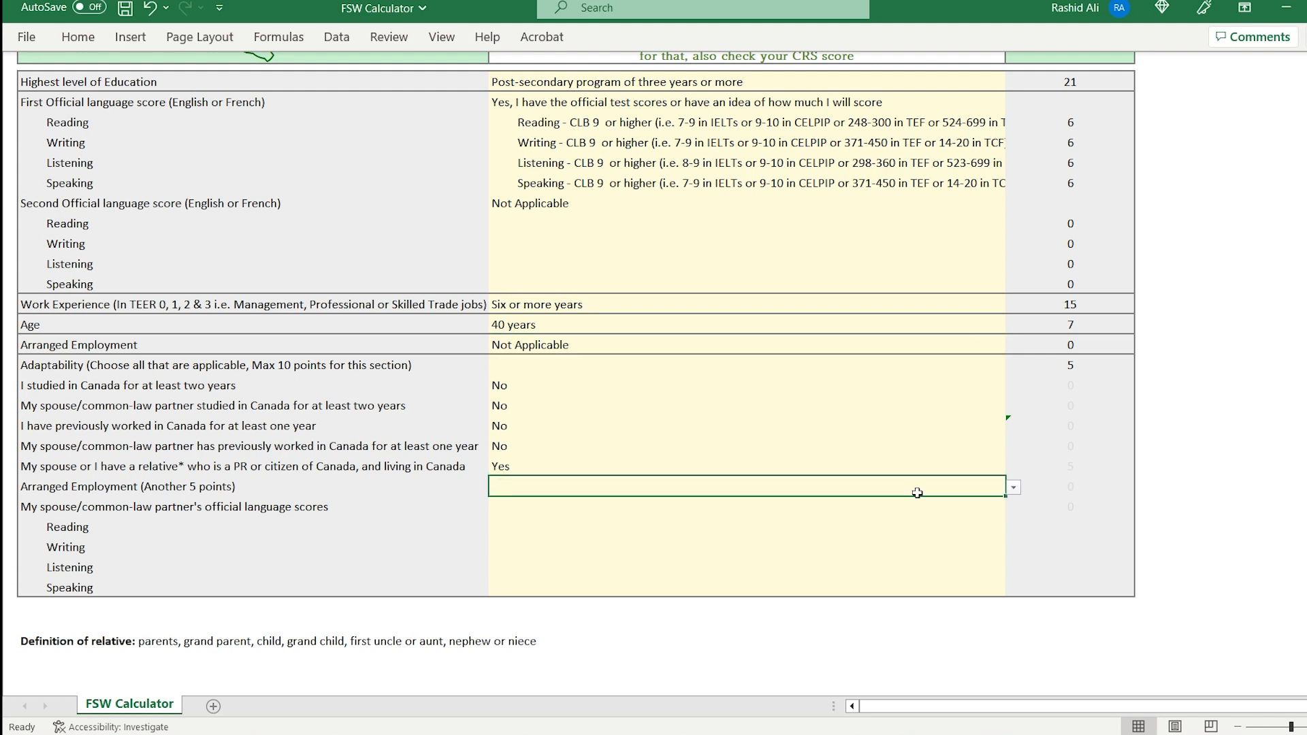
{"action": "left_click", "coordinate": [1011, 487]}
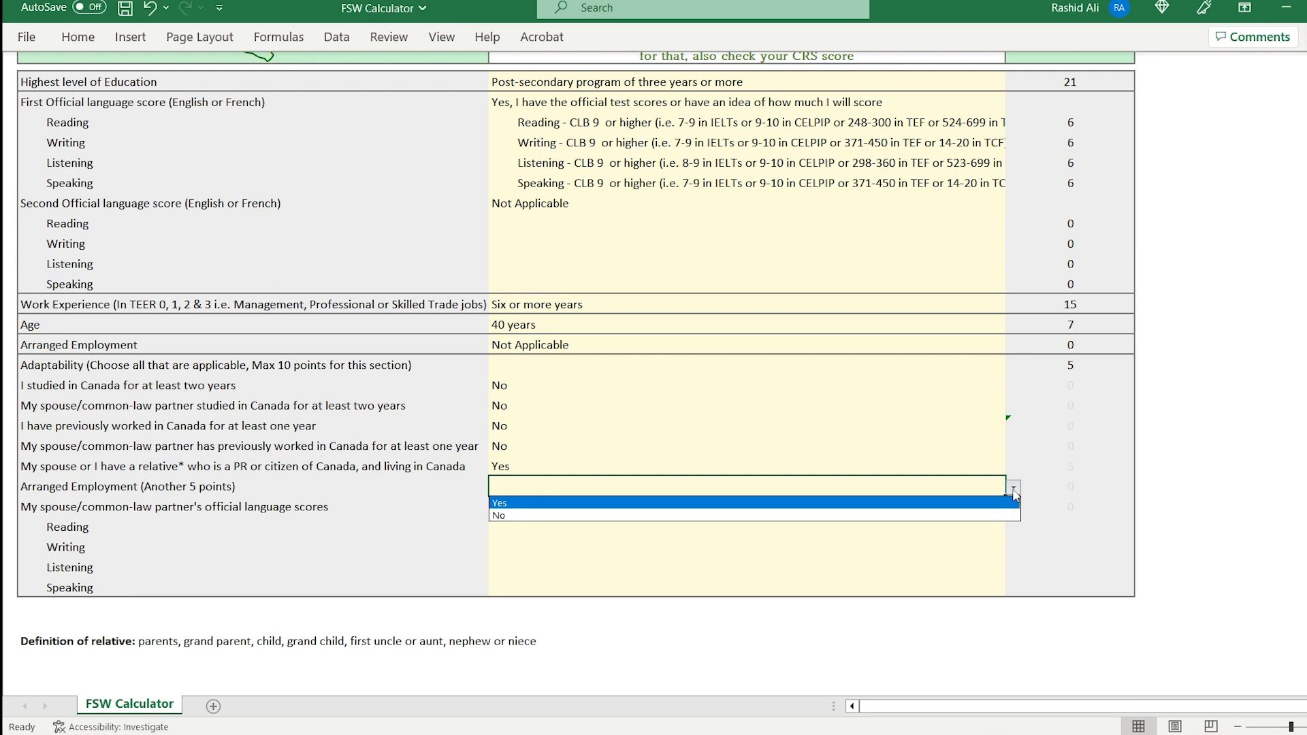
{"action": "left_click", "coordinate": [498, 515]}
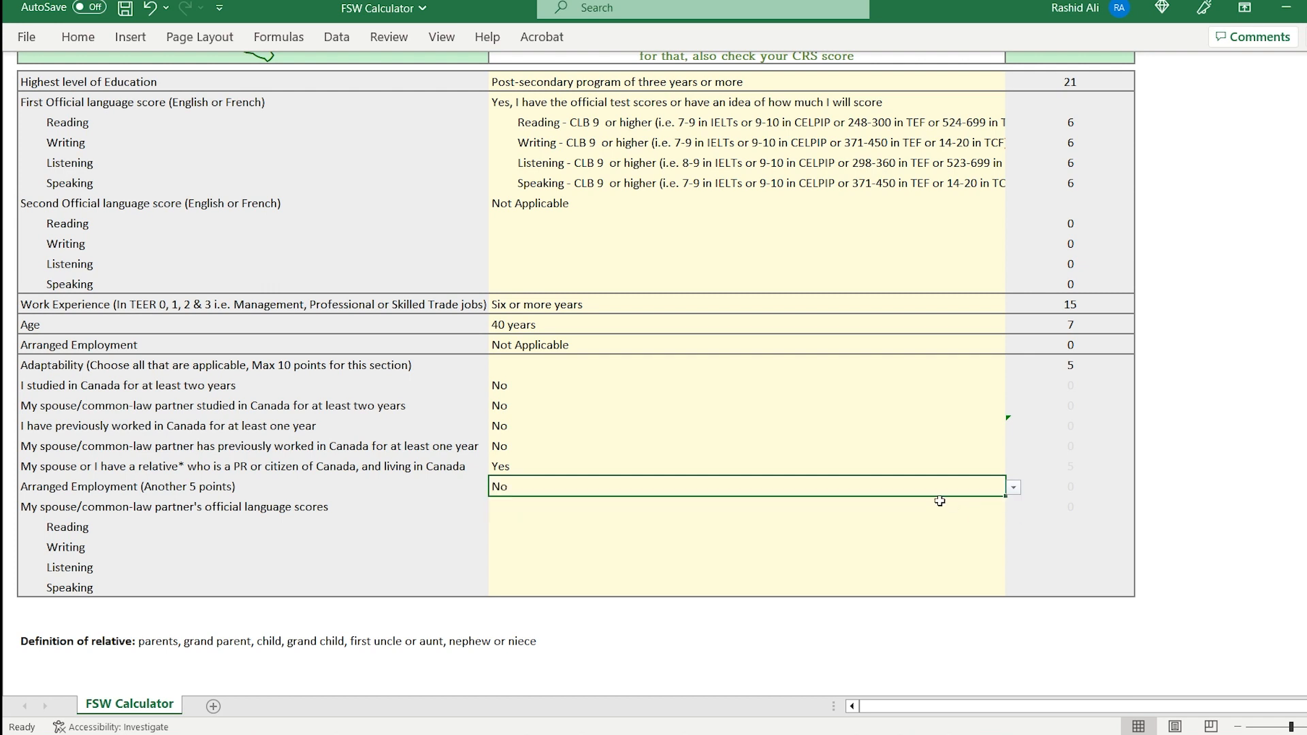
{"action": "left_click", "coordinate": [742, 506]}
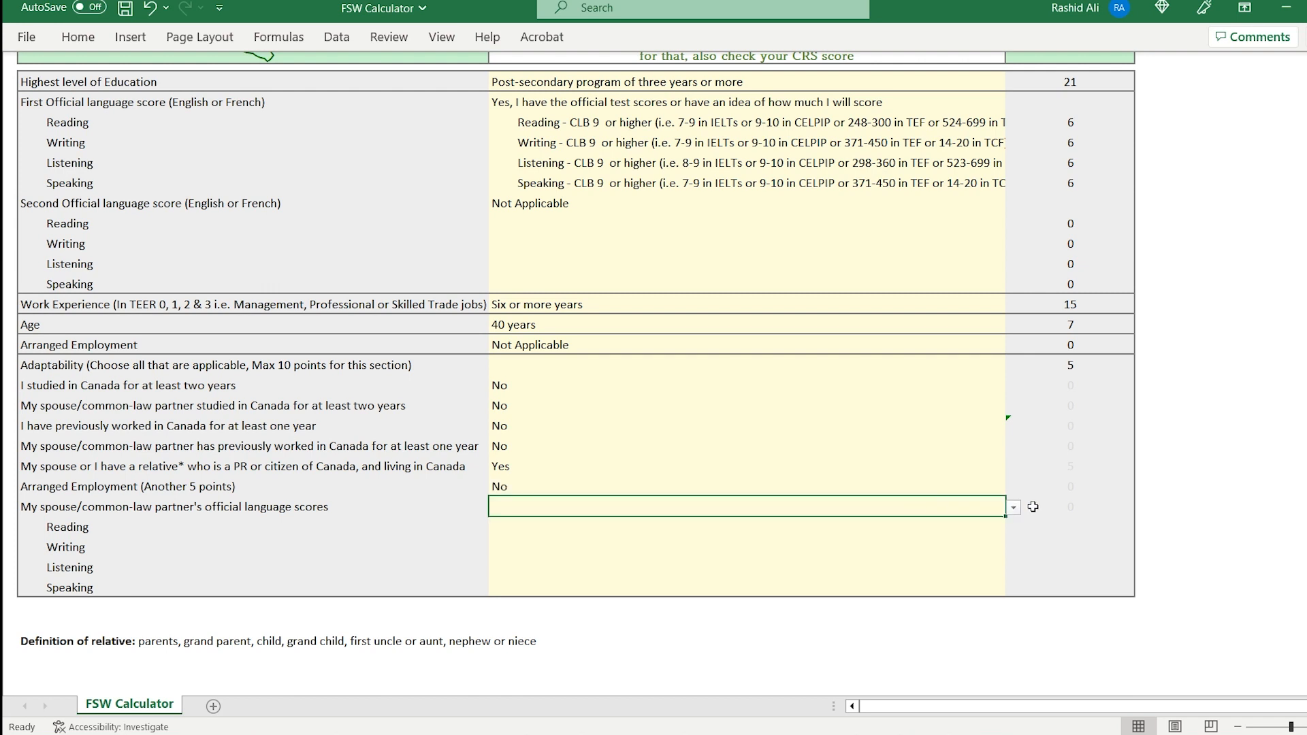
{"action": "left_click", "coordinate": [1012, 507]}
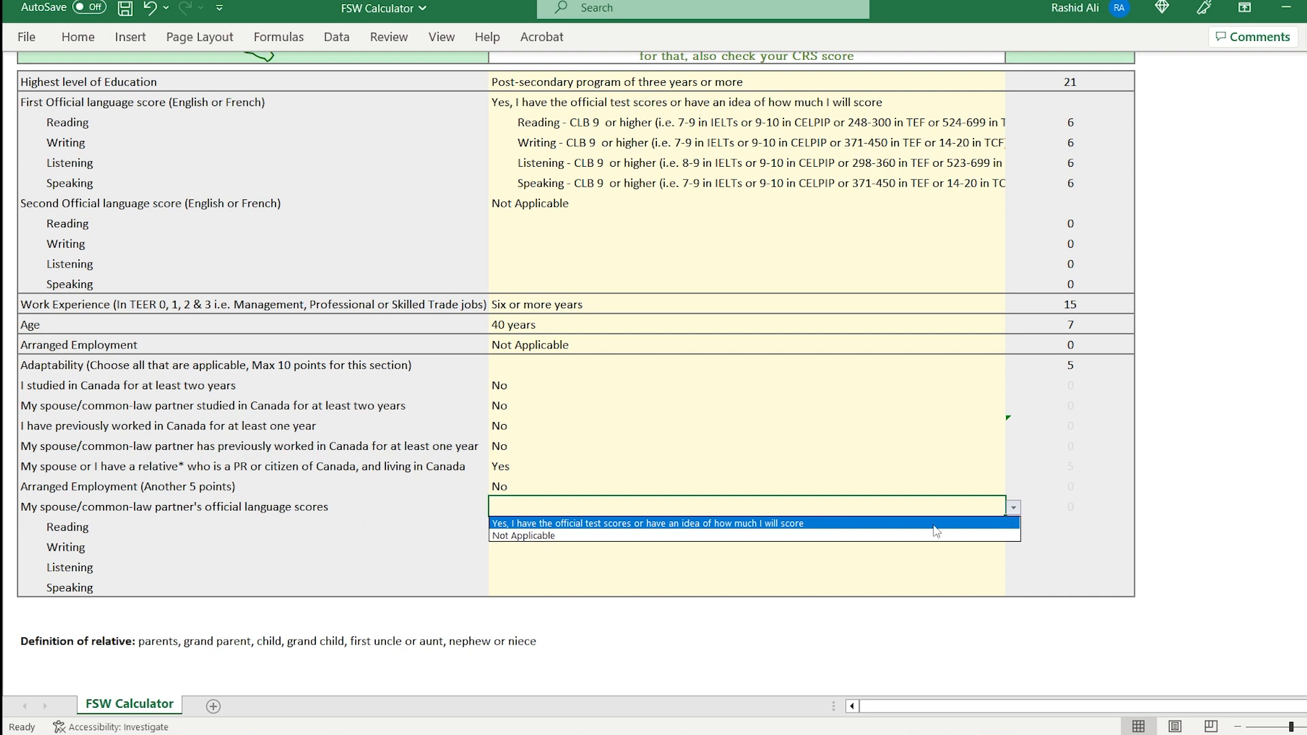
- Confirm partner test scores and set partner skills to at least CLB 4 for 10 adaptability points
{"action": "left_click", "coordinate": [645, 523]}
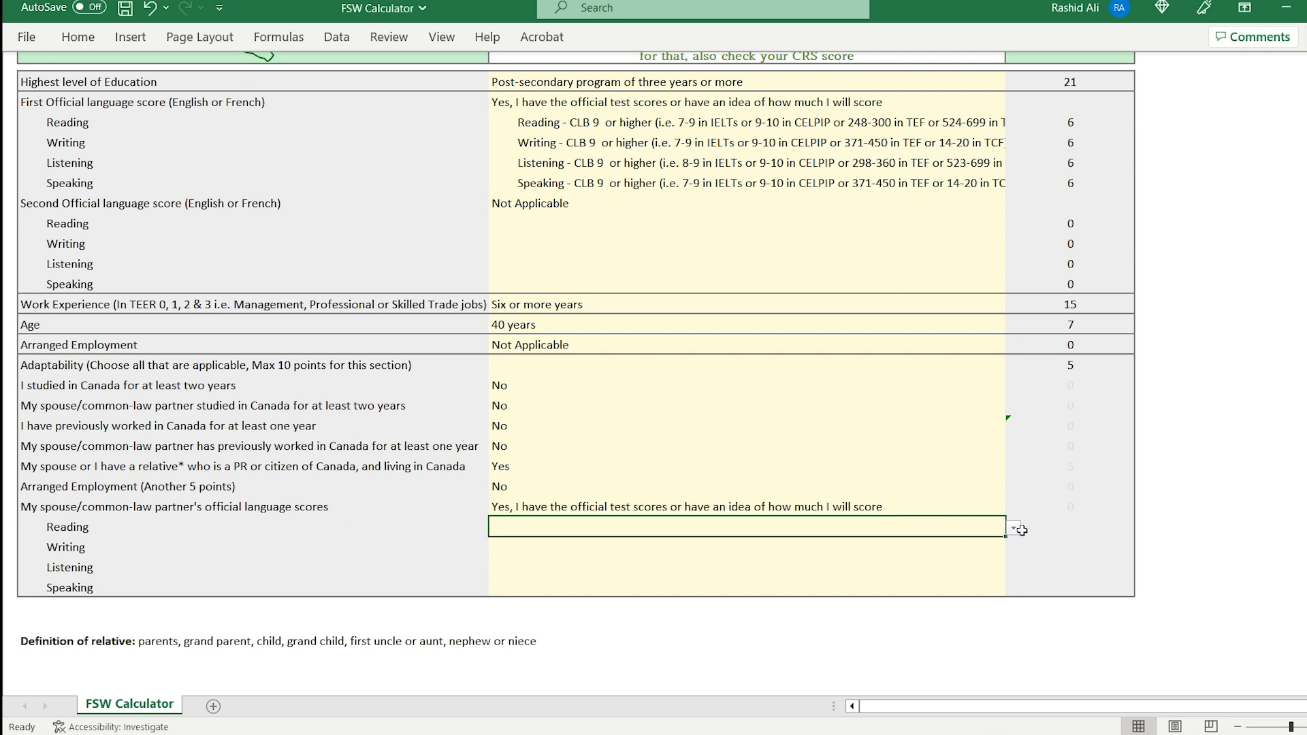
{"action": "left_click", "coordinate": [1013, 528]}
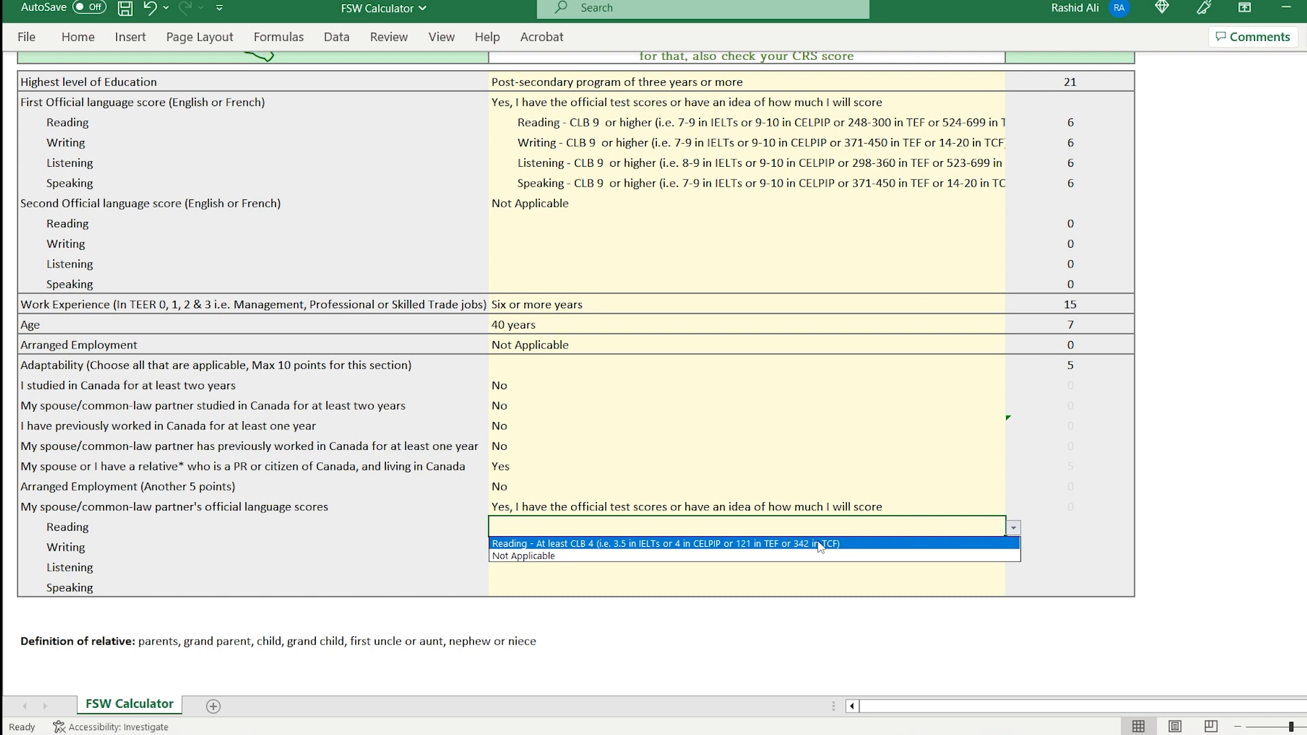
{"action": "mouse_move", "coordinate": [790, 550]}
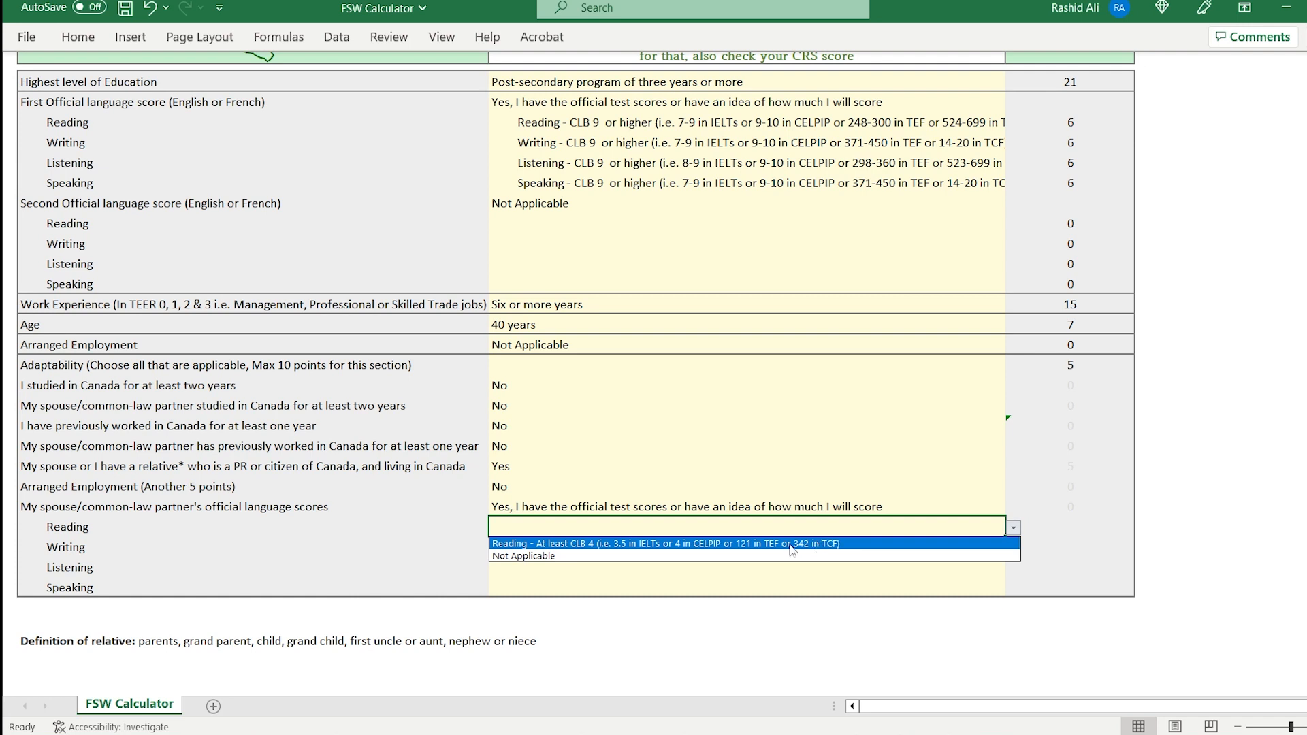
{"action": "left_click", "coordinate": [664, 543]}
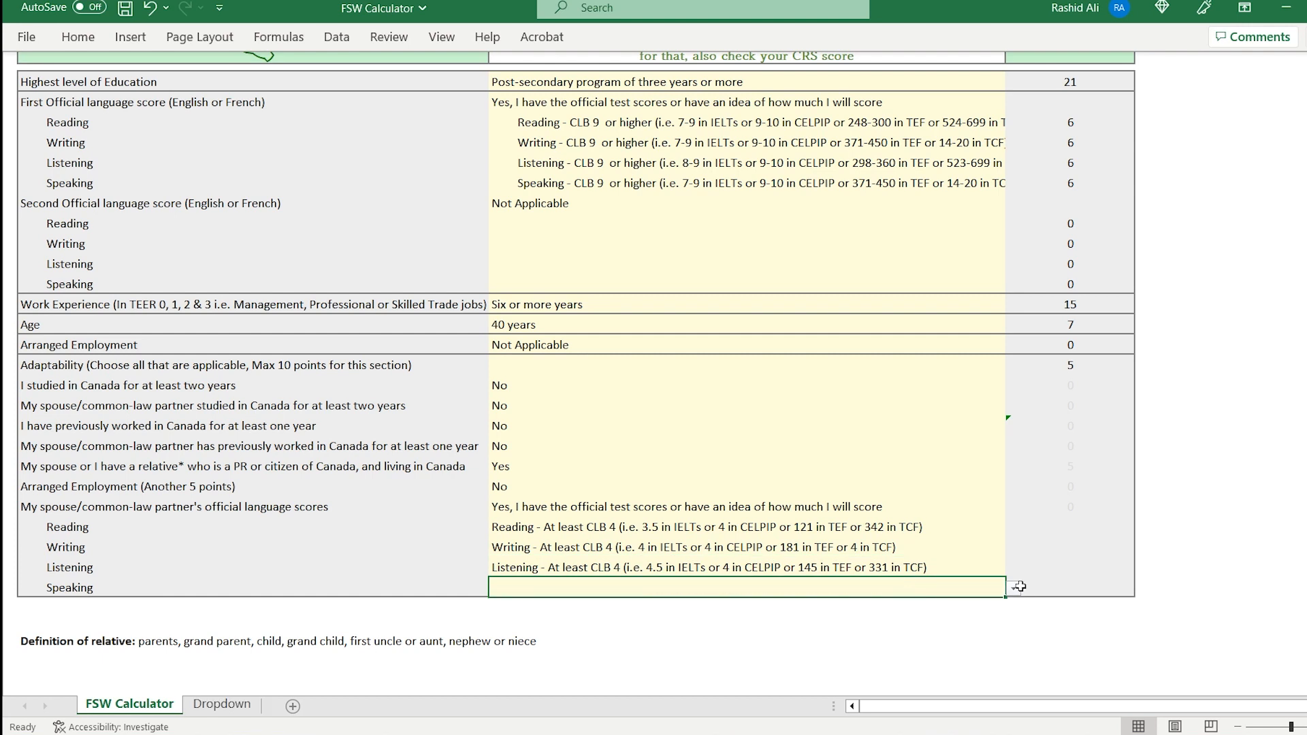
{"action": "left_click", "coordinate": [1013, 588]}
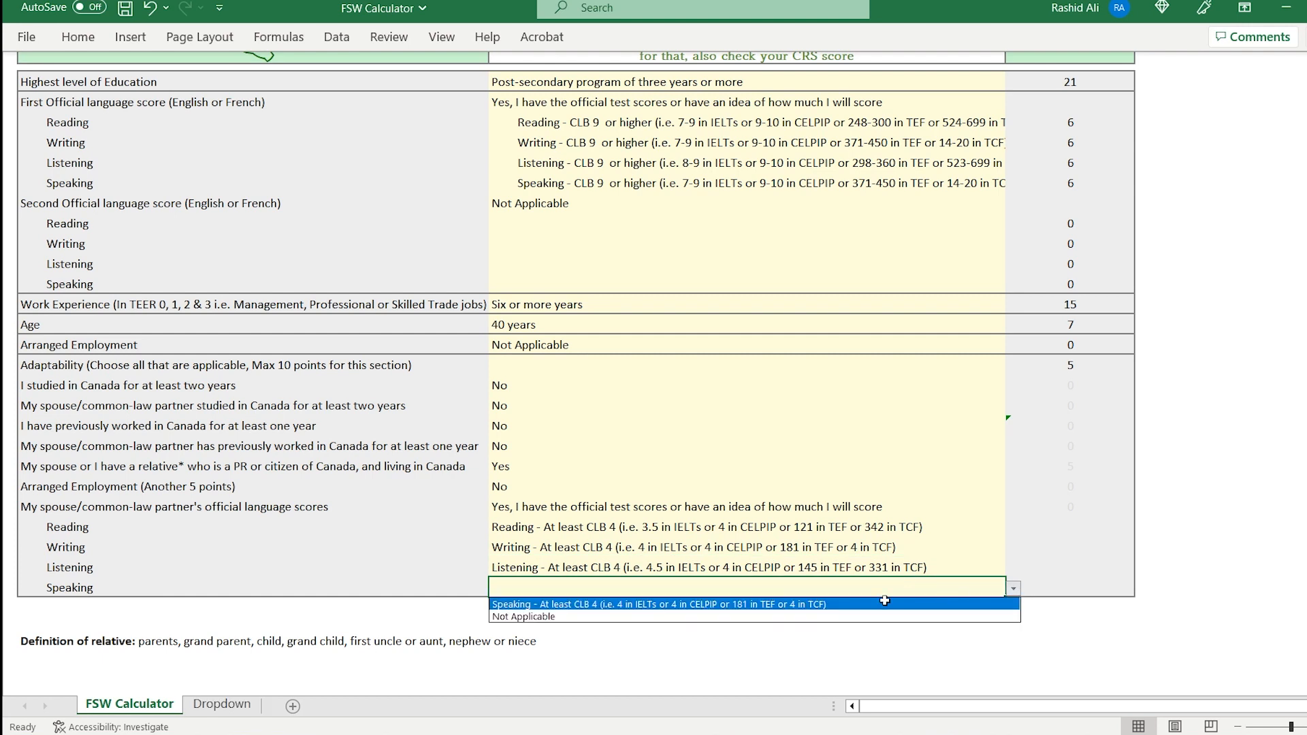
{"action": "left_click", "coordinate": [667, 603]}
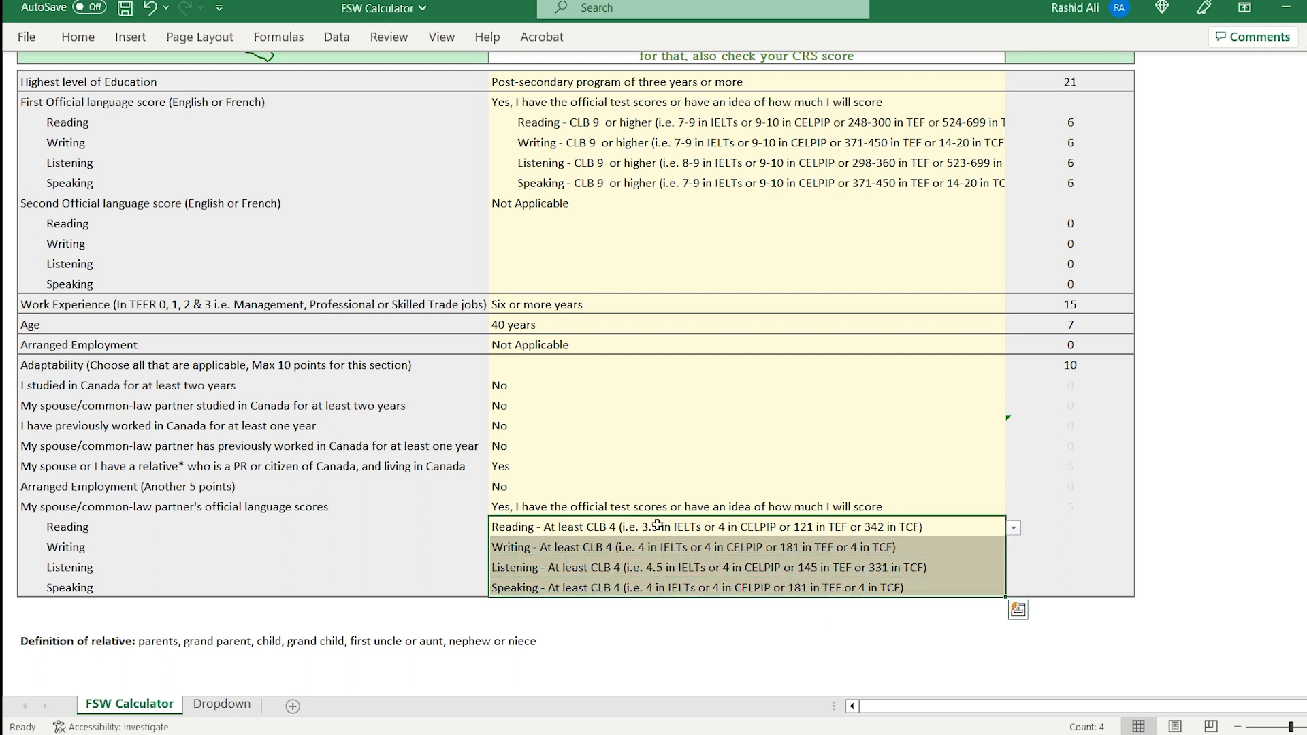
{"action": "mouse_move", "coordinate": [697, 575]}
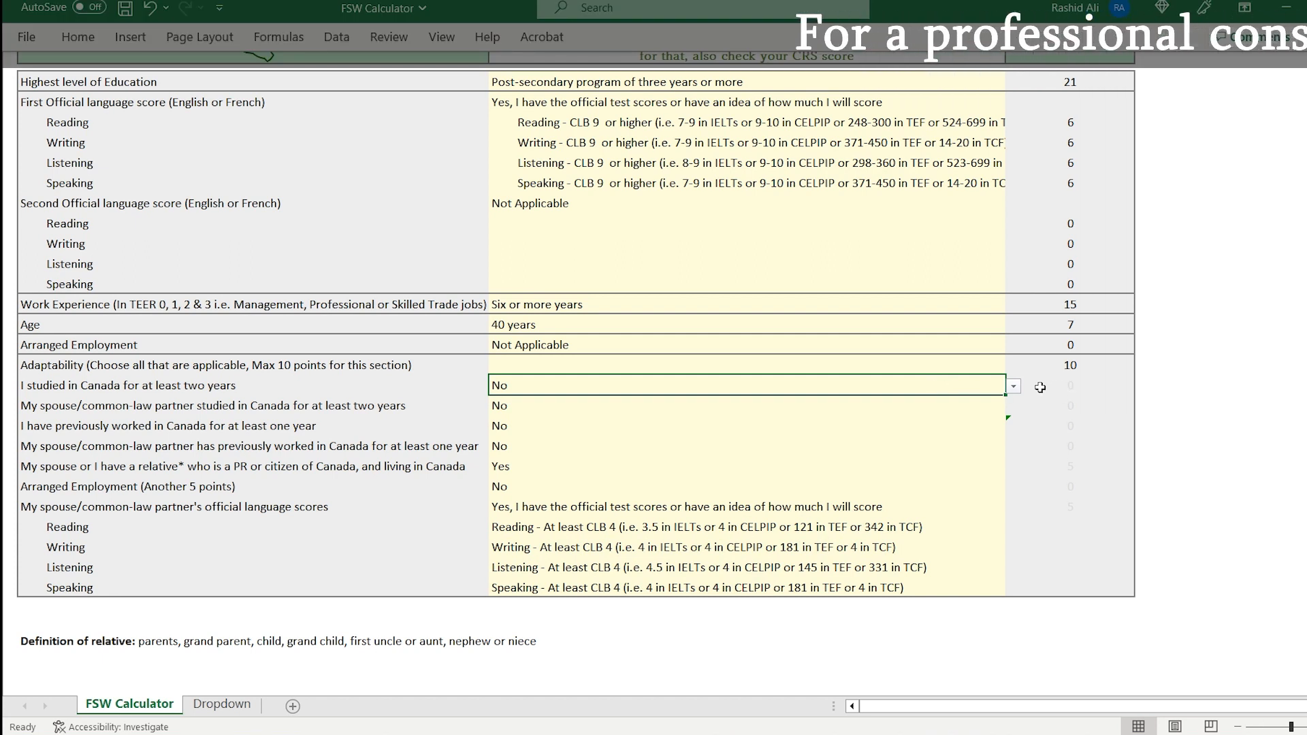
{"action": "left_click", "coordinate": [1012, 385]}
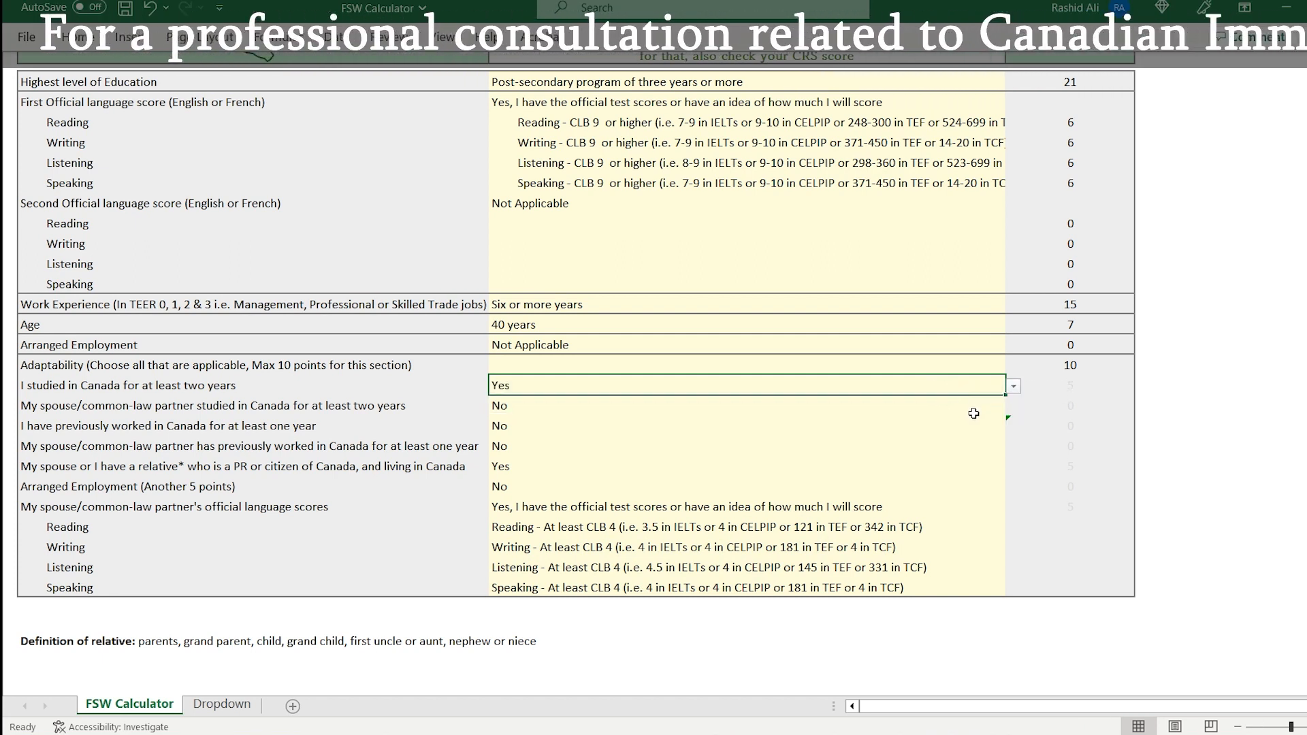
{"action": "left_click", "coordinate": [1013, 406]}
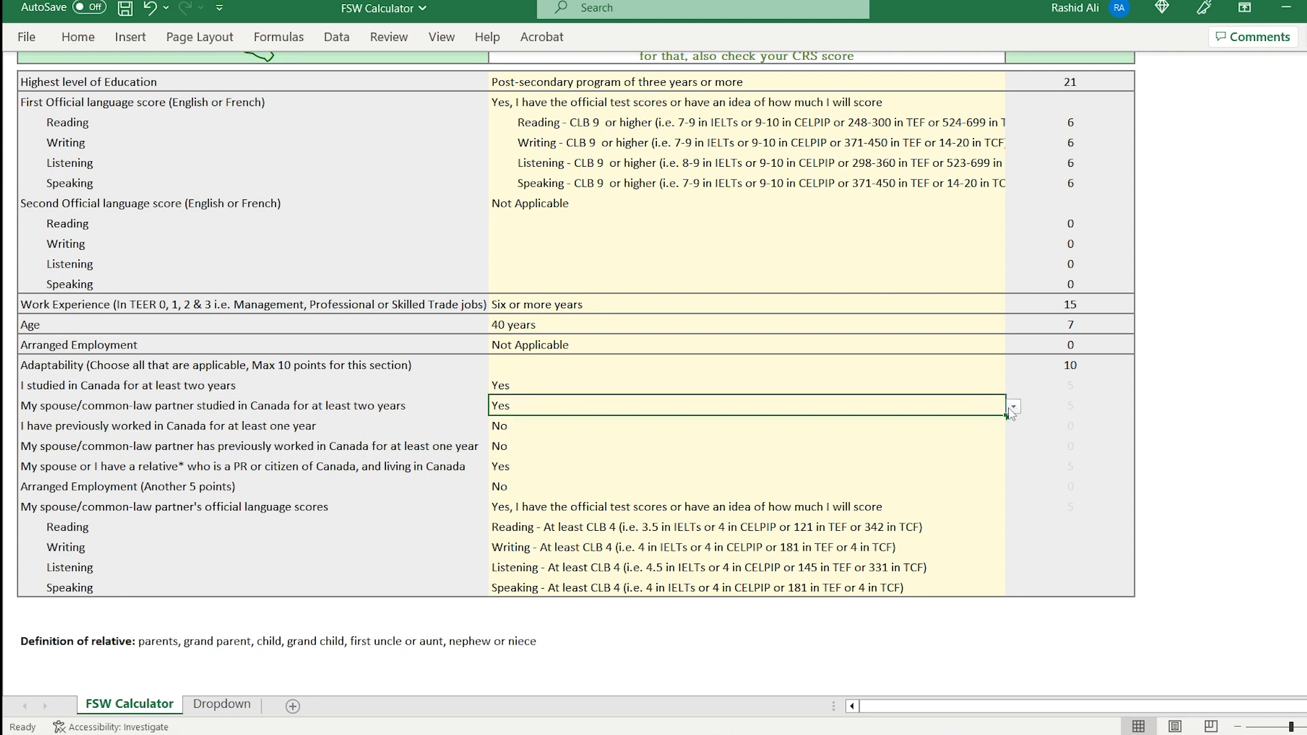
{"action": "left_click", "coordinate": [1011, 385]}
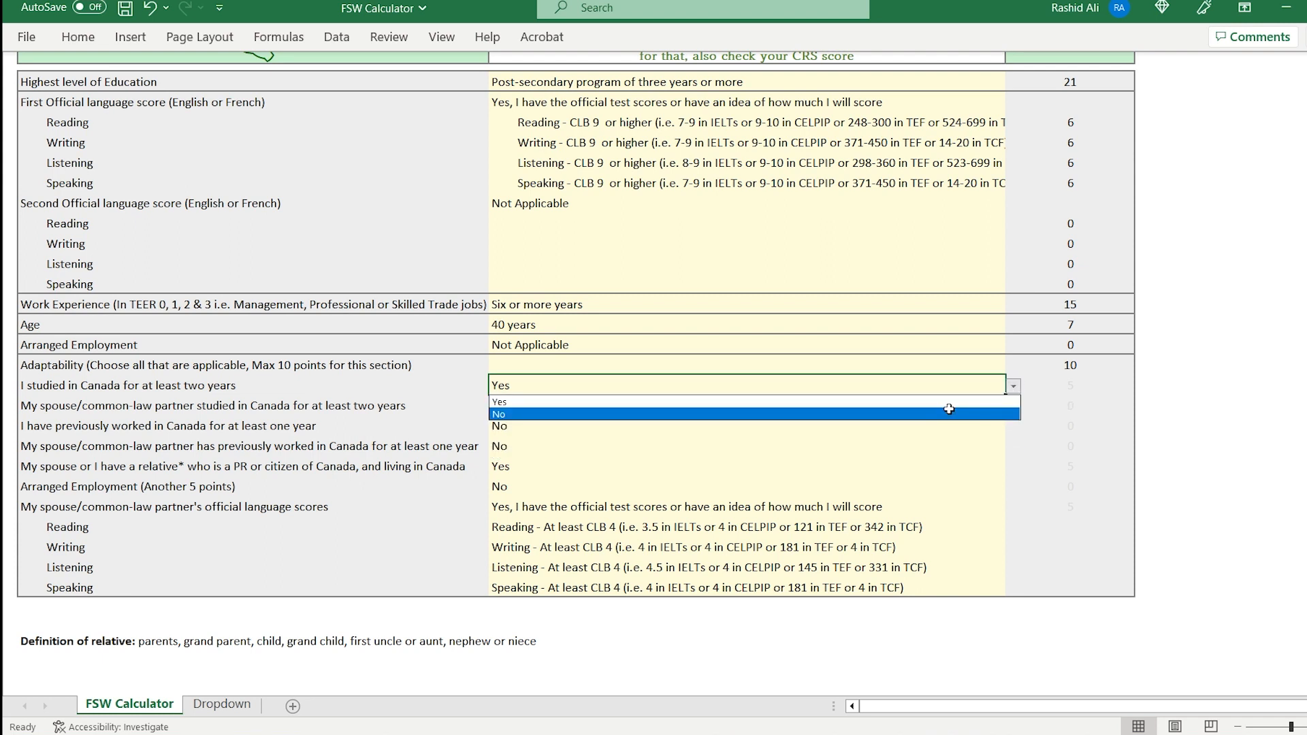
{"action": "left_click", "coordinate": [751, 414]}
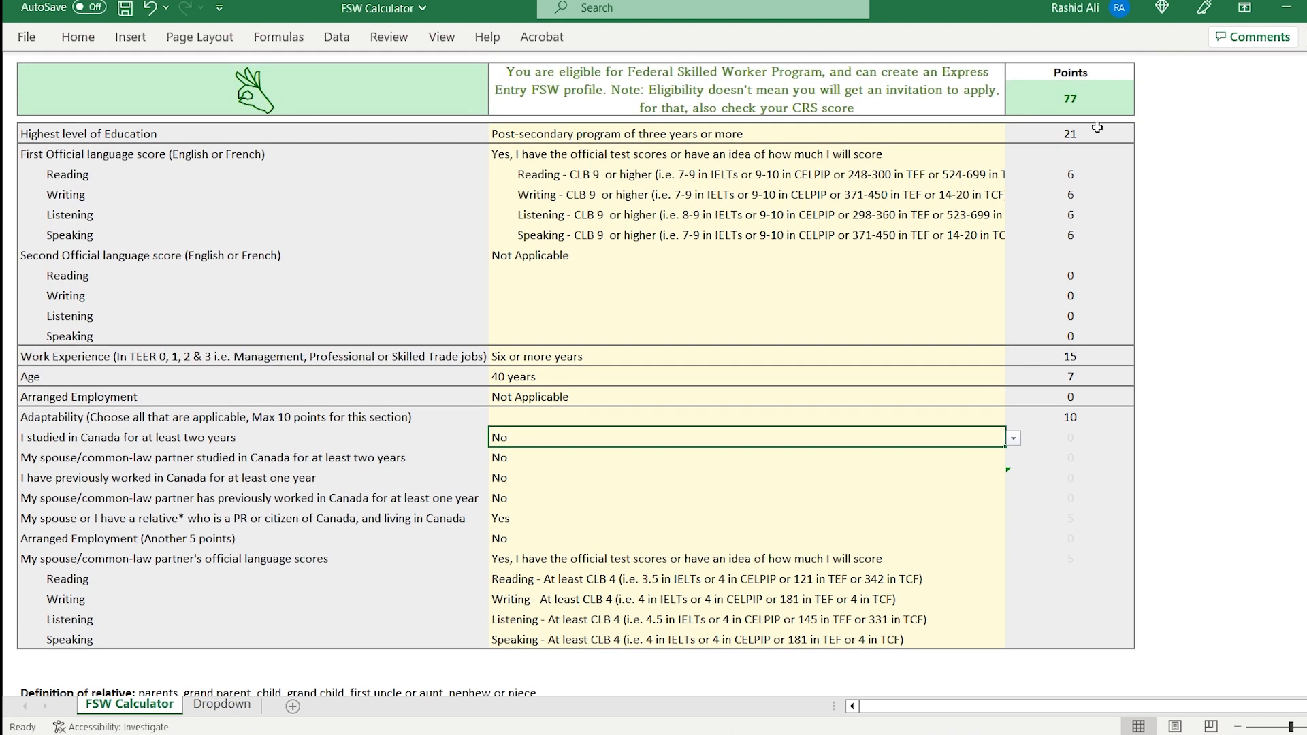
{"action": "left_click", "coordinate": [1070, 98]}
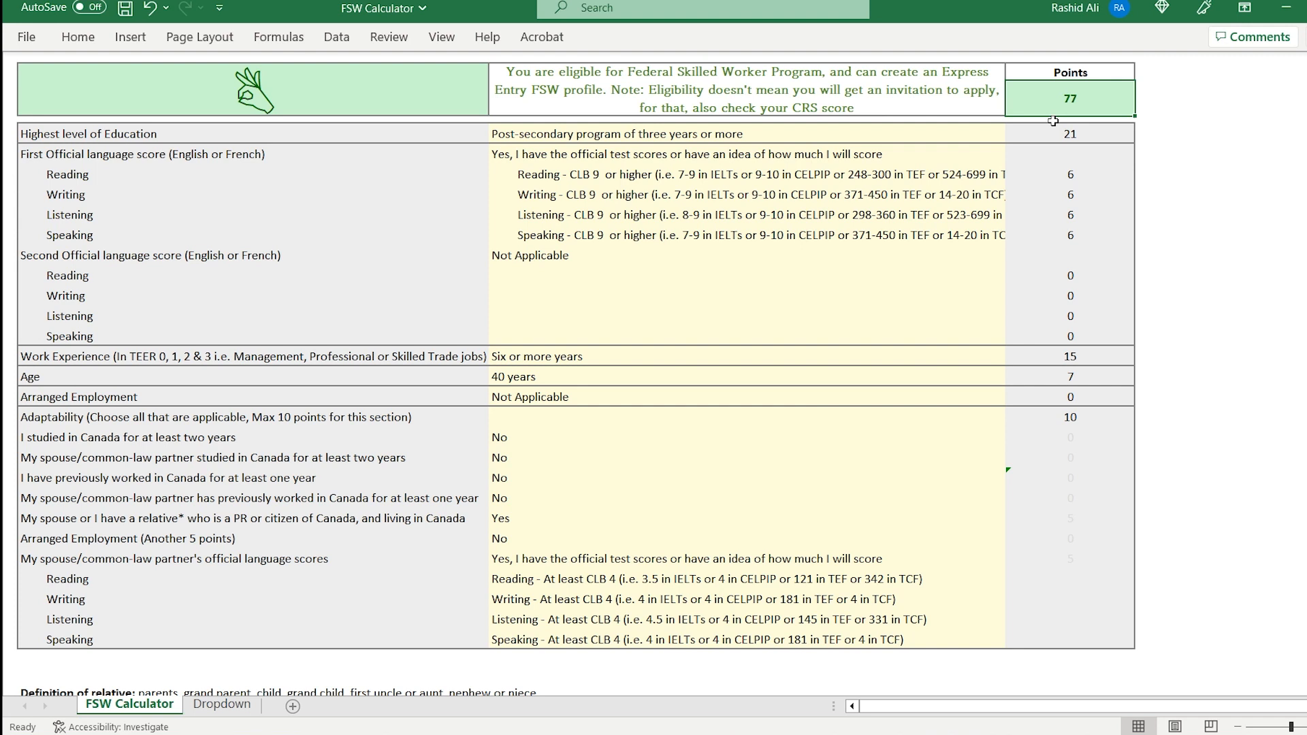
{"action": "mouse_move", "coordinate": [595, 64]}
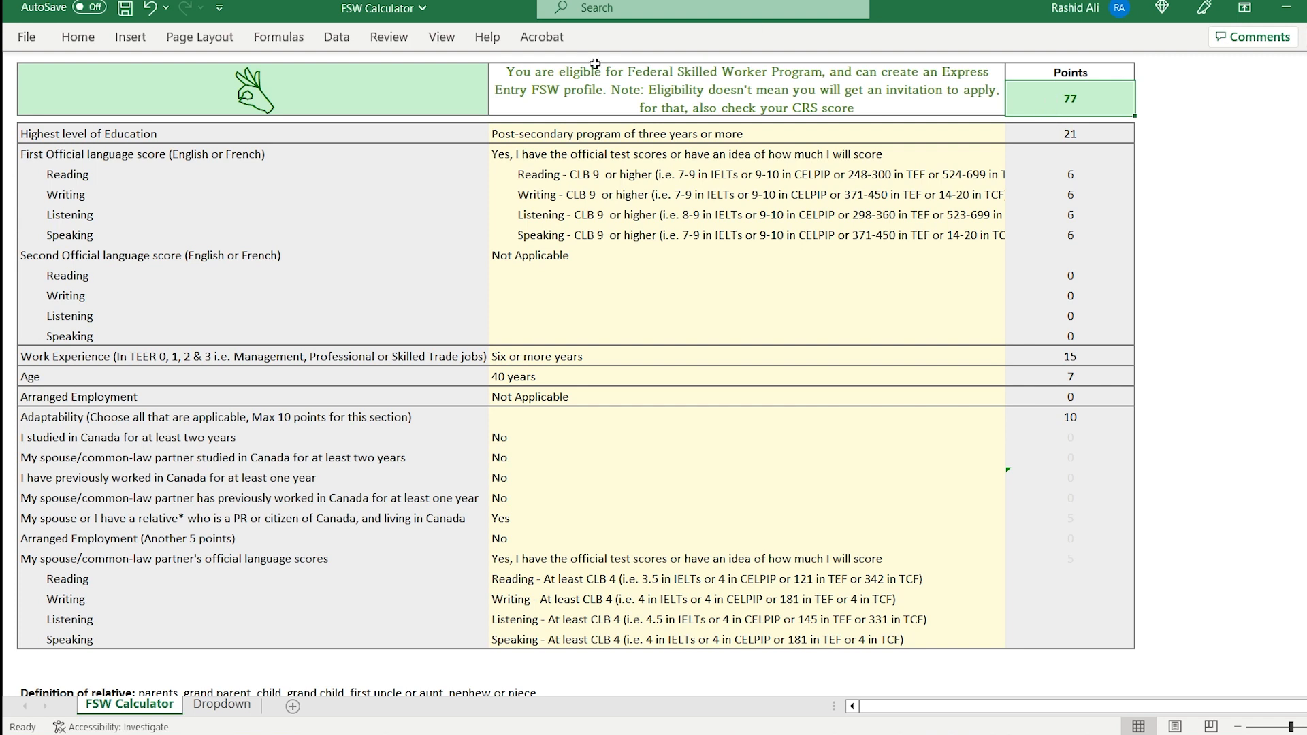
{"action": "mouse_move", "coordinate": [715, 182]}
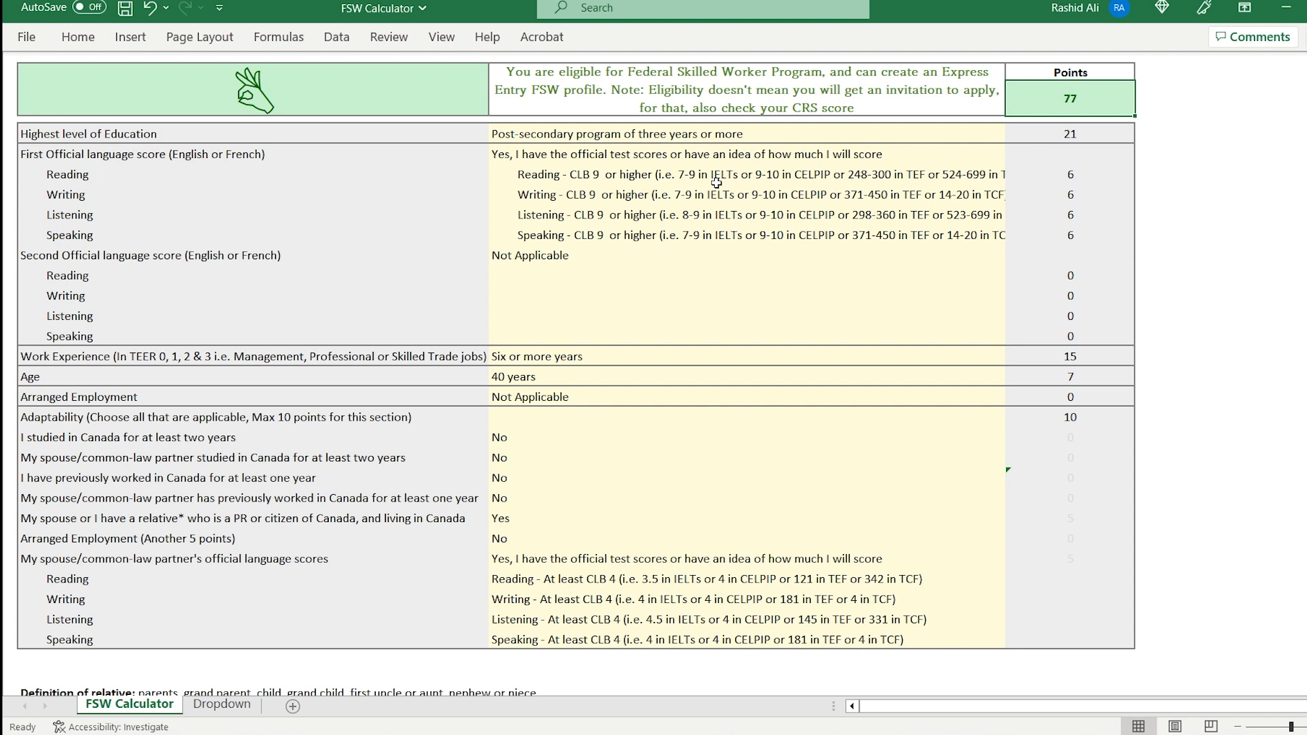
{"action": "mouse_move", "coordinate": [769, 188]}
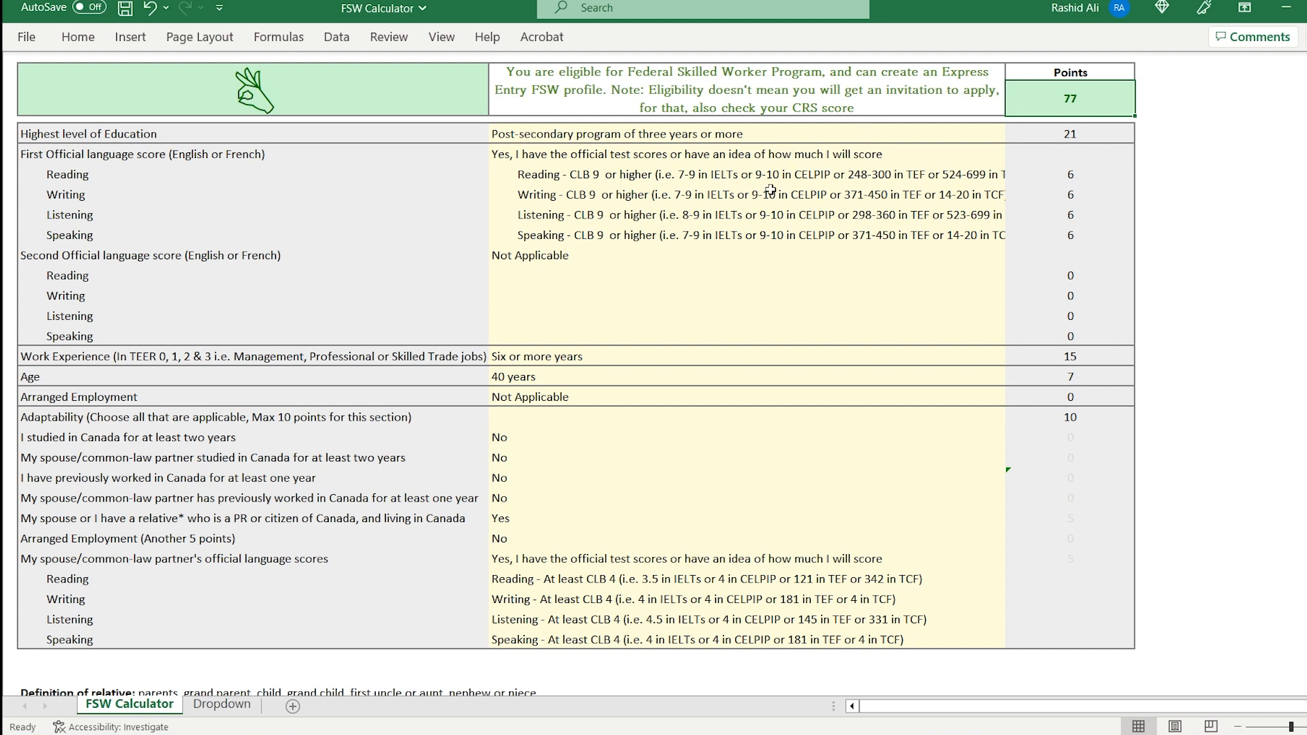
{"action": "mouse_move", "coordinate": [759, 242]}
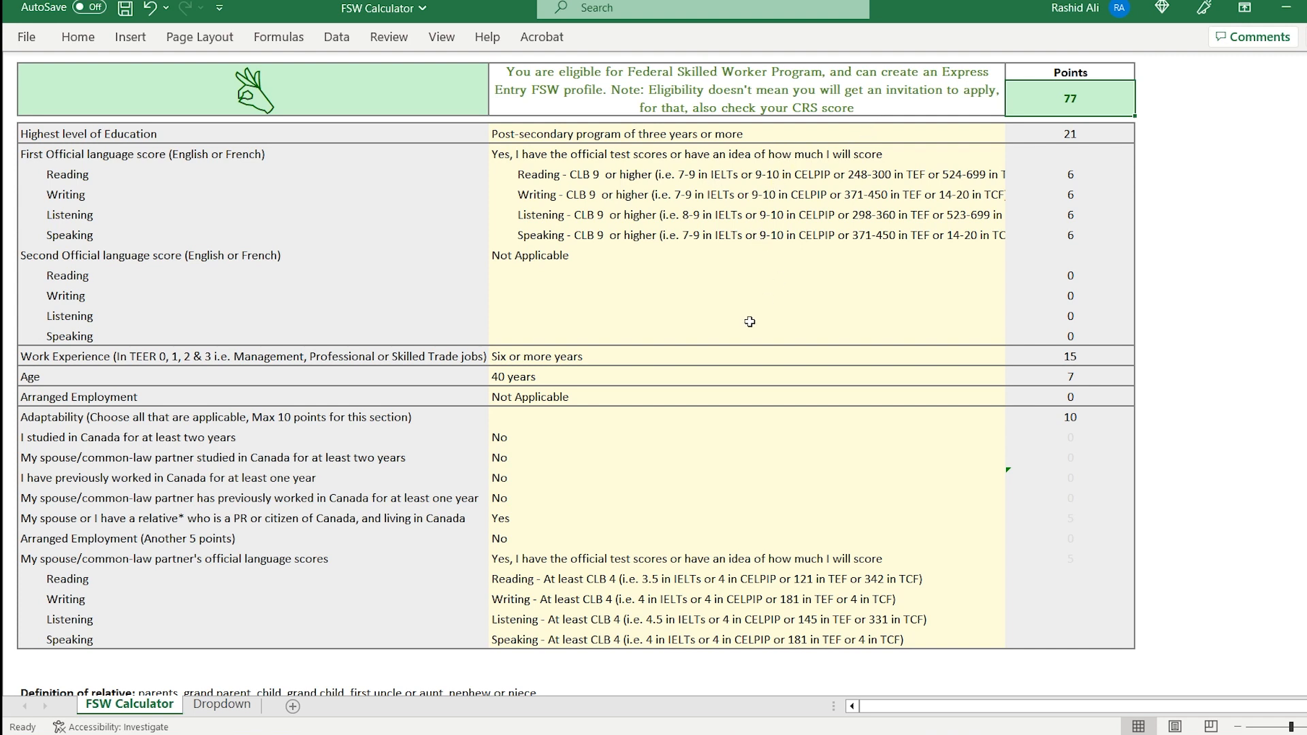
- Change age to 47 years or more, dropping its score to 0 points
{"action": "left_click", "coordinate": [743, 376]}
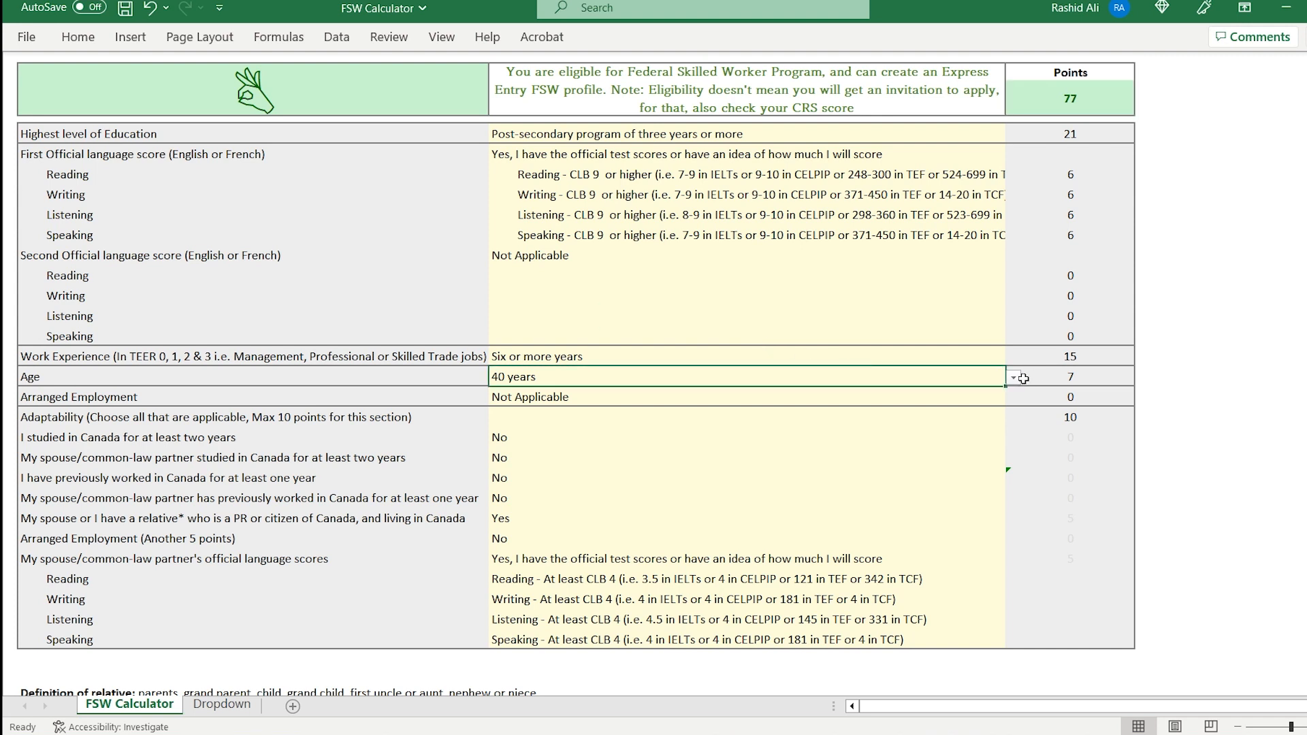
{"action": "left_click", "coordinate": [1013, 377]}
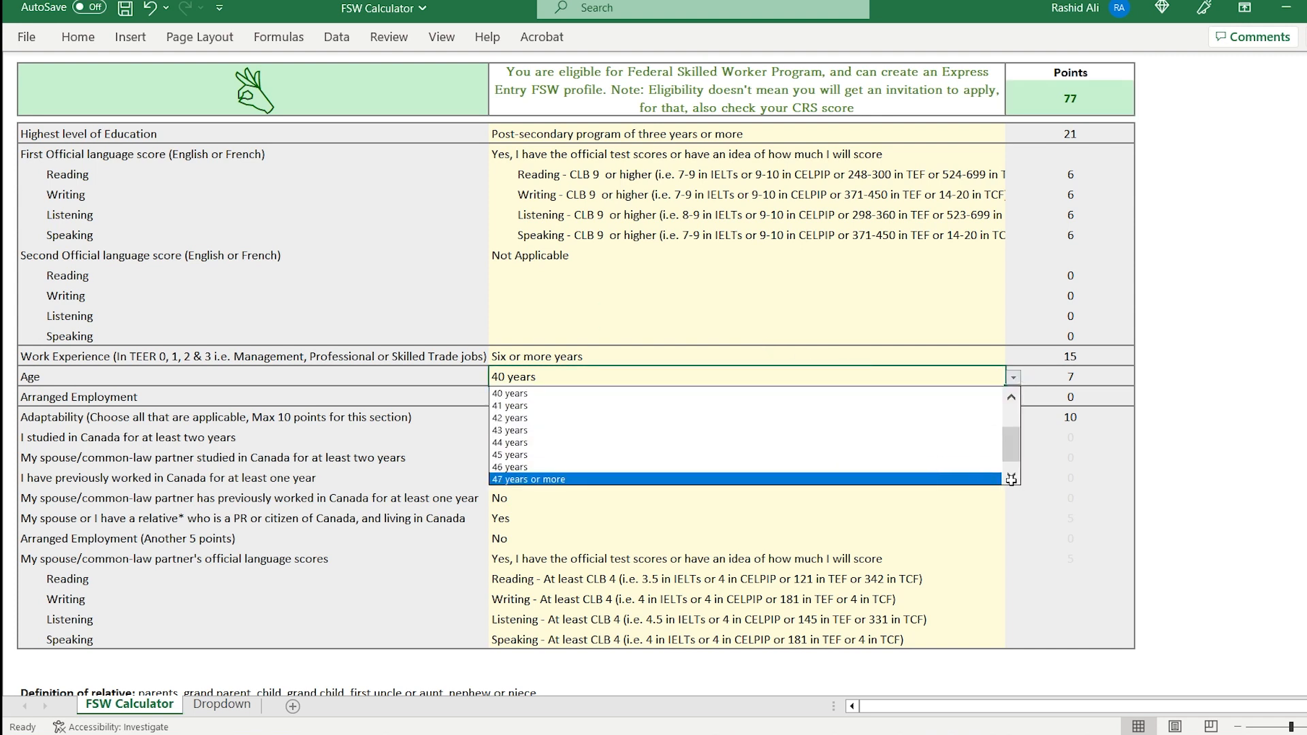
{"action": "left_click", "coordinate": [529, 478]}
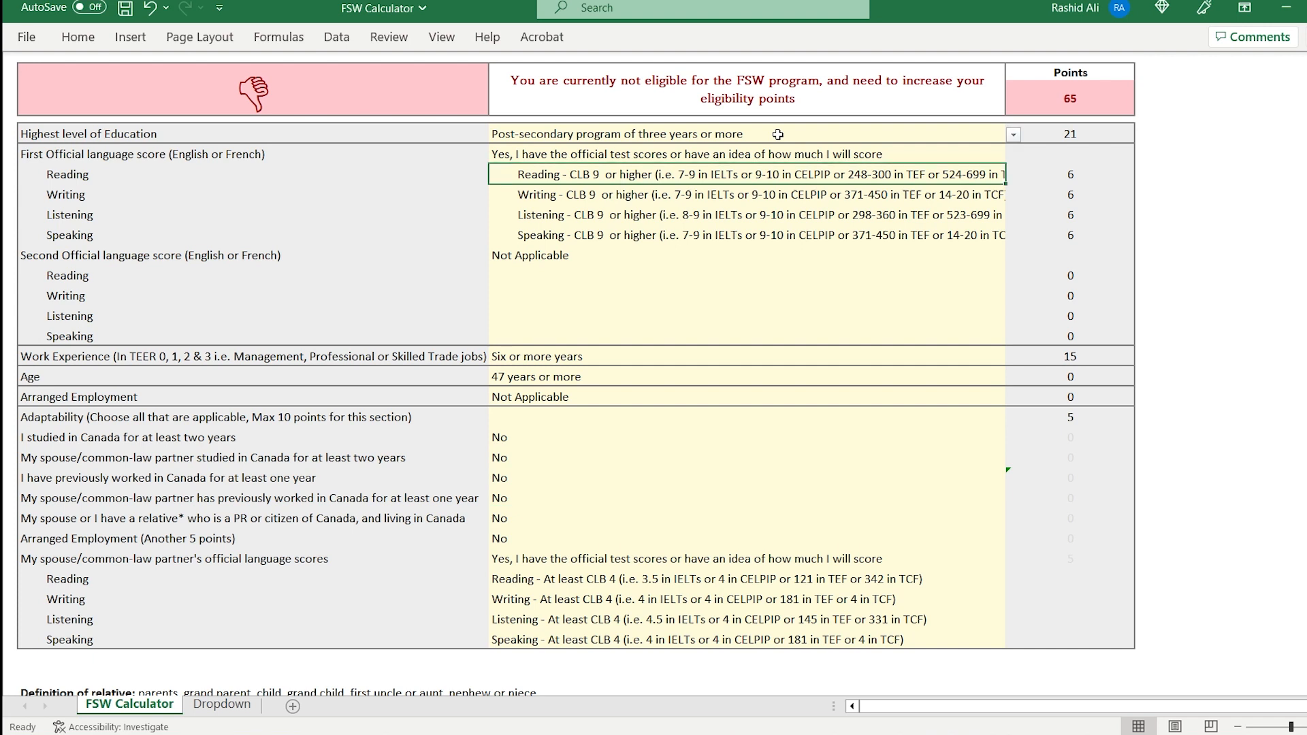
{"action": "left_click", "coordinate": [692, 355]}
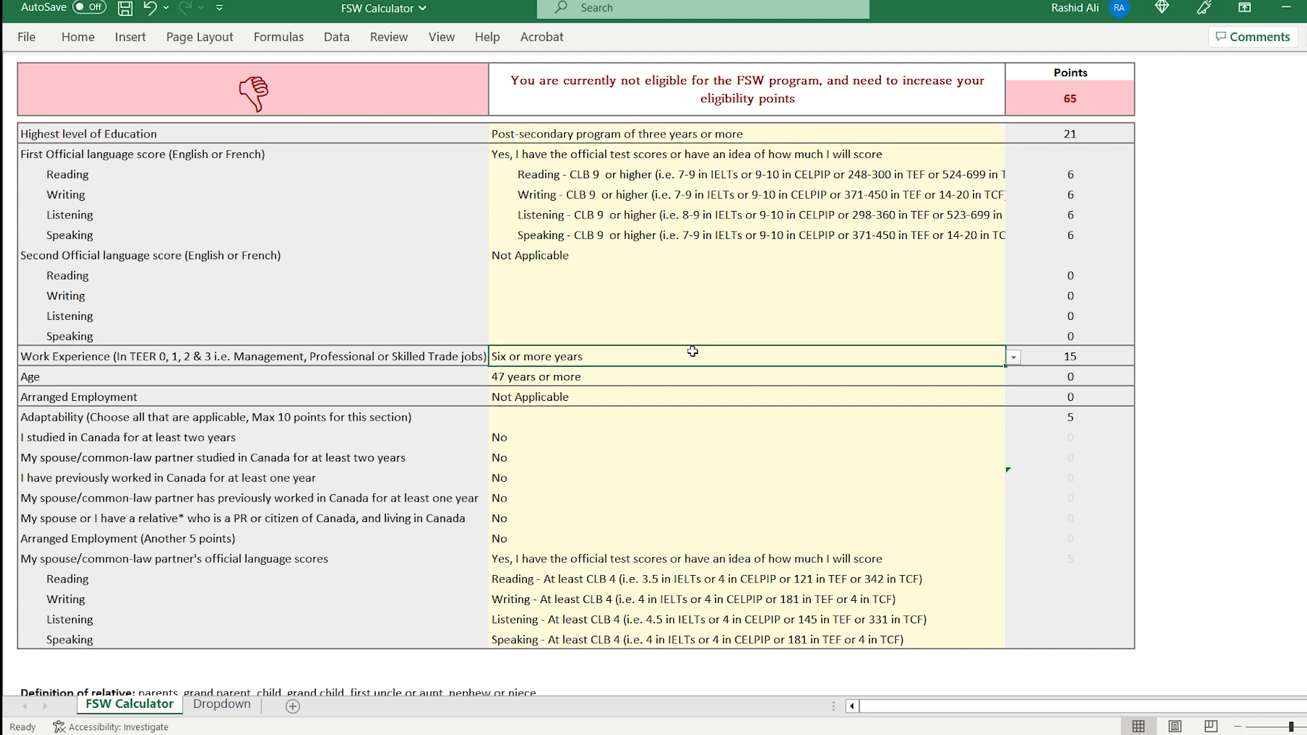
{"action": "mouse_move", "coordinate": [712, 476]}
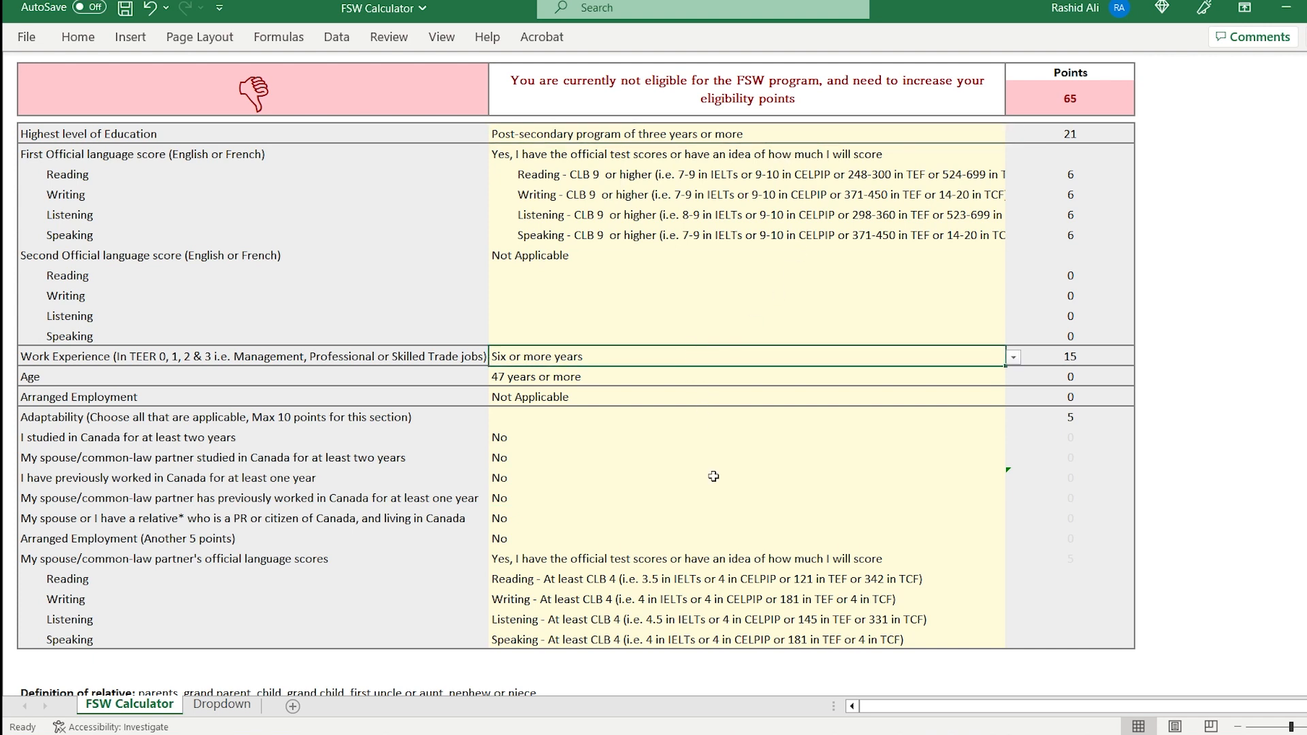
{"action": "mouse_move", "coordinate": [1024, 410]}
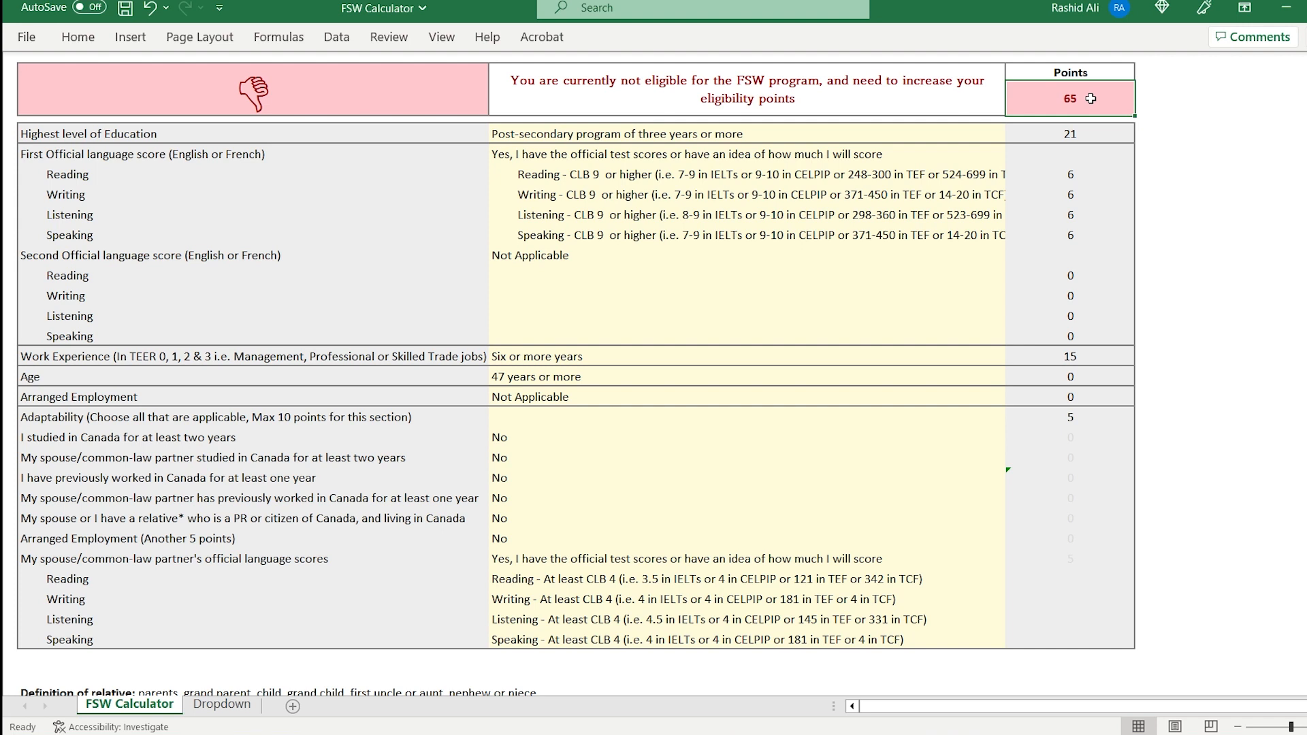
{"action": "left_click", "coordinate": [742, 397]}
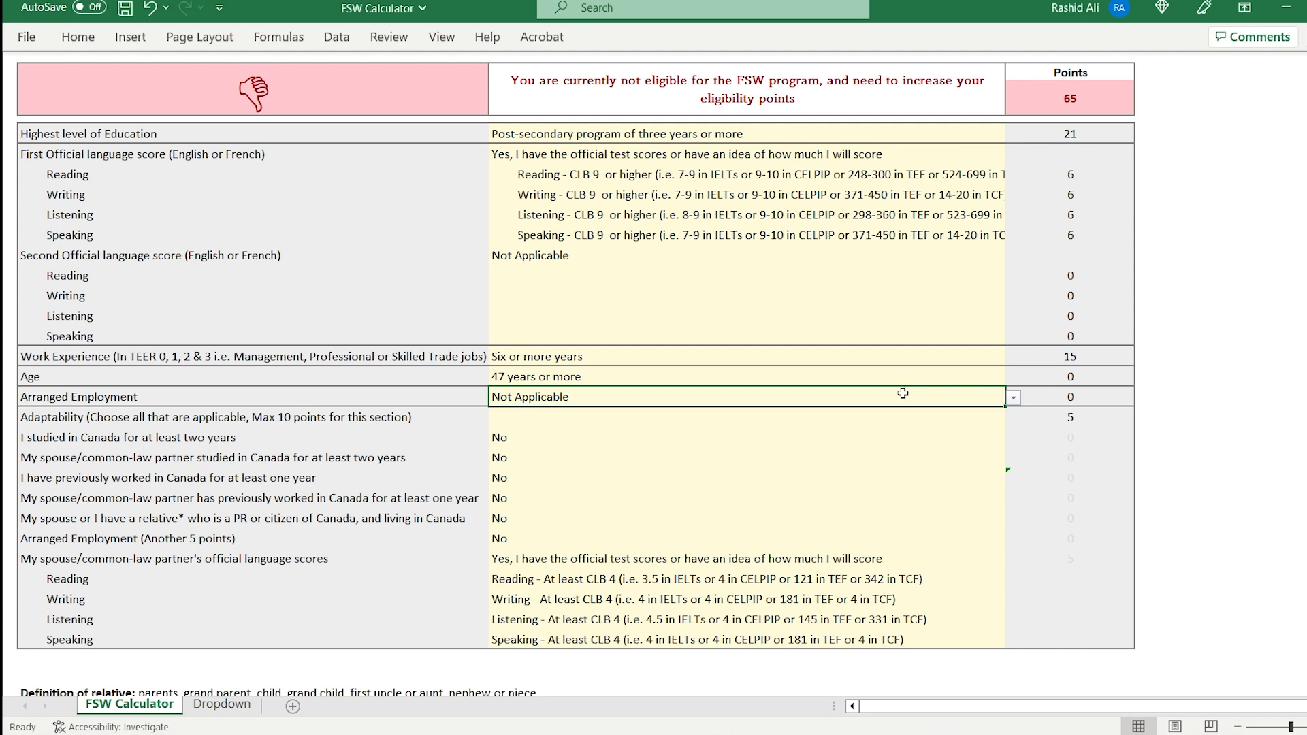
{"action": "mouse_move", "coordinate": [1013, 397]}
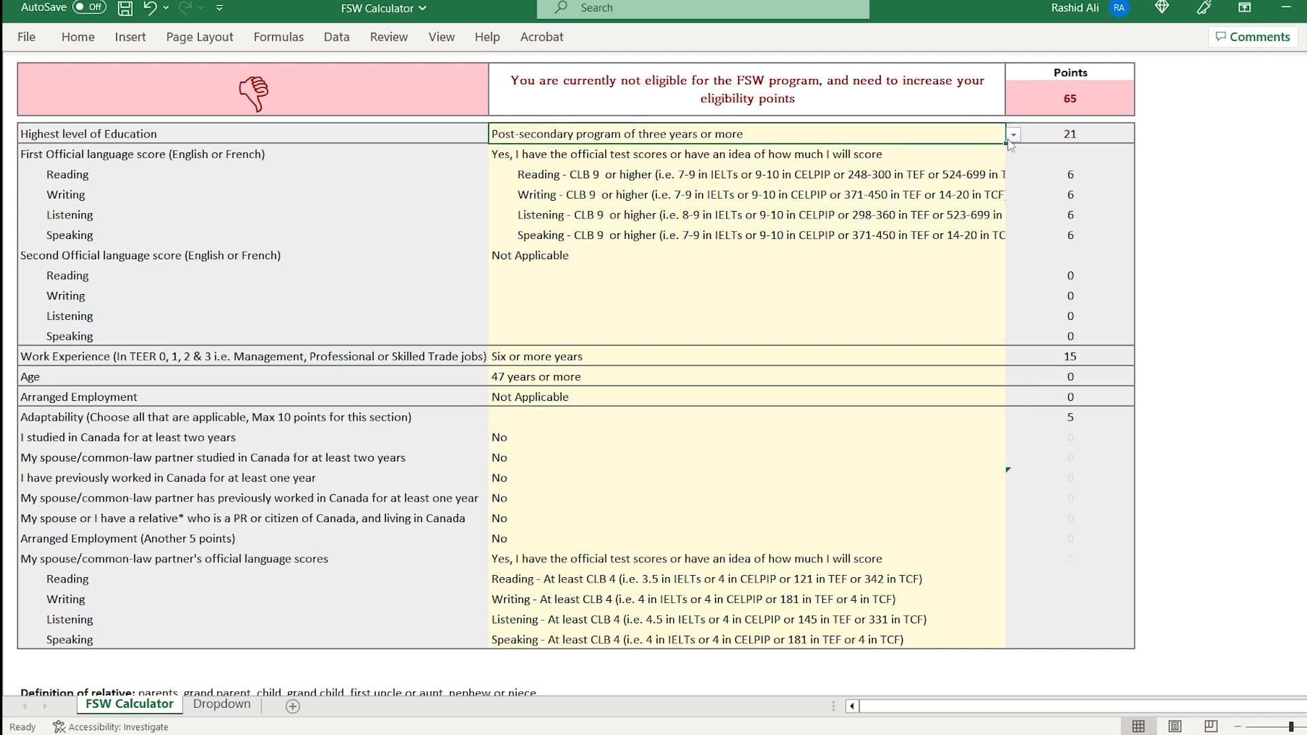
- Select Master's degree as highest education for 23 points, confirming it on a second pass
{"action": "left_click", "coordinate": [1012, 134]}
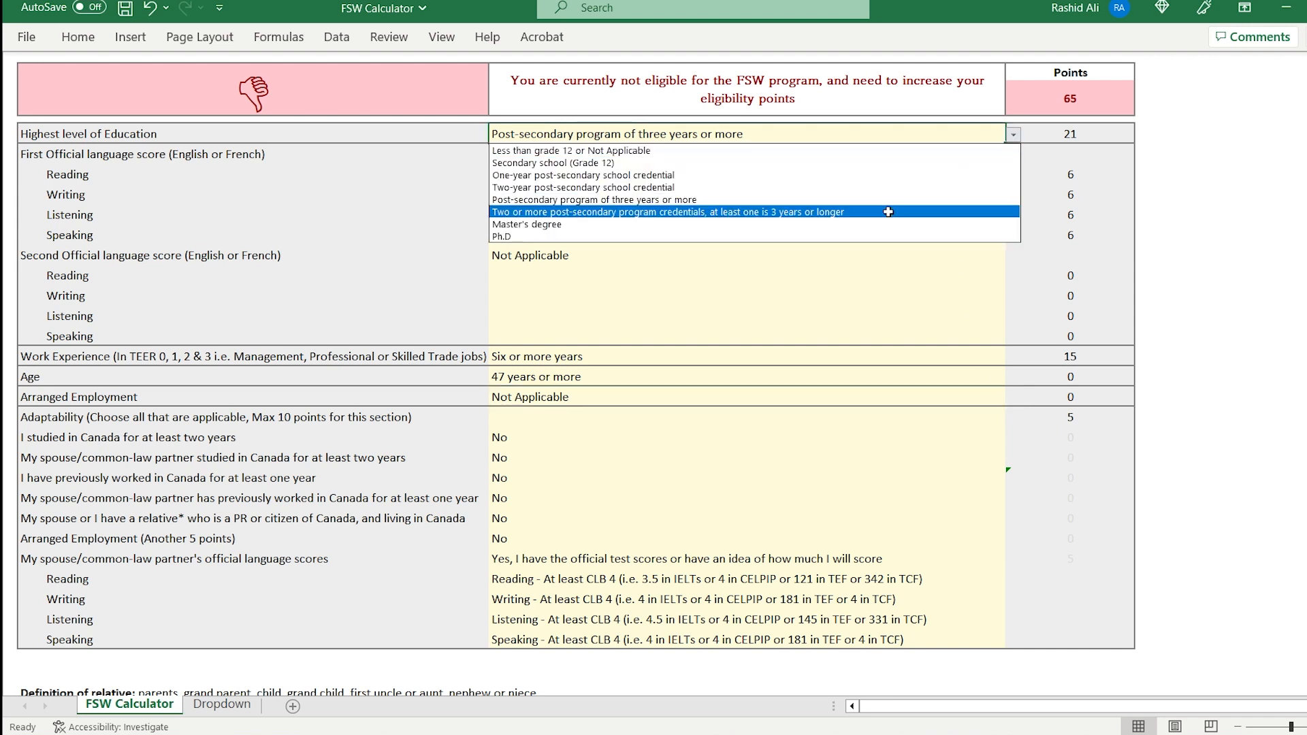
{"action": "left_click", "coordinate": [527, 225]}
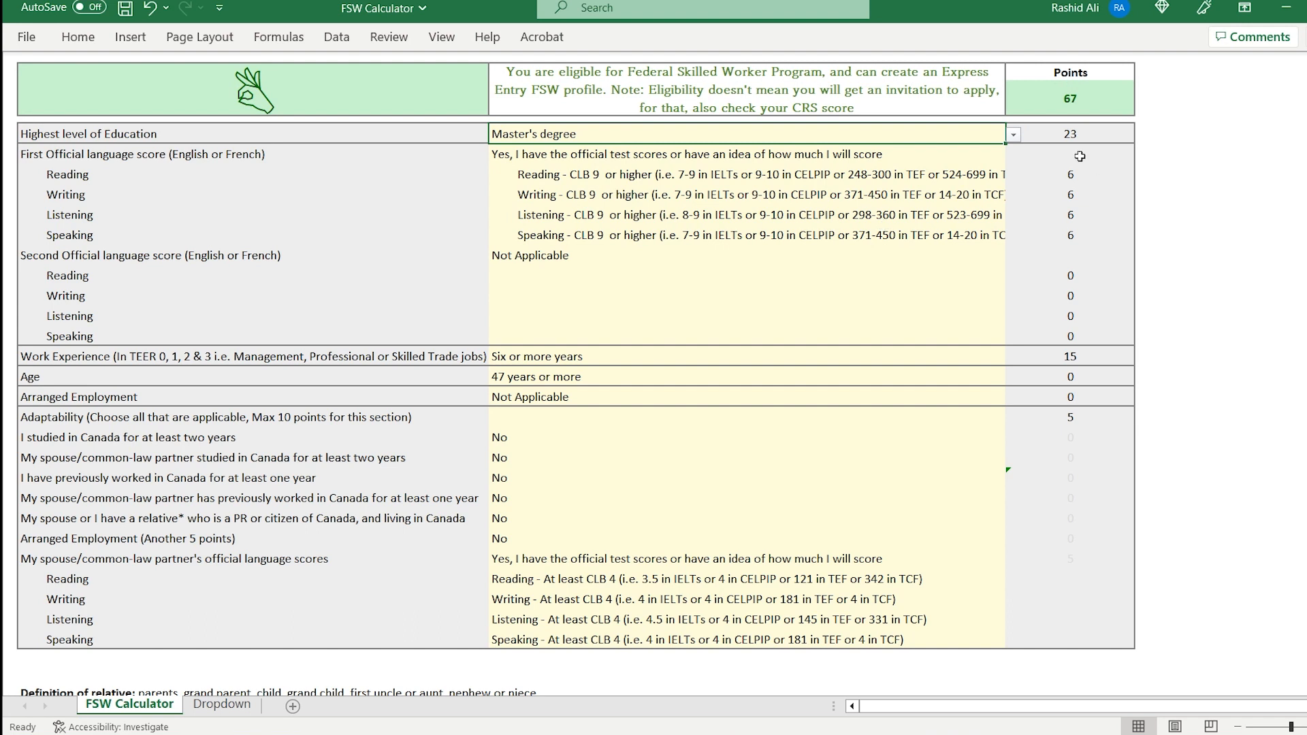
{"action": "mouse_move", "coordinate": [1088, 138]}
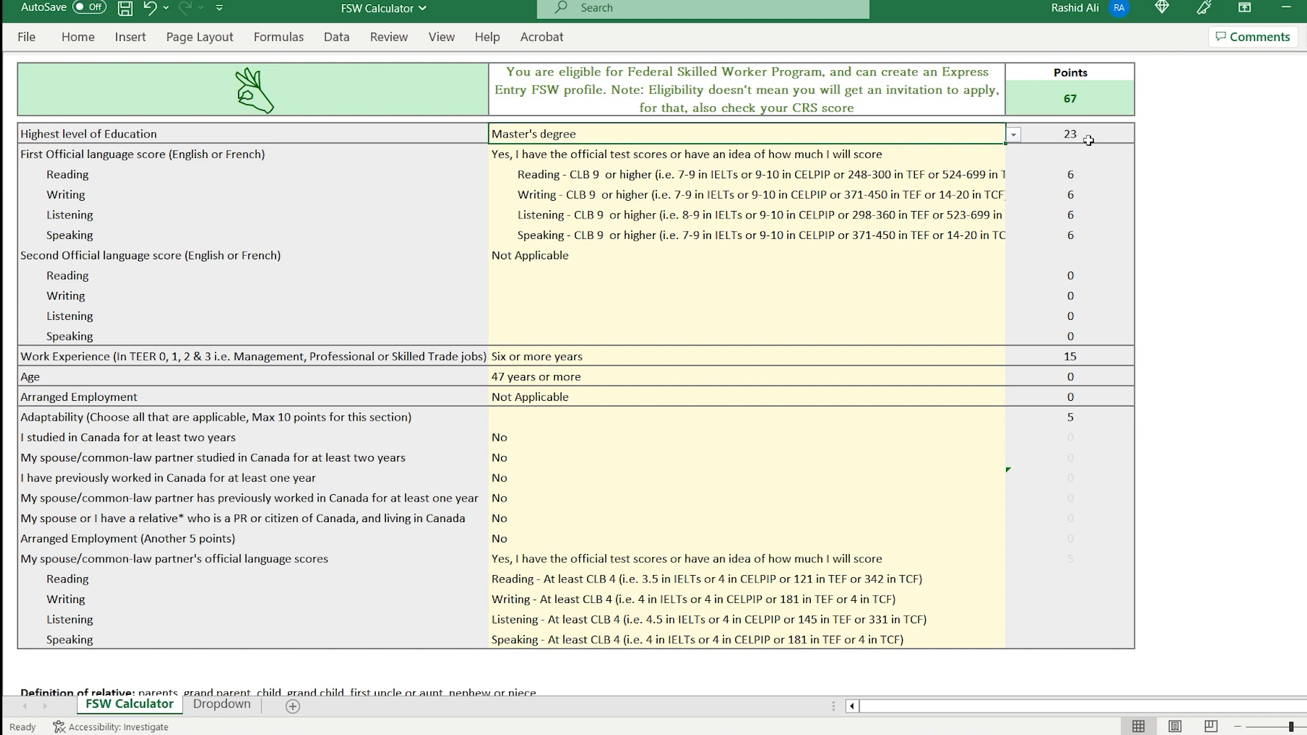
{"action": "mouse_move", "coordinate": [1031, 192]}
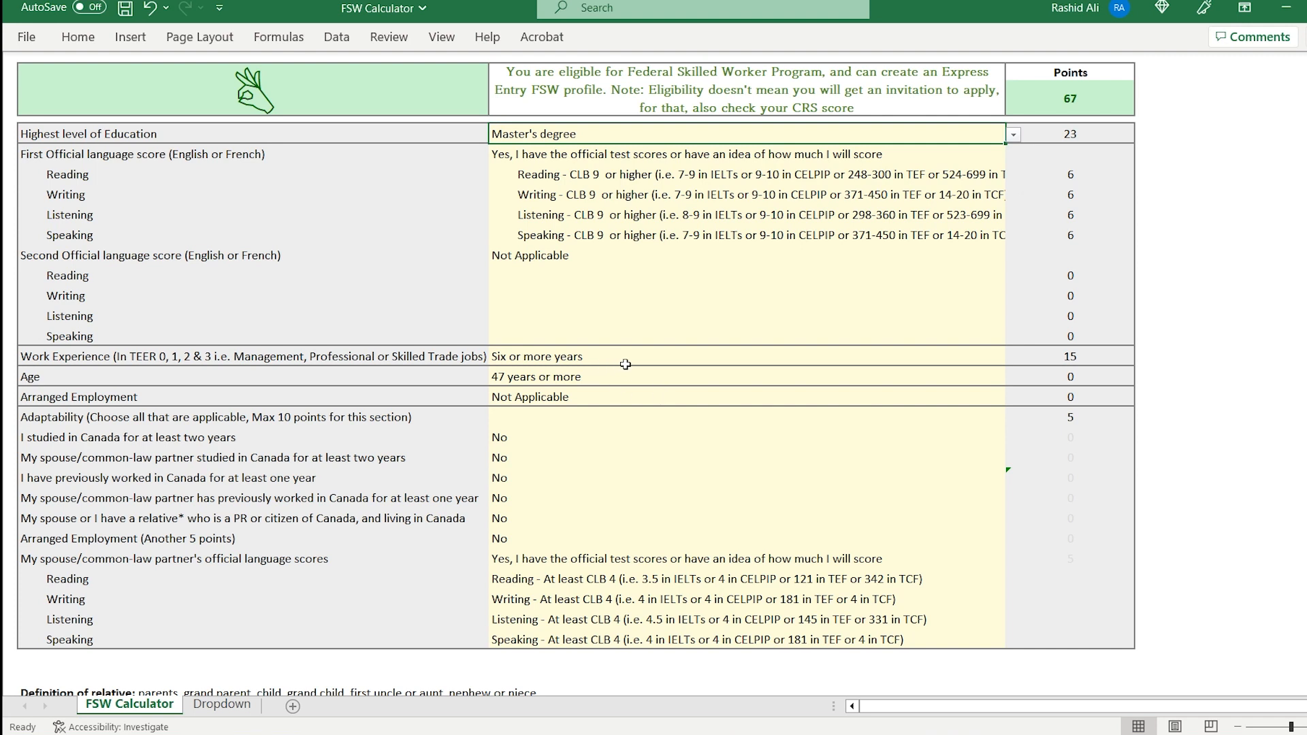
{"action": "mouse_move", "coordinate": [657, 467]}
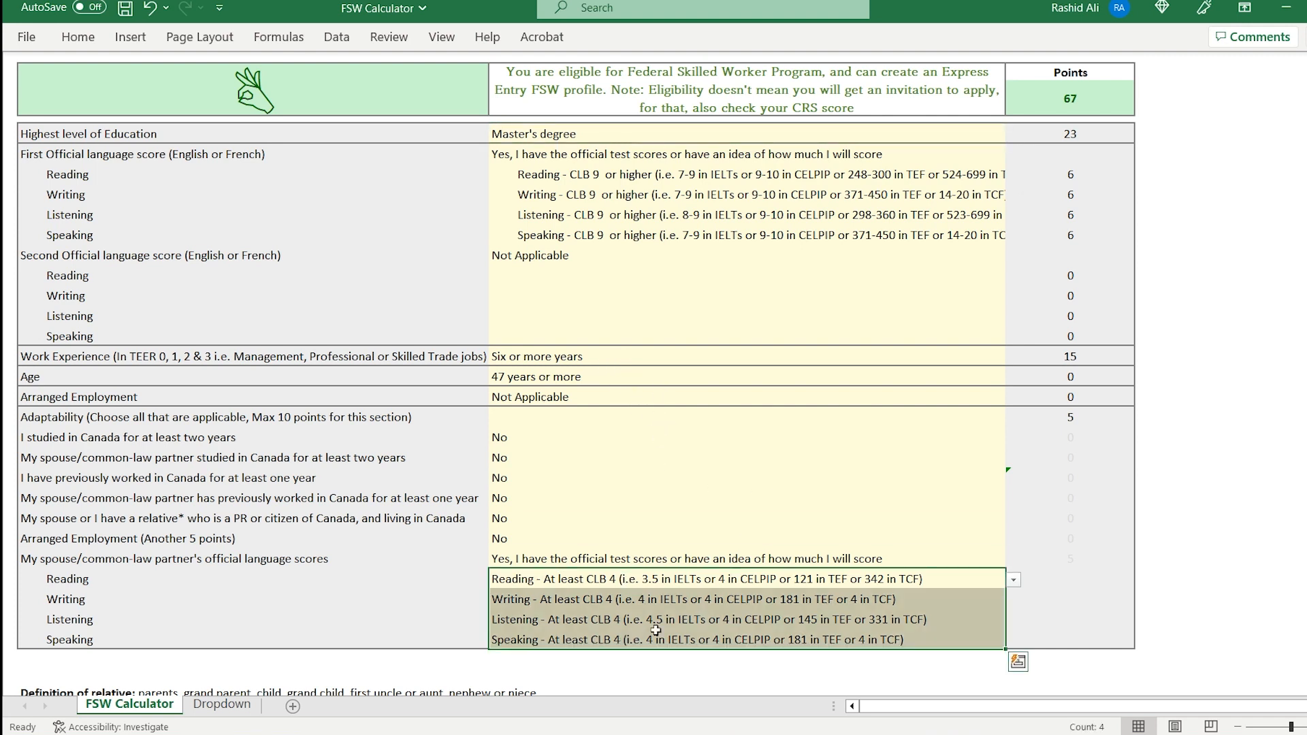
{"action": "mouse_move", "coordinate": [947, 242]}
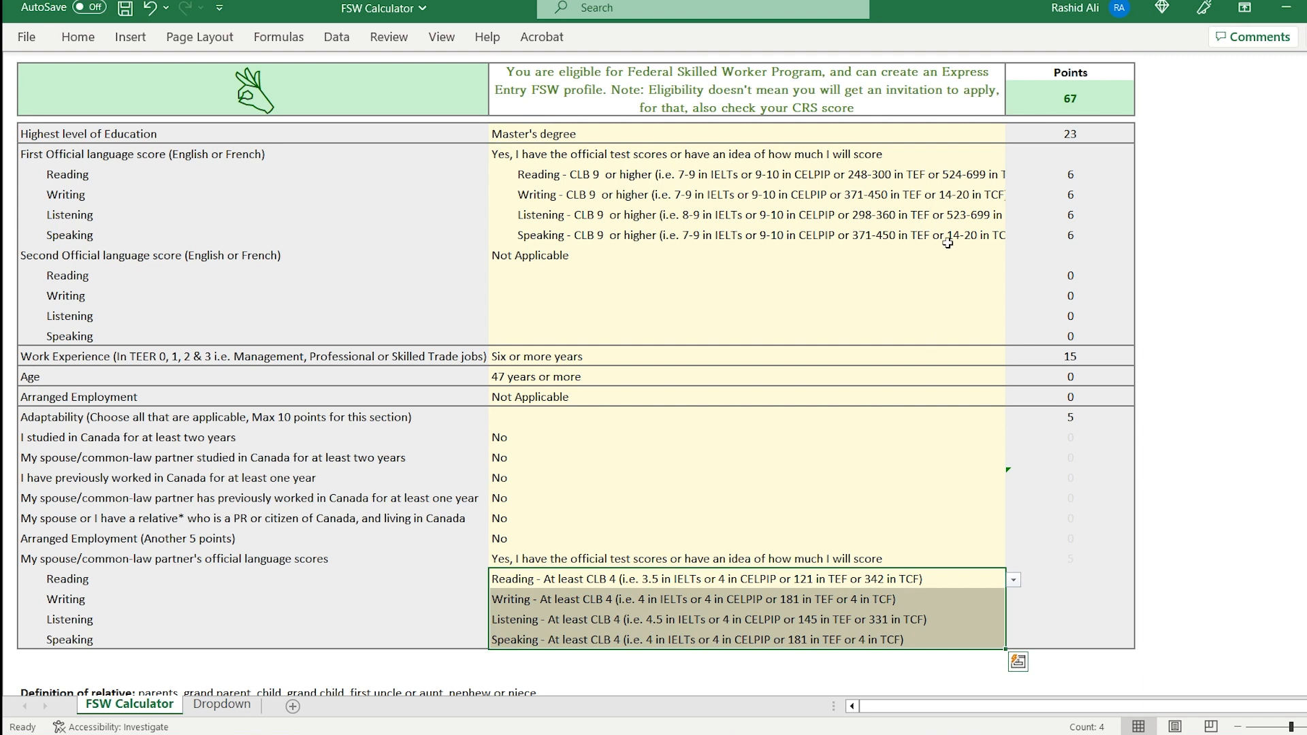
{"action": "mouse_move", "coordinate": [804, 120]}
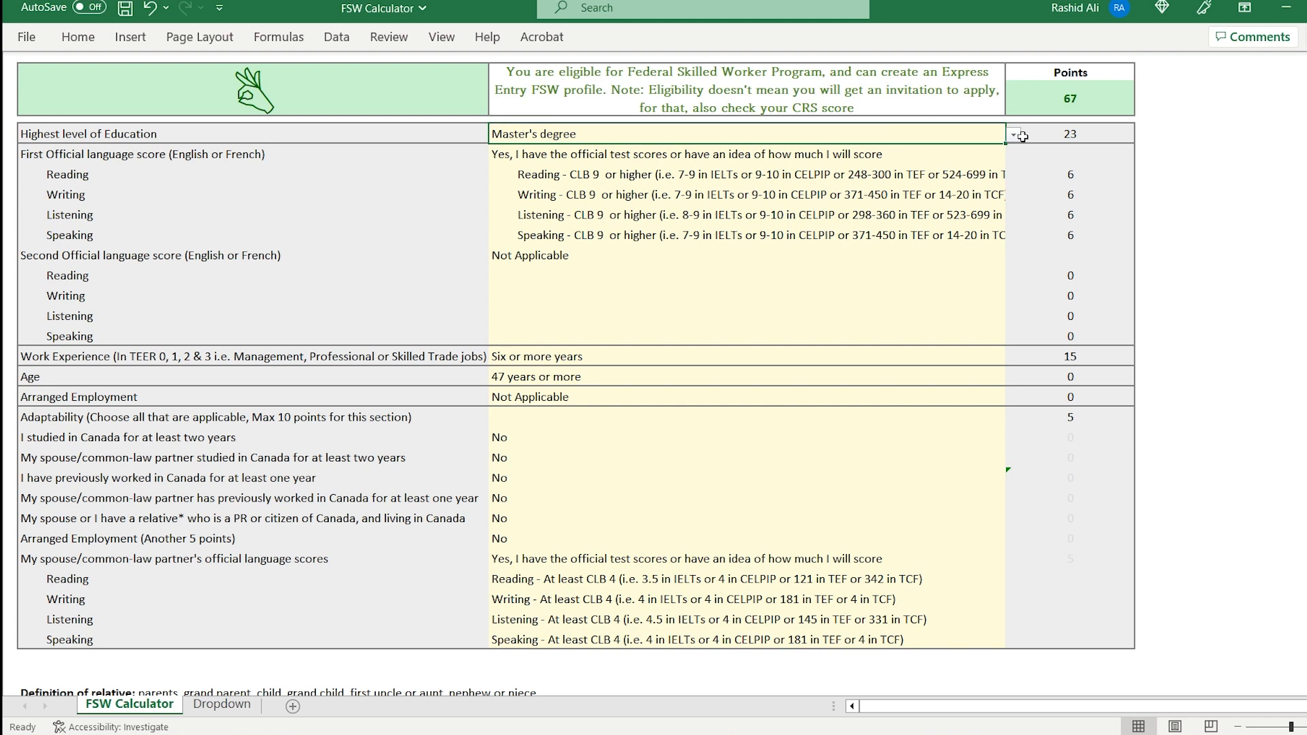
{"action": "left_click", "coordinate": [1014, 133]}
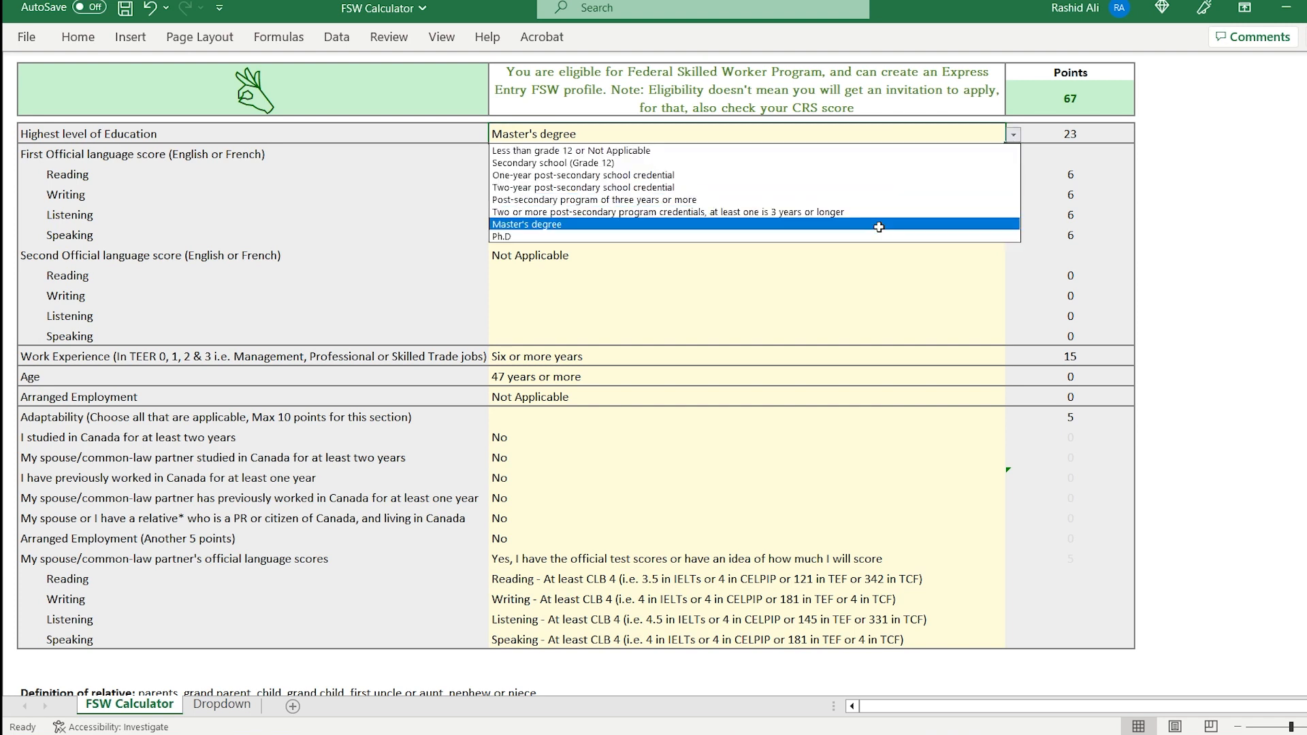
{"action": "left_click", "coordinate": [527, 225]}
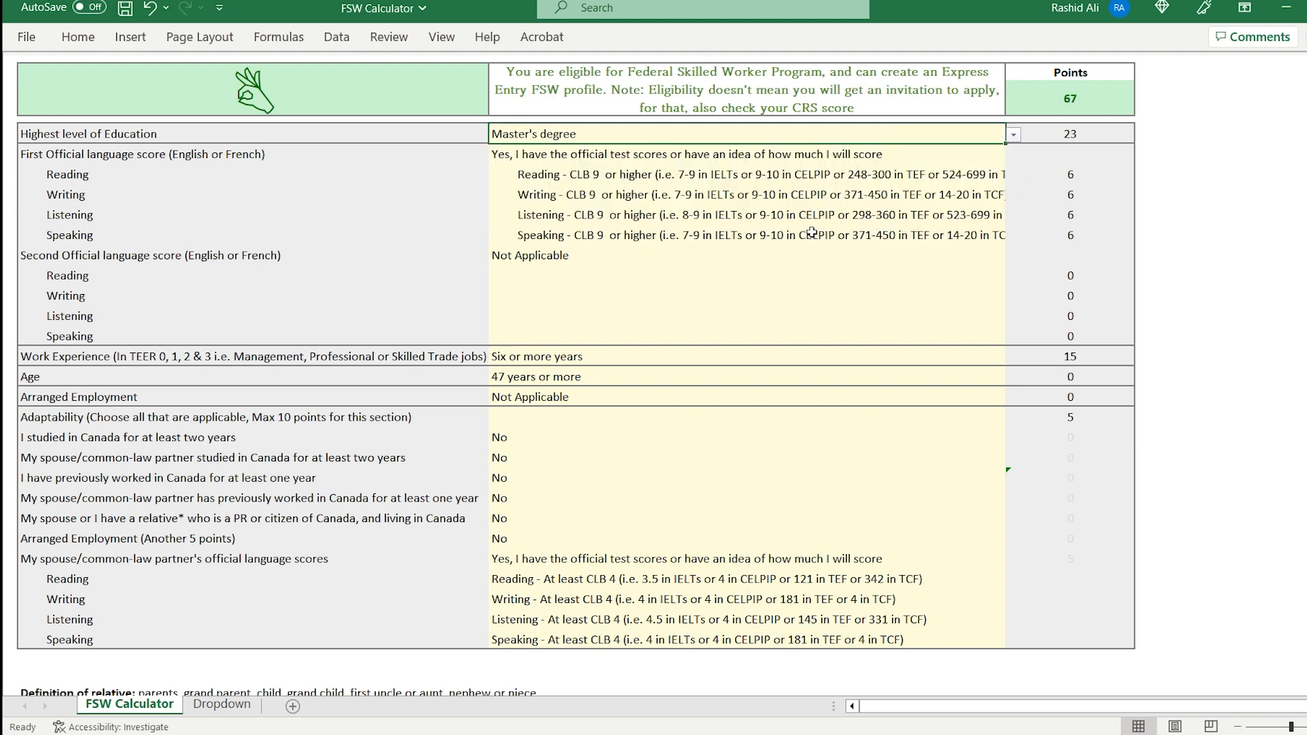
{"action": "mouse_move", "coordinate": [755, 371]}
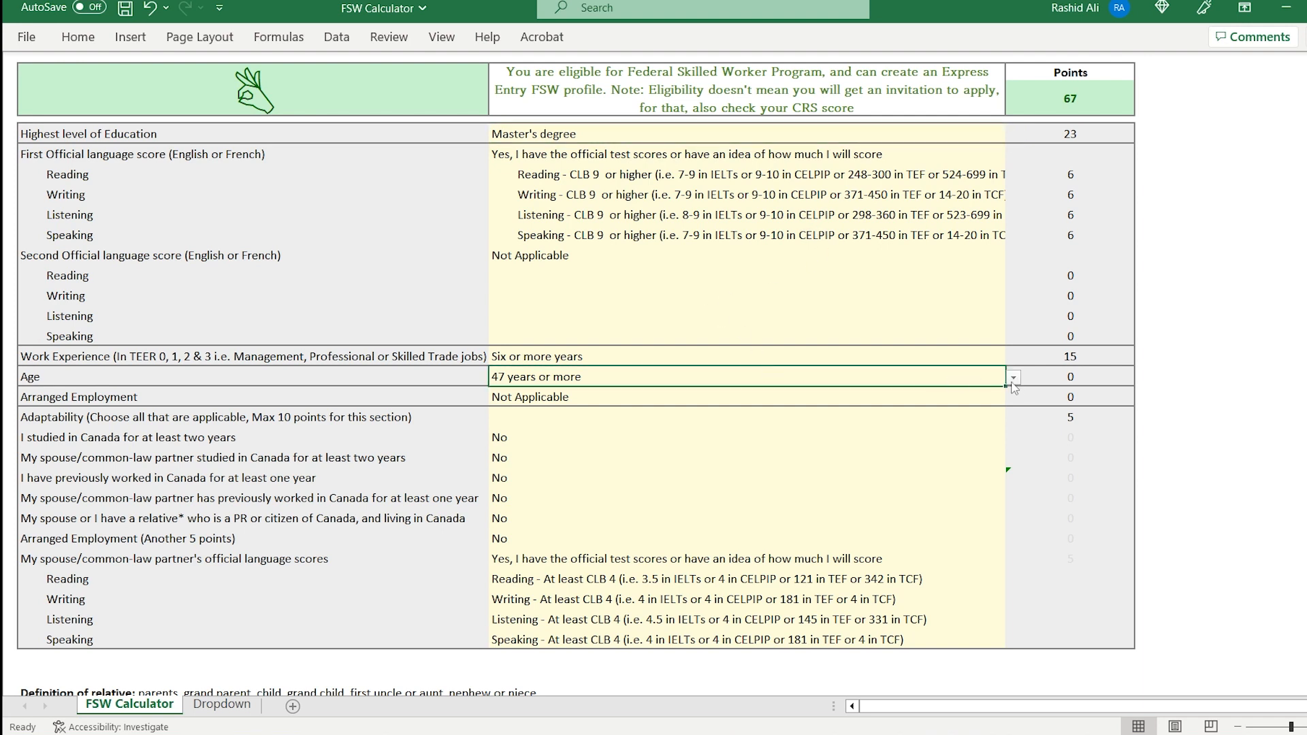
- Set age to 40, check the partner language score, and lower first-language Reading to CLB 8
{"action": "left_click", "coordinate": [1013, 376]}
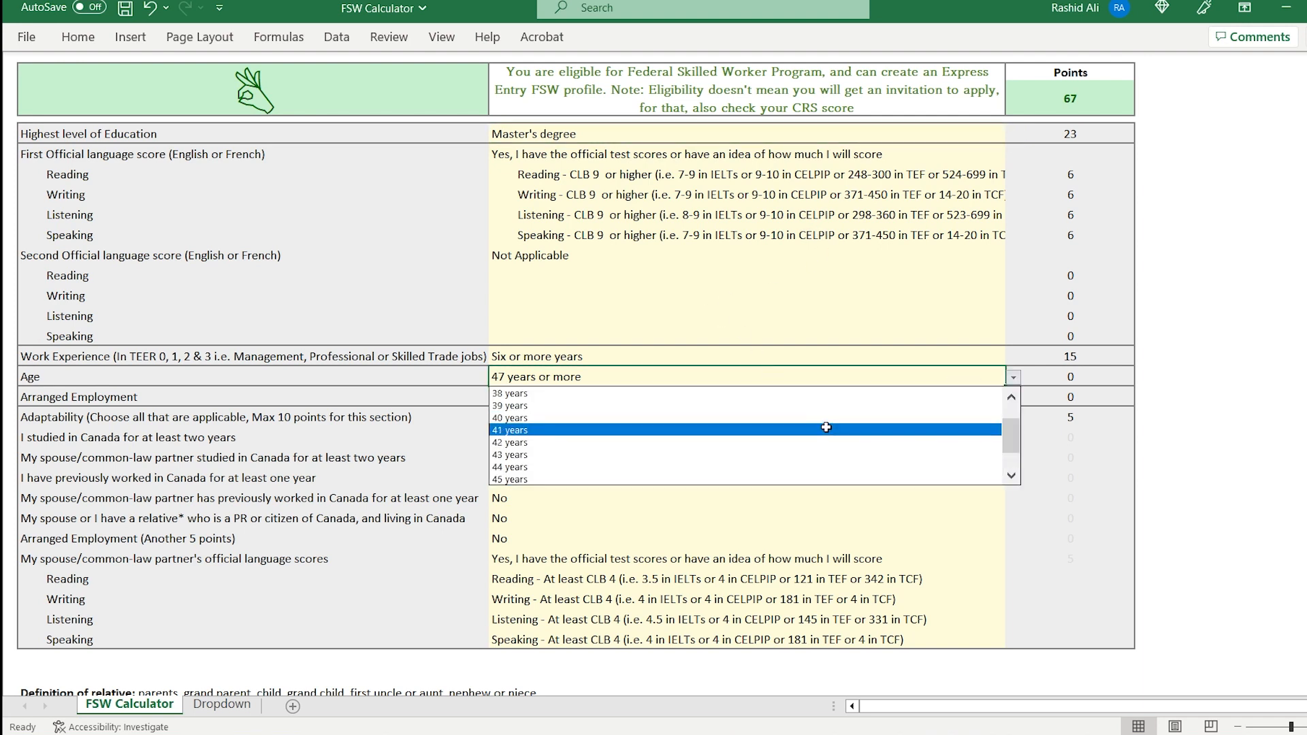
{"action": "left_click", "coordinate": [510, 418]}
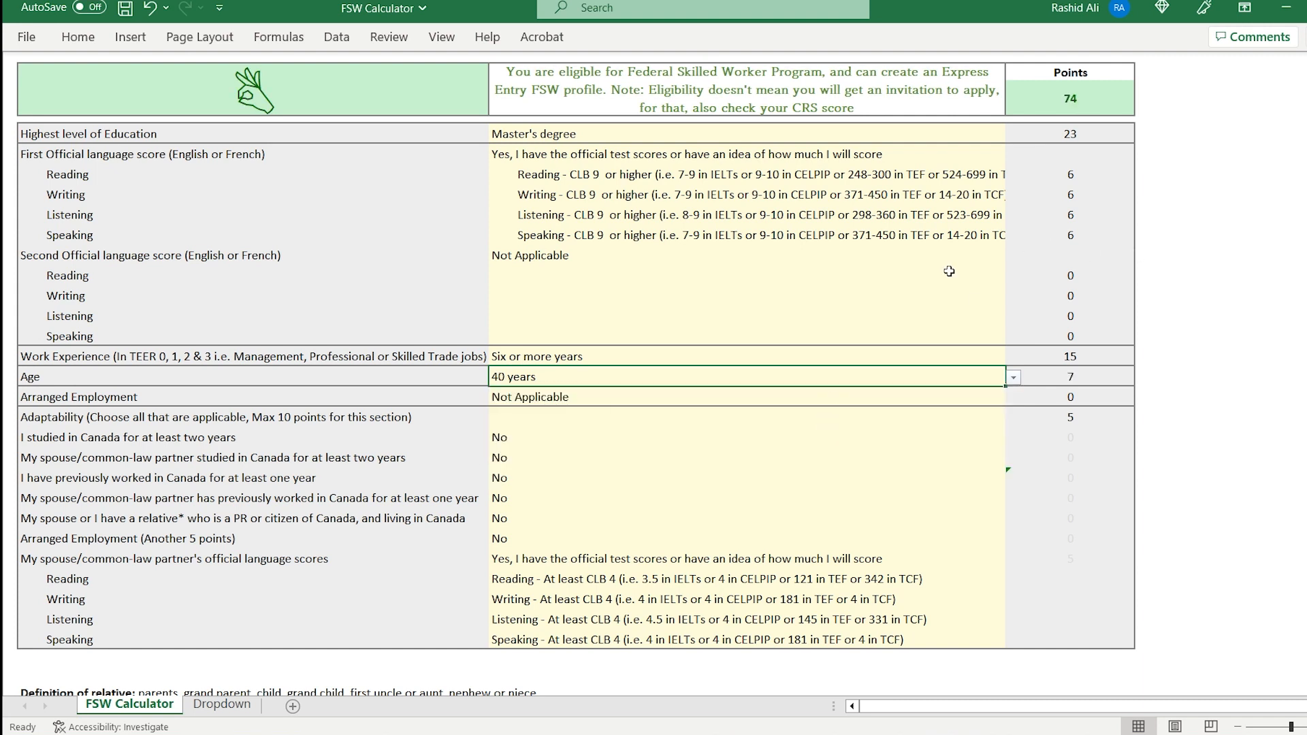
{"action": "left_click", "coordinate": [746, 558]}
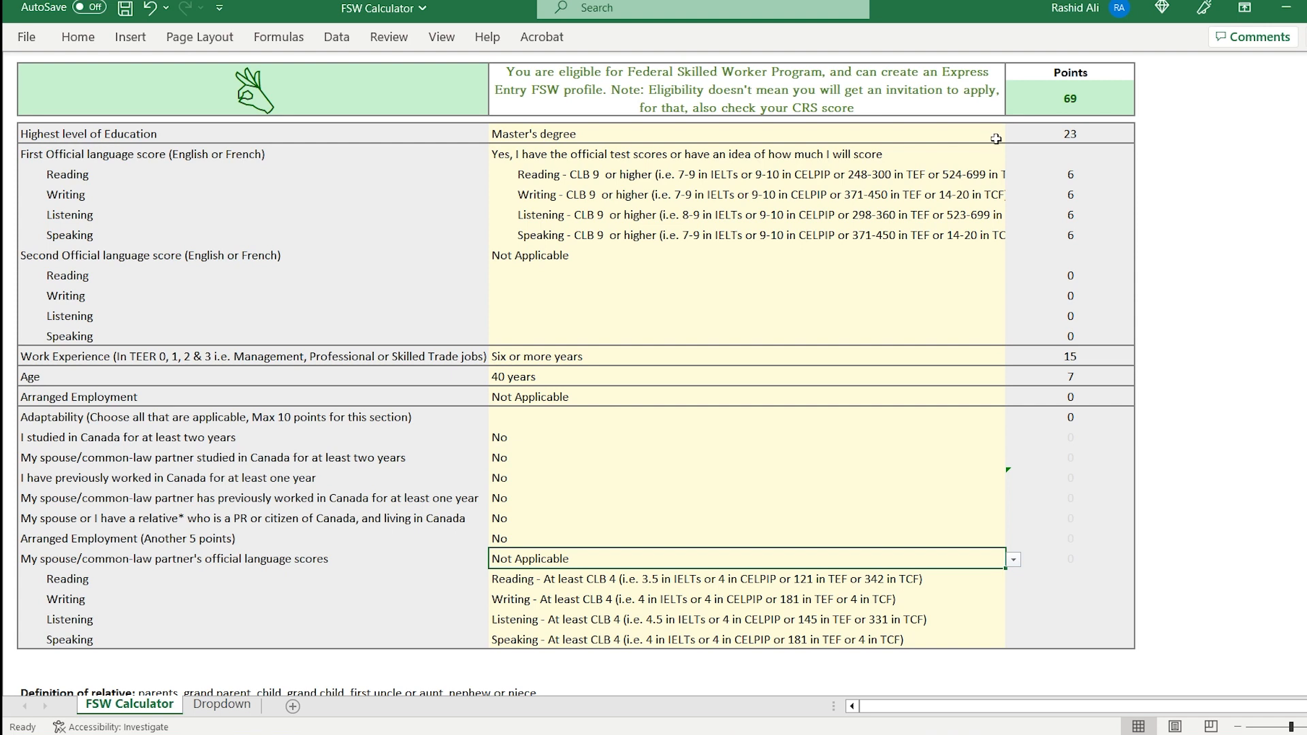
{"action": "mouse_move", "coordinate": [998, 150]}
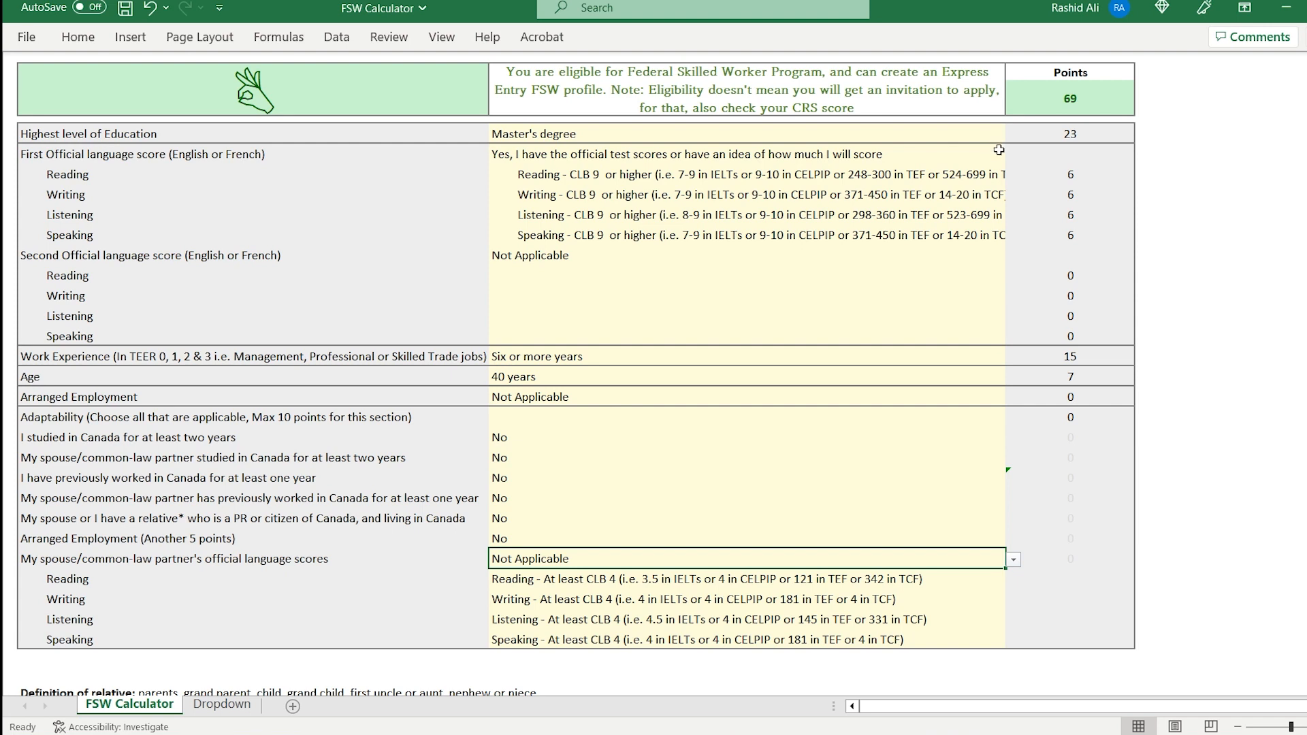
{"action": "mouse_move", "coordinate": [969, 176]}
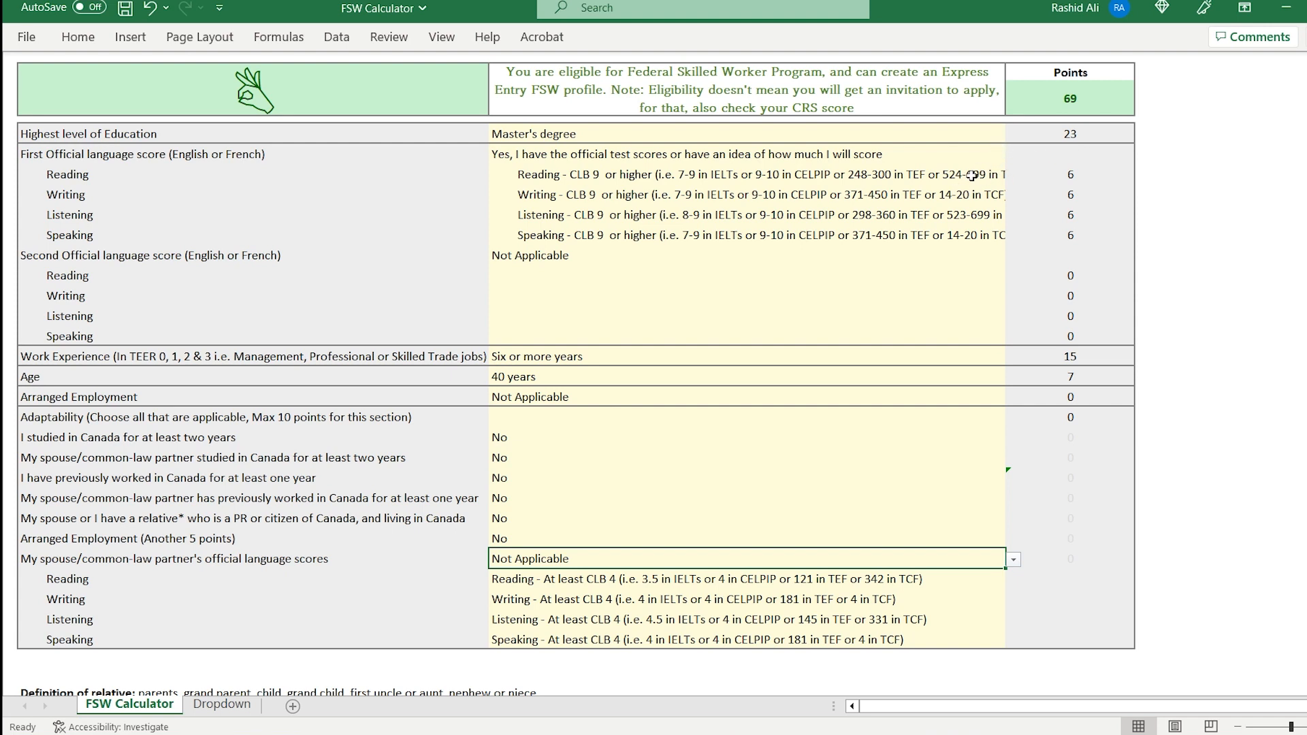
{"action": "left_click", "coordinate": [1012, 175]}
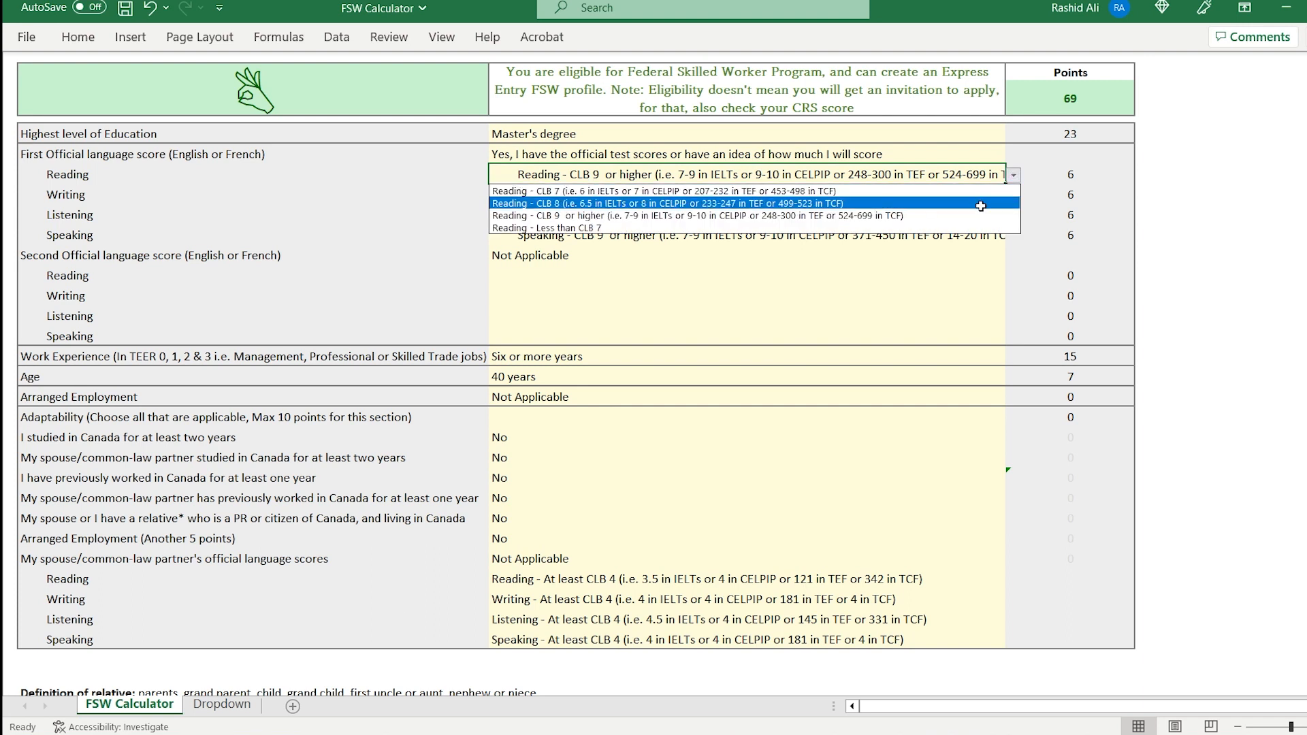
{"action": "left_click", "coordinate": [659, 203]}
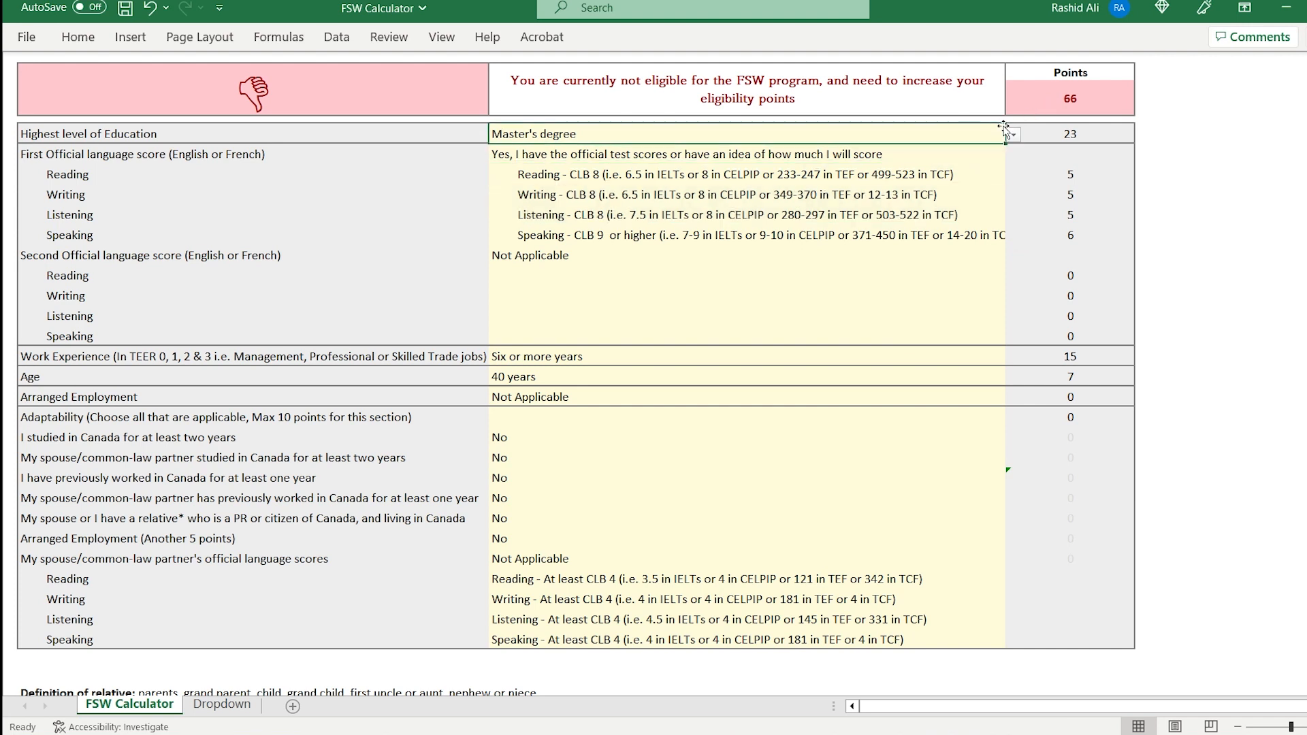
- Choose the three-year post-secondary program, raise Listening to CLB 9 and set age to 41 years
{"action": "left_click", "coordinate": [1012, 134]}
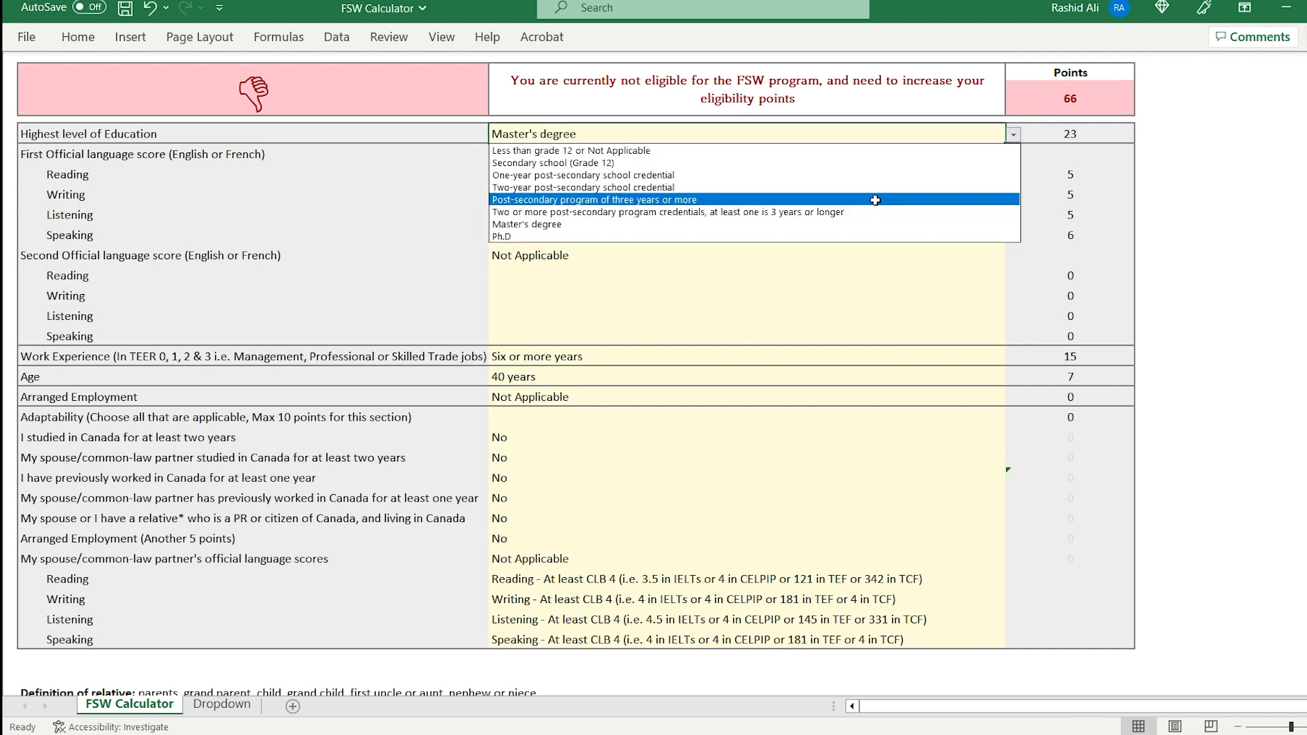
{"action": "left_click", "coordinate": [593, 200]}
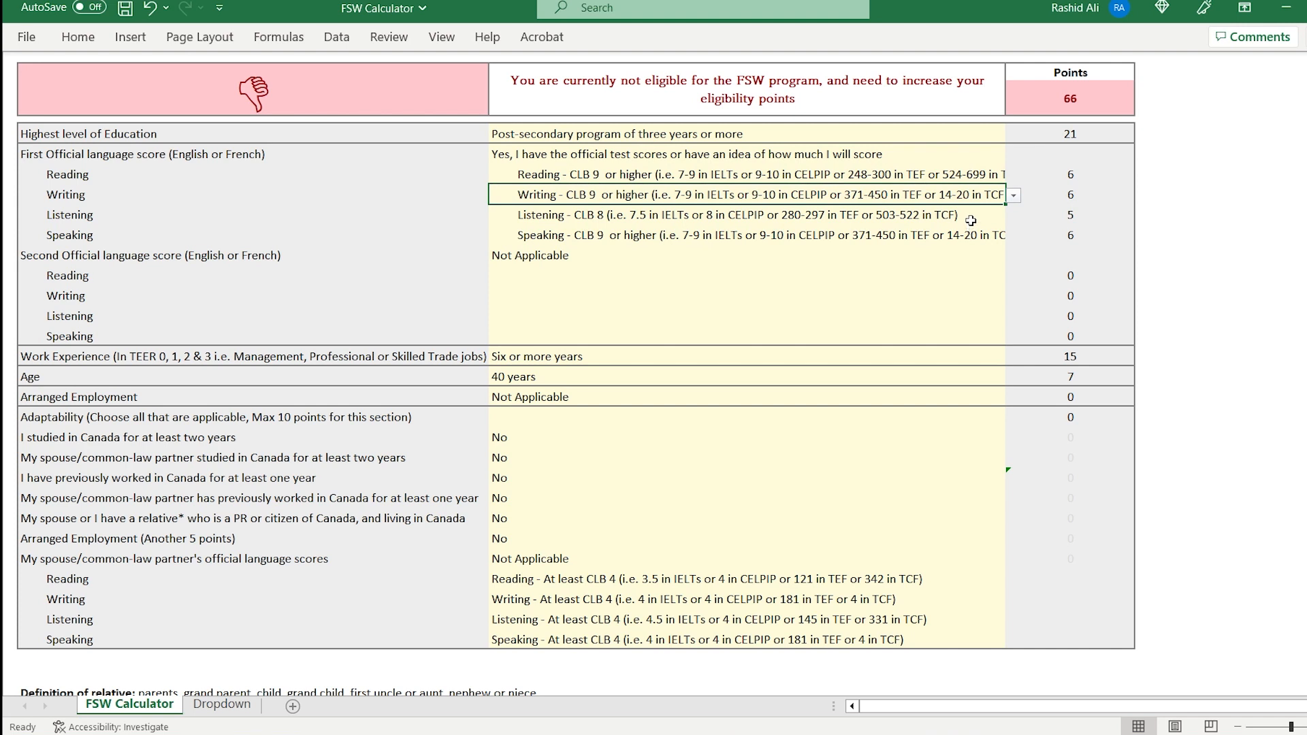
{"action": "left_click", "coordinate": [1012, 215]}
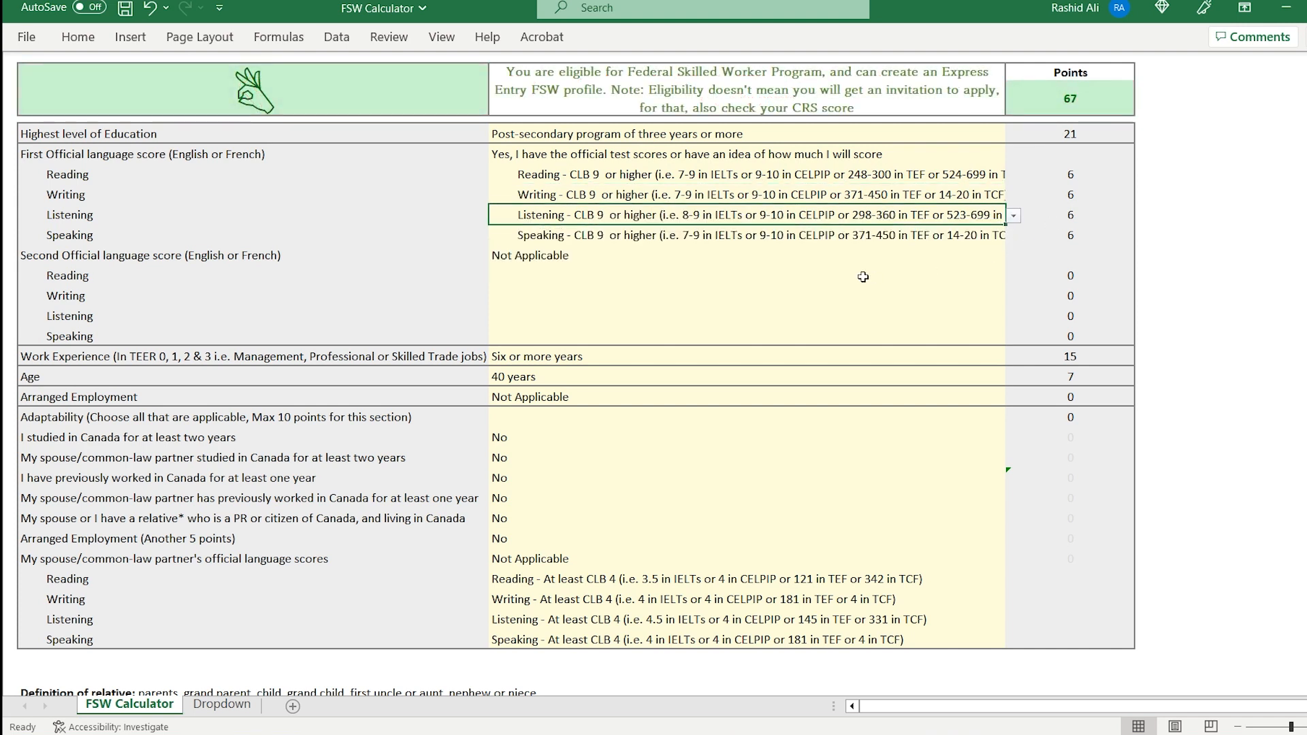
{"action": "left_click", "coordinate": [742, 376]}
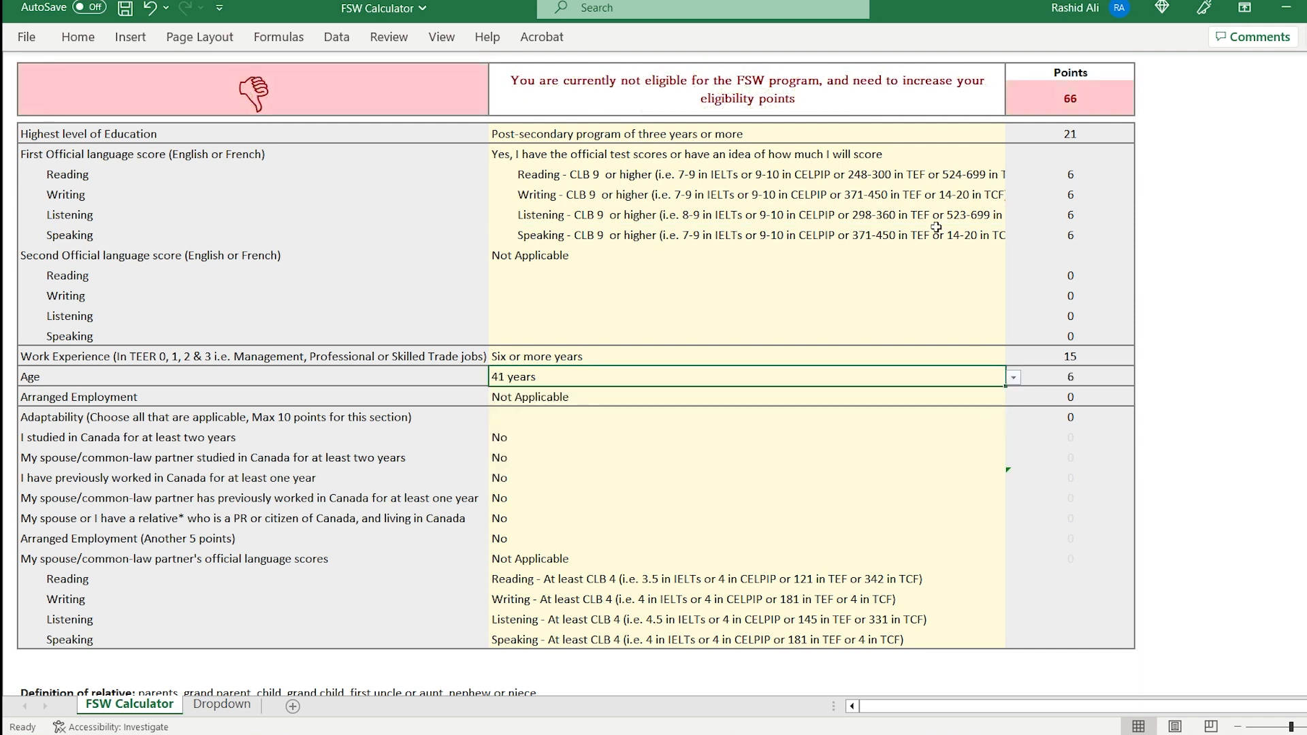
{"action": "mouse_move", "coordinate": [1162, 232]}
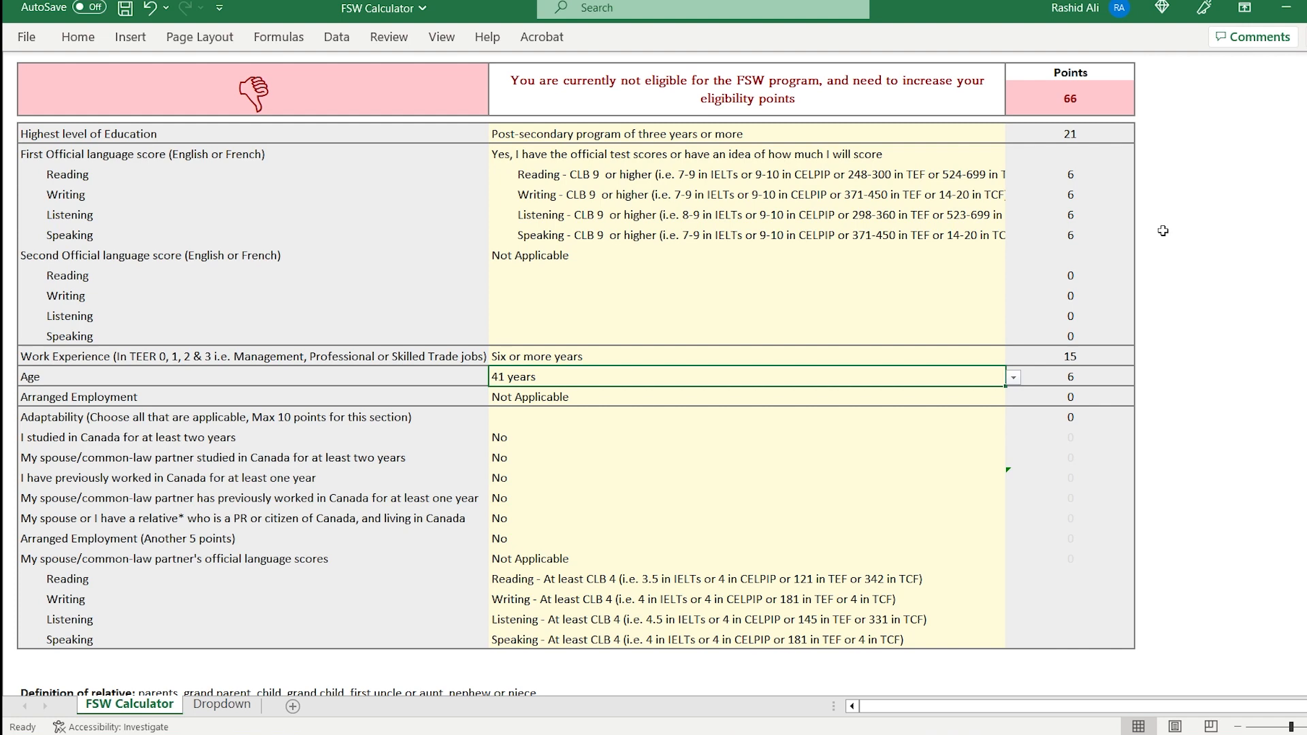
- Scroll through the Google results for 'irpr' to the Justice.gc.ca regulations page
{"action": "scroll", "scroll_direction": "down", "scroll_amount": 3}
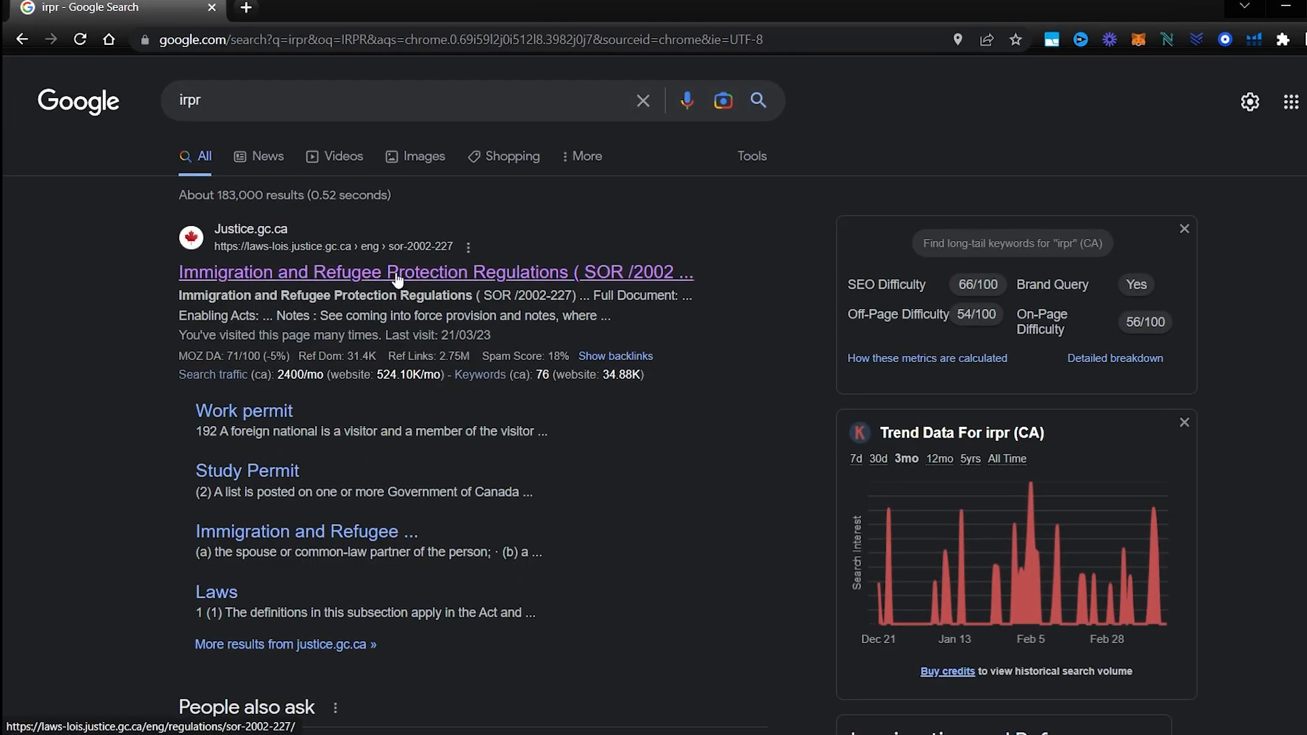
- Navigate from the regulations result to section 78, the Selection Grid
{"action": "left_click", "coordinate": [435, 272]}
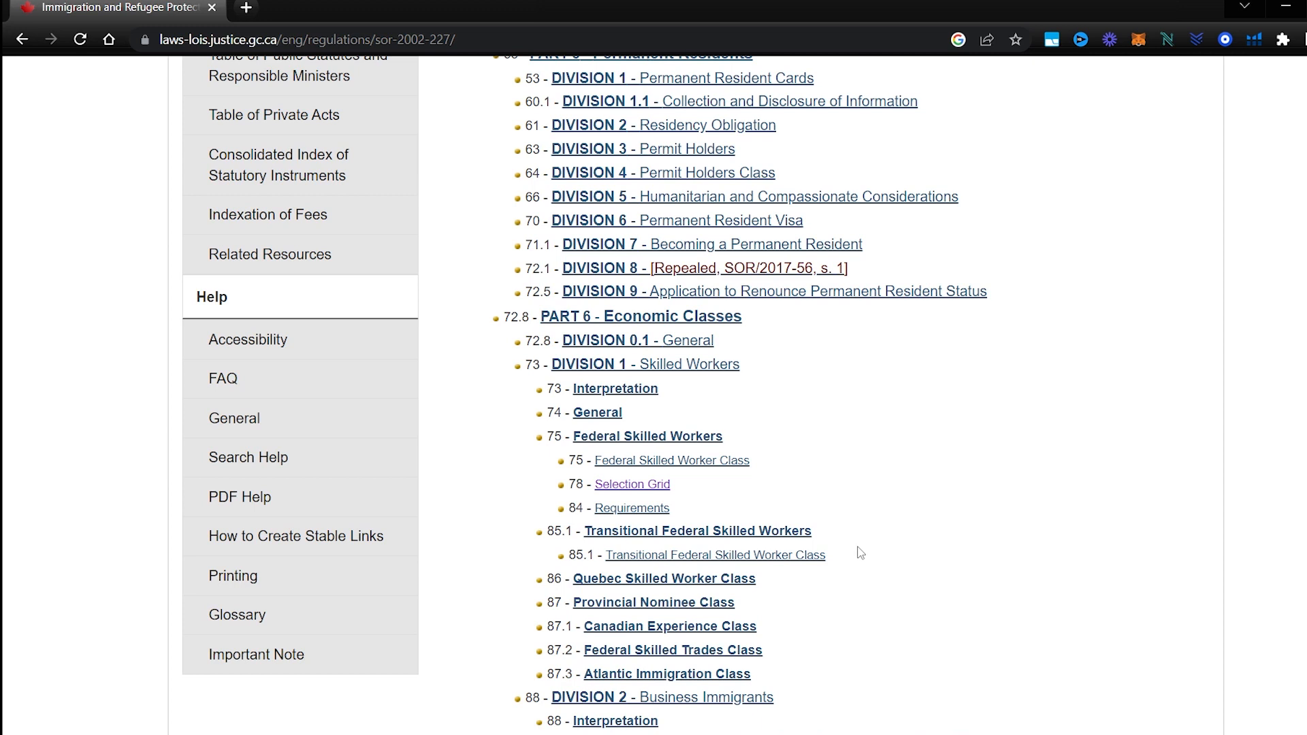
{"action": "mouse_move", "coordinate": [698, 530]}
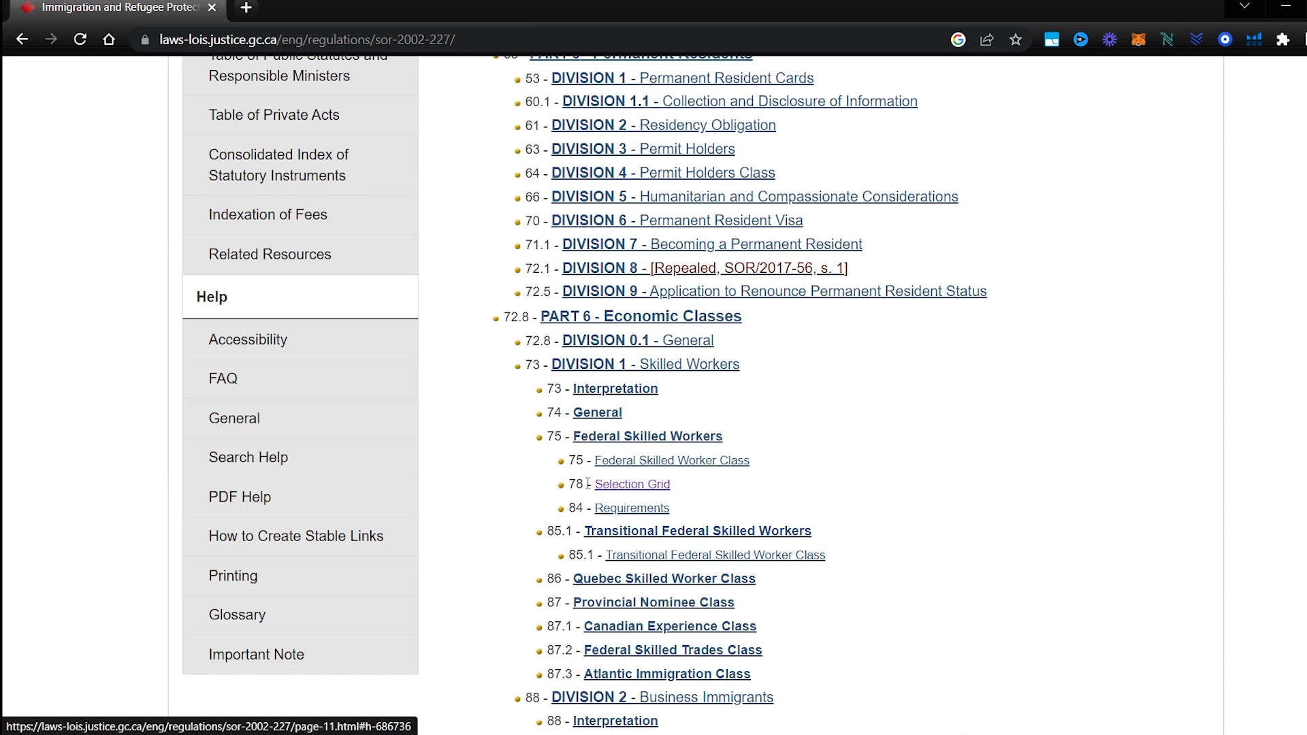
{"action": "double_click", "coordinate": [574, 485]}
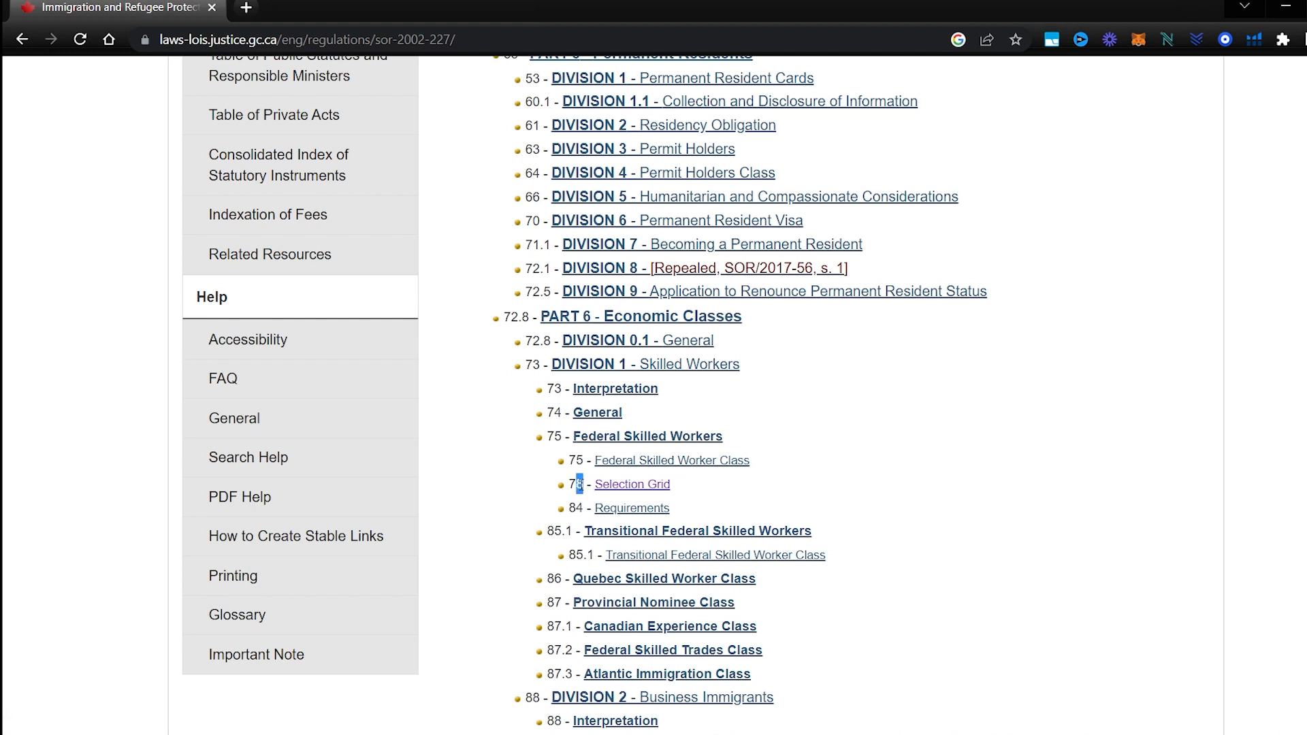
{"action": "mouse_move", "coordinate": [638, 490]}
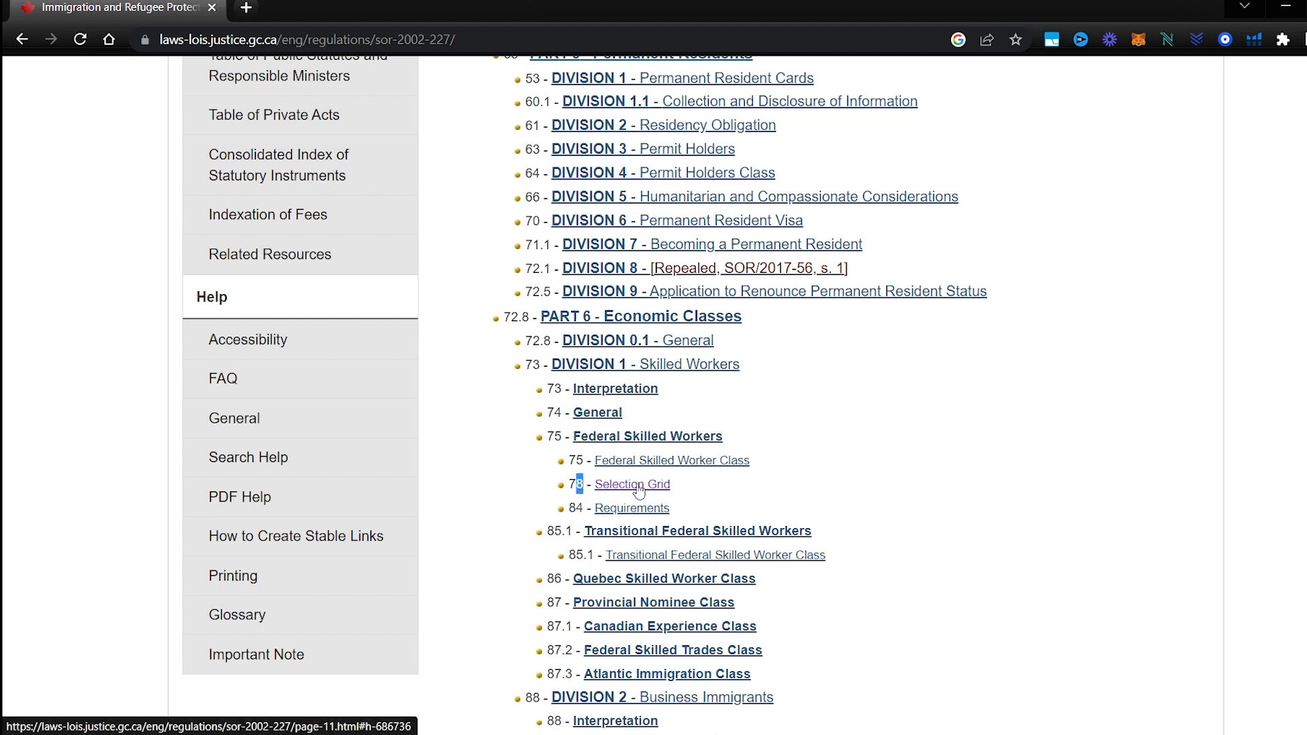
{"action": "left_click", "coordinate": [631, 485]}
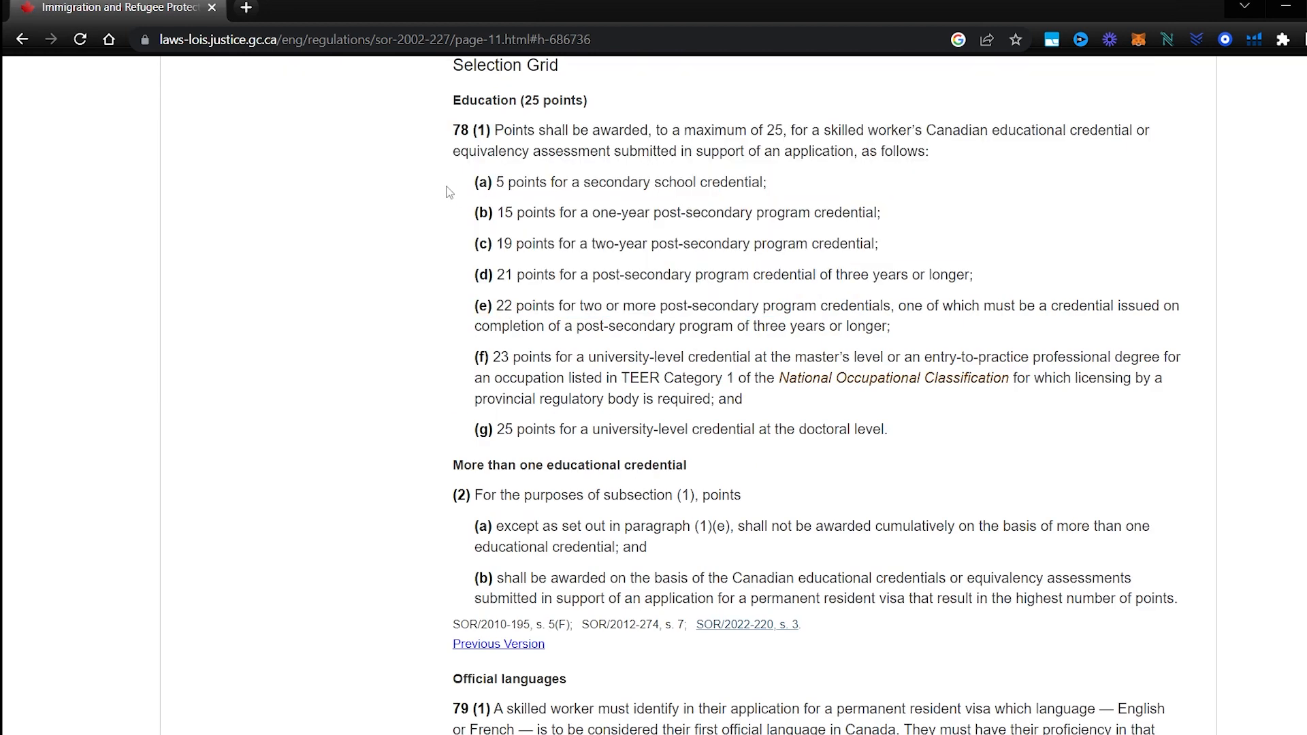
{"action": "mouse_move", "coordinate": [915, 428]}
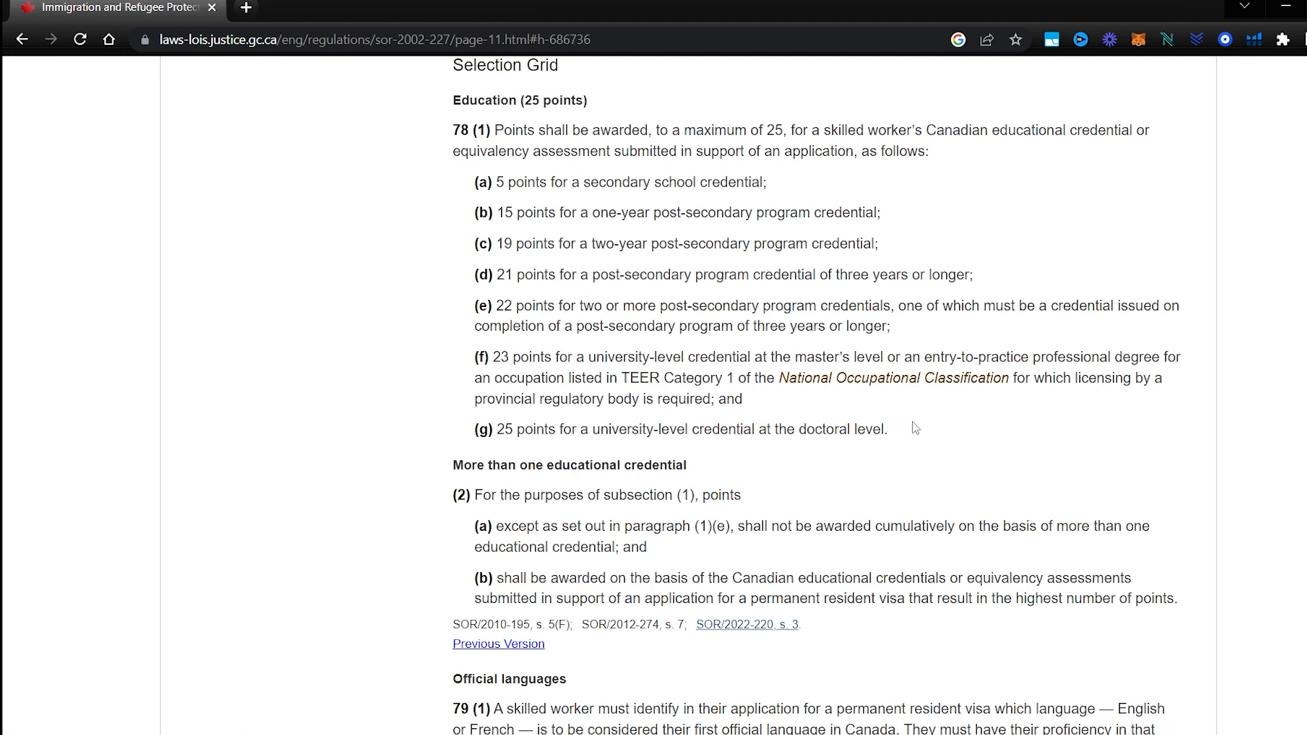
- Highlight the 23-point master's and 22-point two-credential education clauses, then return to the FSW Calculator
{"action": "left_click_drag", "start_coordinate": [495, 356], "coordinate": [799, 378]}
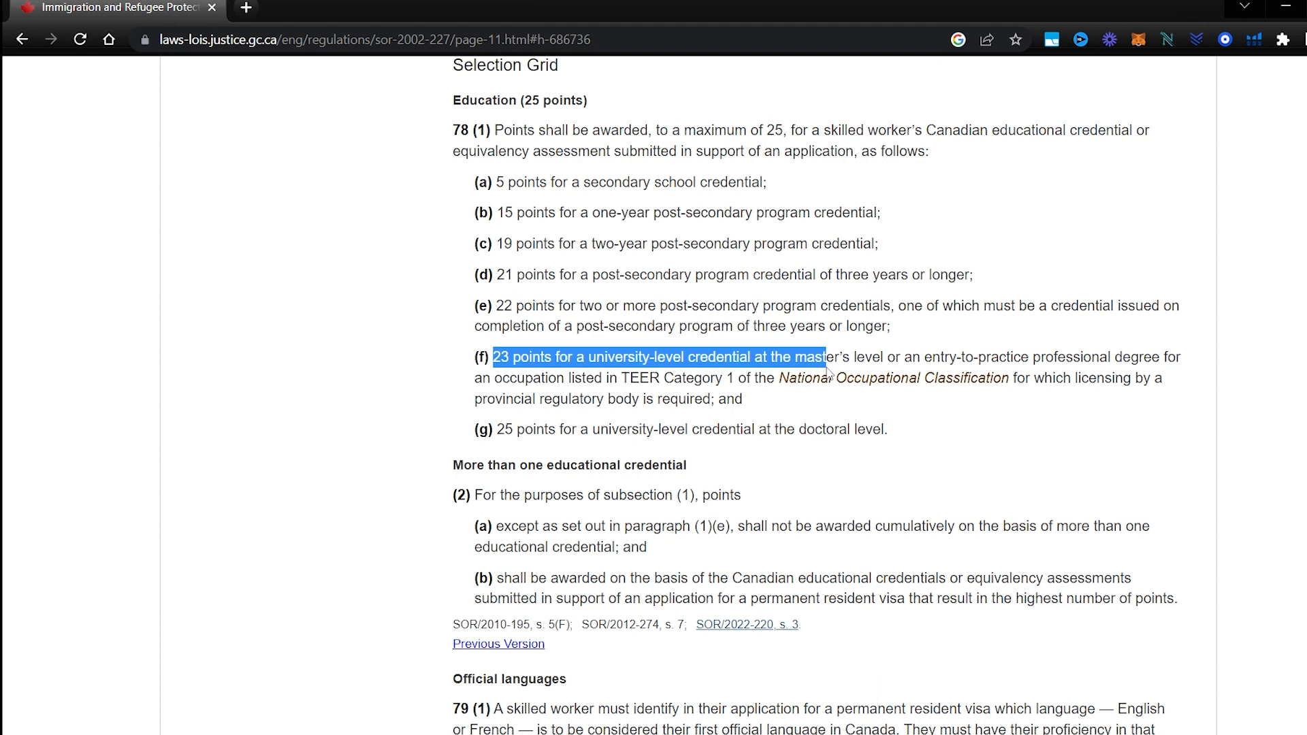
{"action": "left_click_drag", "start_coordinate": [823, 356], "coordinate": [692, 377]}
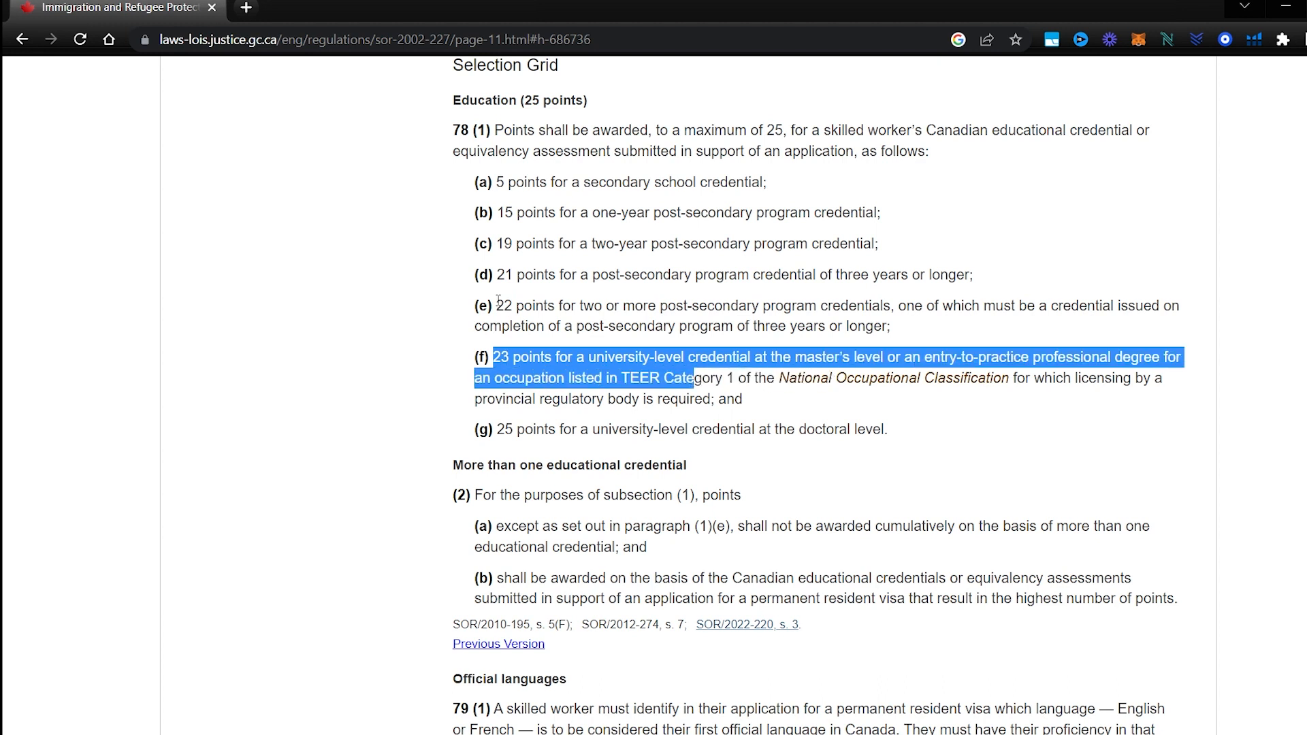
{"action": "left_click_drag", "start_coordinate": [494, 305], "coordinate": [890, 326]}
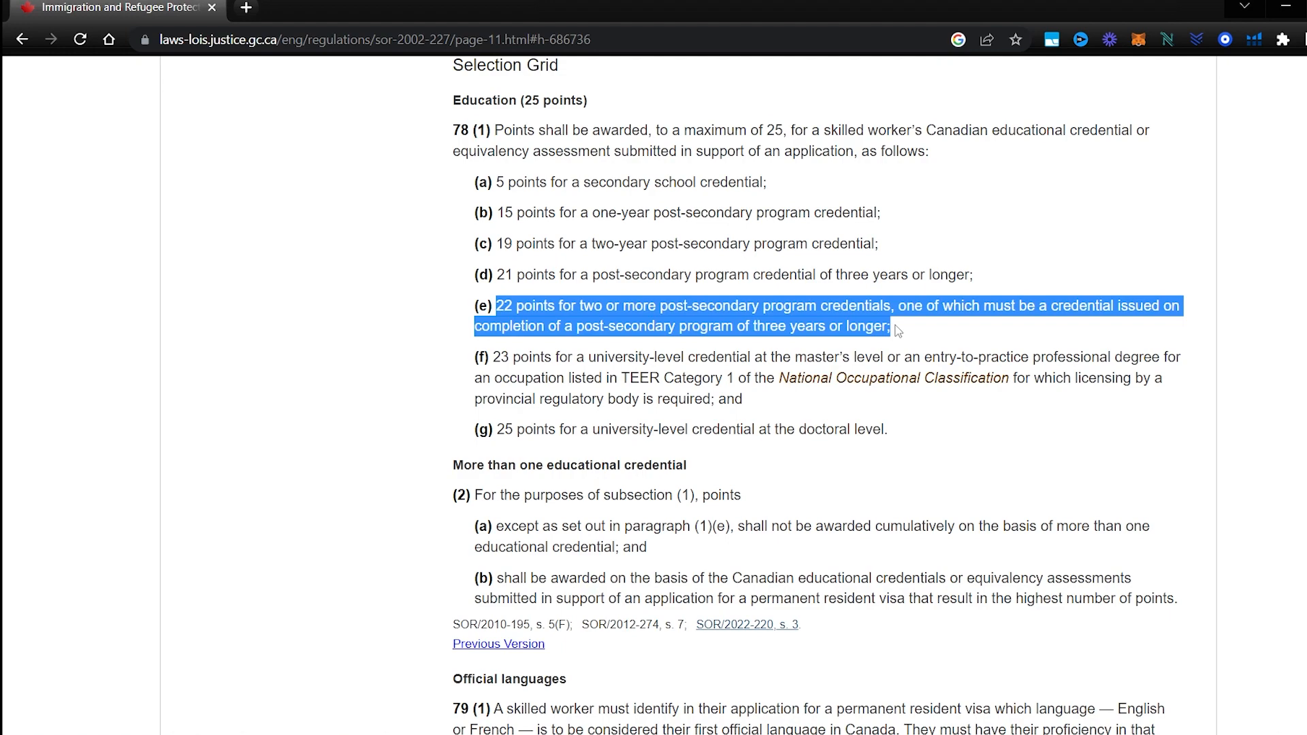
{"action": "mouse_move", "coordinate": [636, 380]}
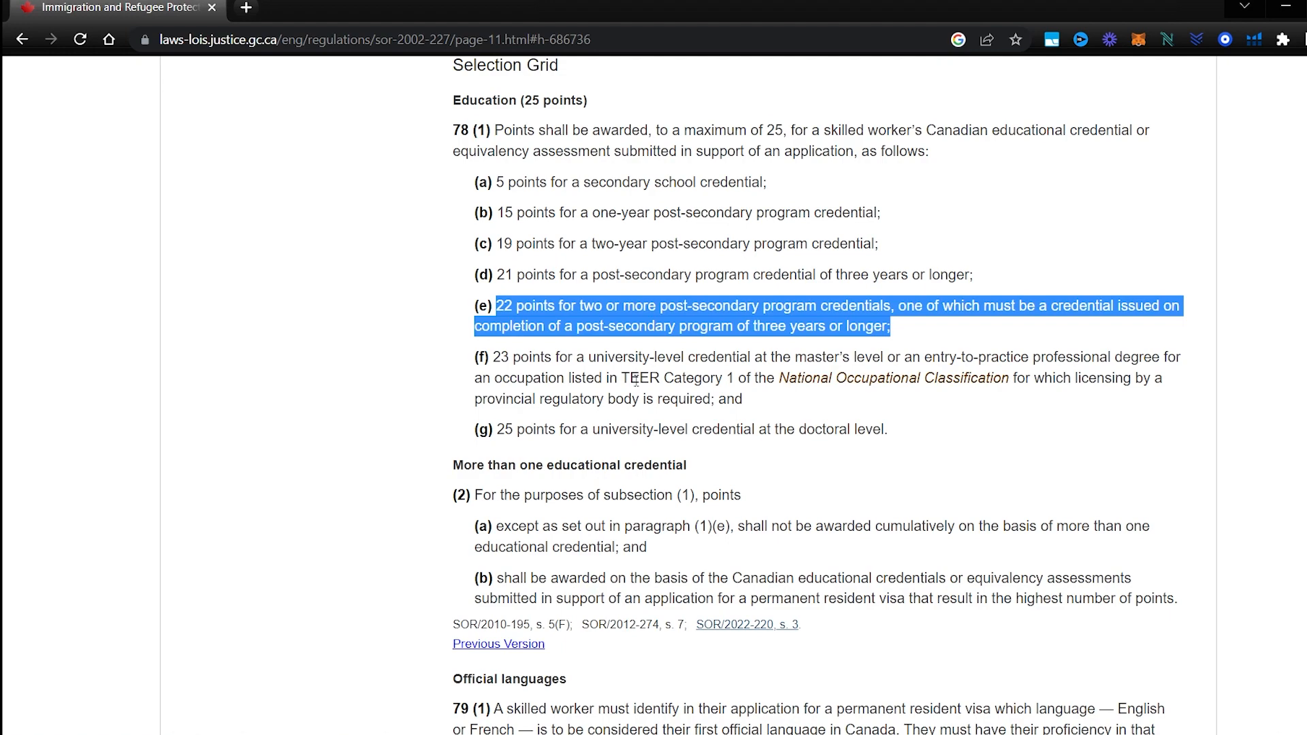
{"action": "scroll", "scroll_direction": "down", "scroll_amount": 3}
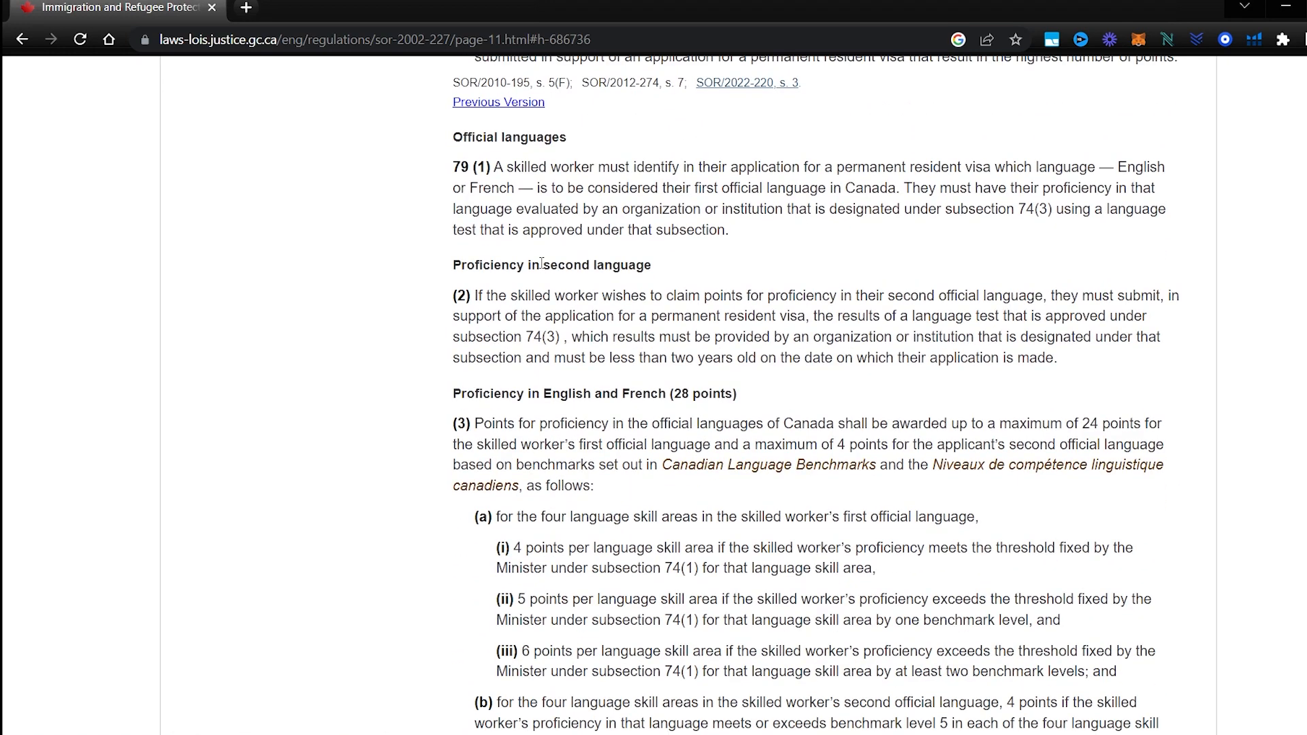
{"action": "scroll", "scroll_direction": "down", "scroll_amount": 3}
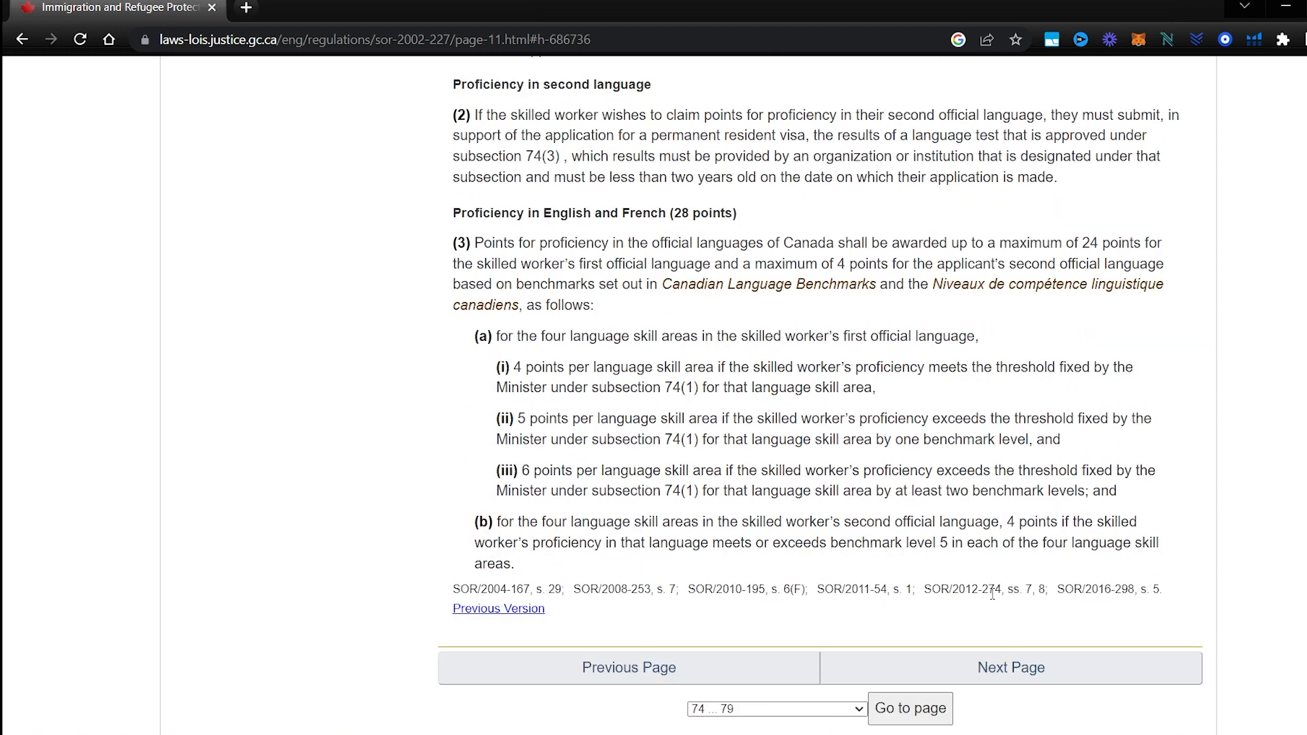
{"action": "left_click", "coordinate": [1010, 667]}
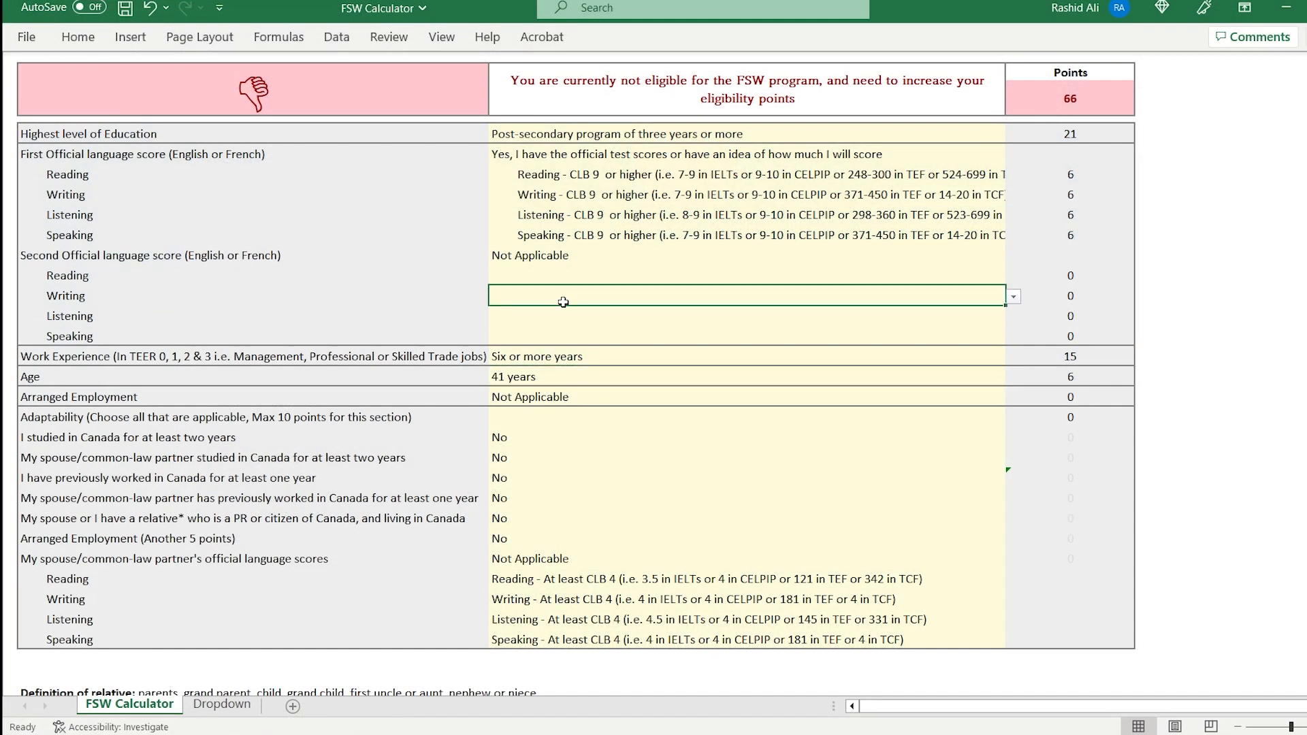
{"action": "mouse_move", "coordinate": [612, 287]}
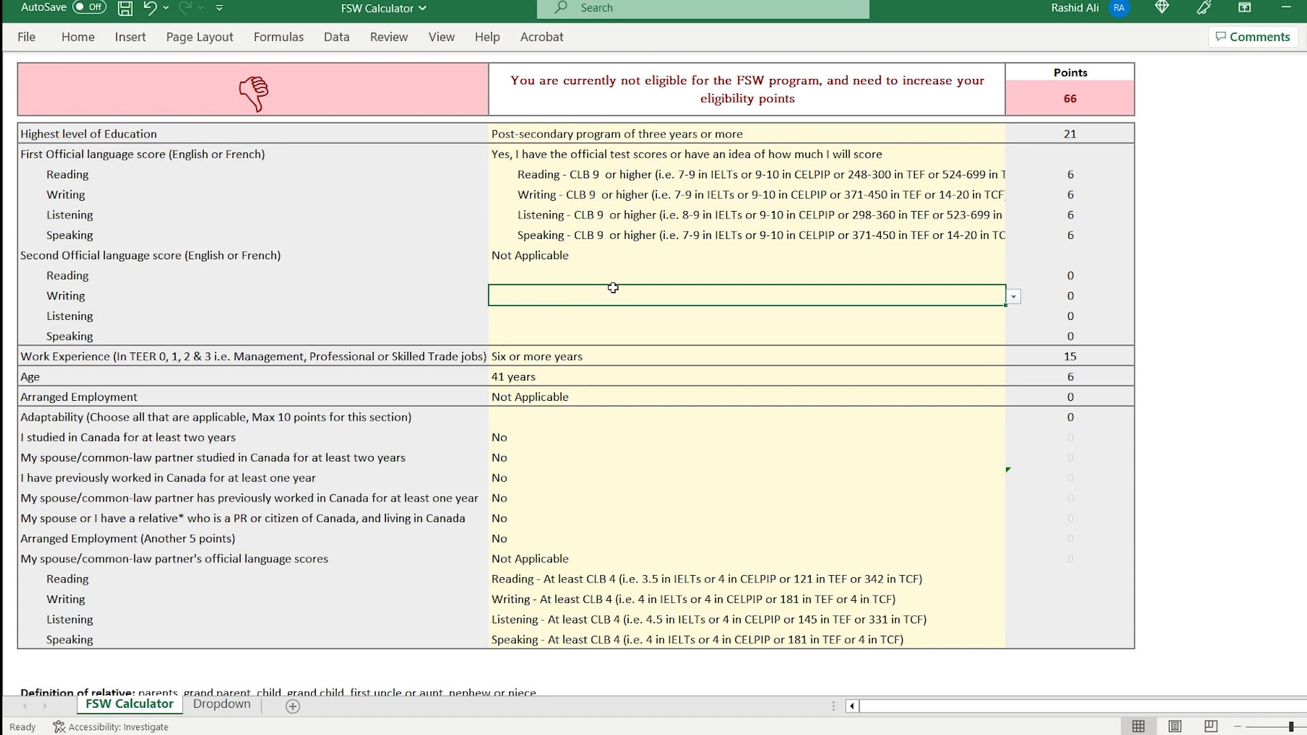
{"action": "left_click", "coordinate": [1164, 314]}
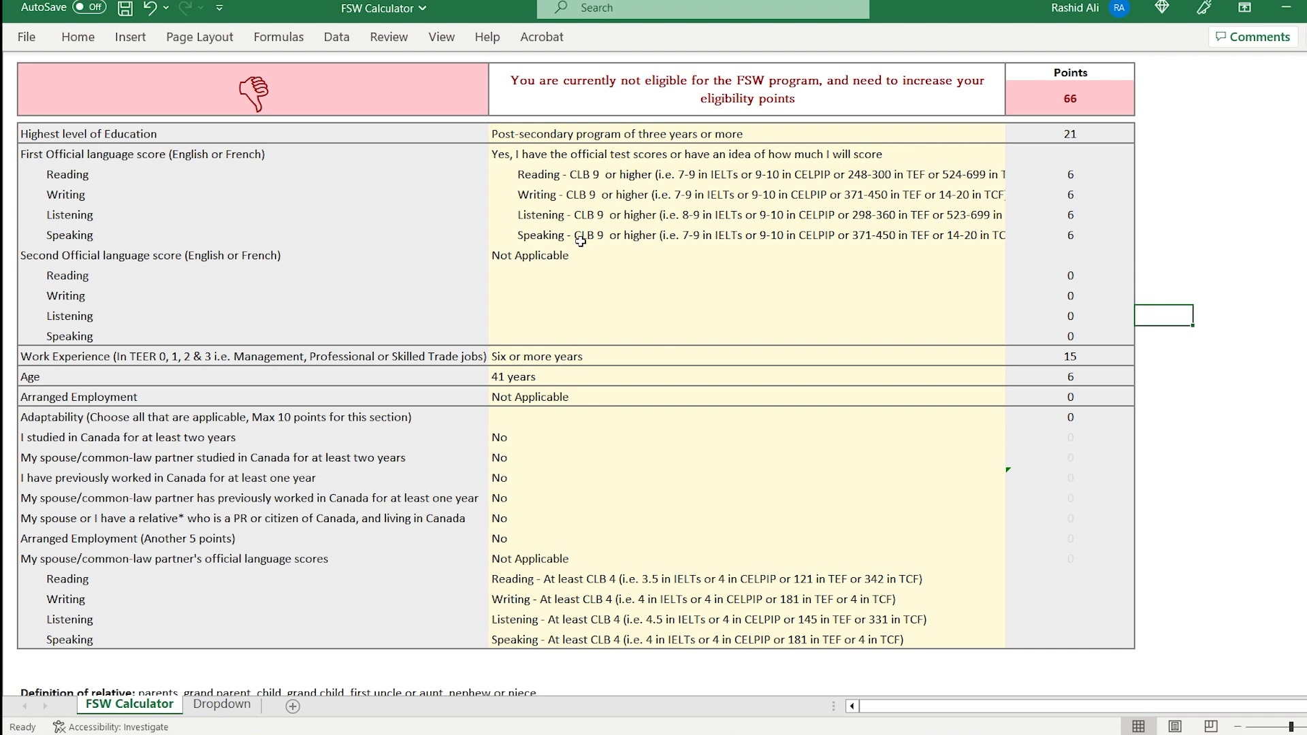
{"action": "mouse_move", "coordinate": [490, 451]}
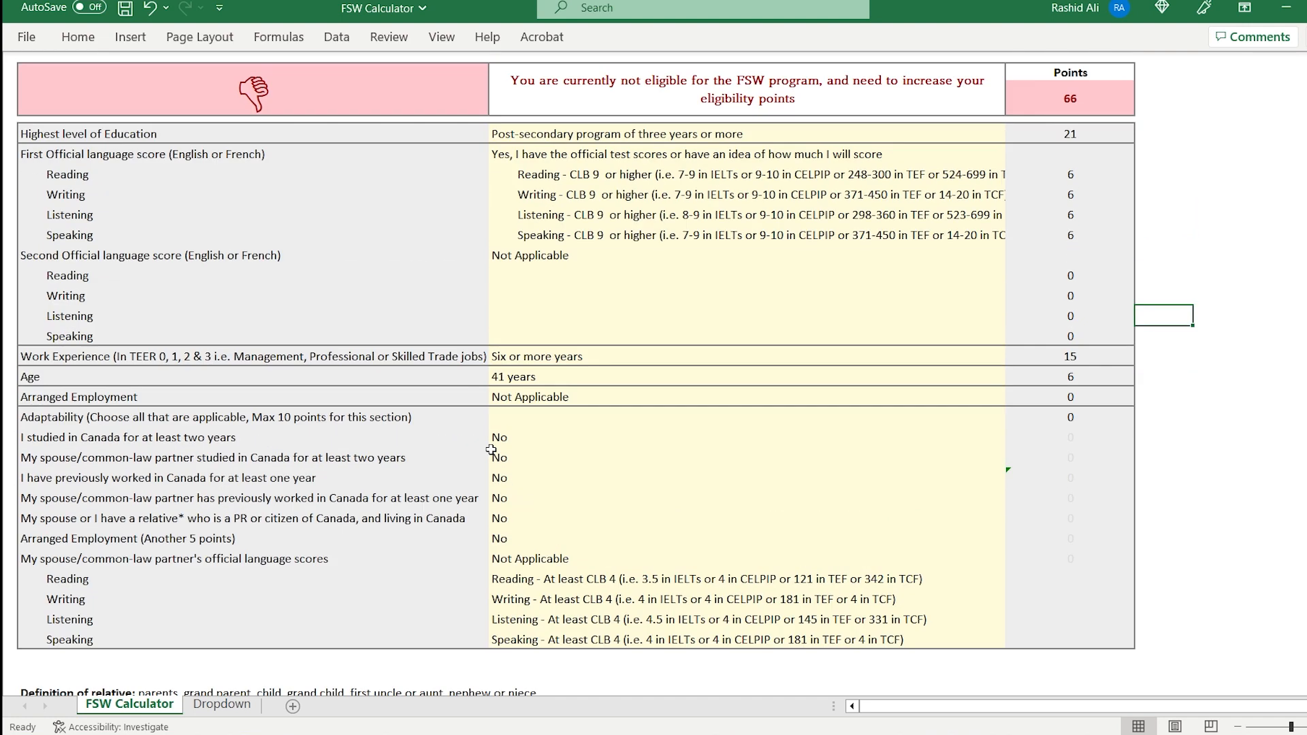
{"action": "mouse_move", "coordinate": [473, 484]}
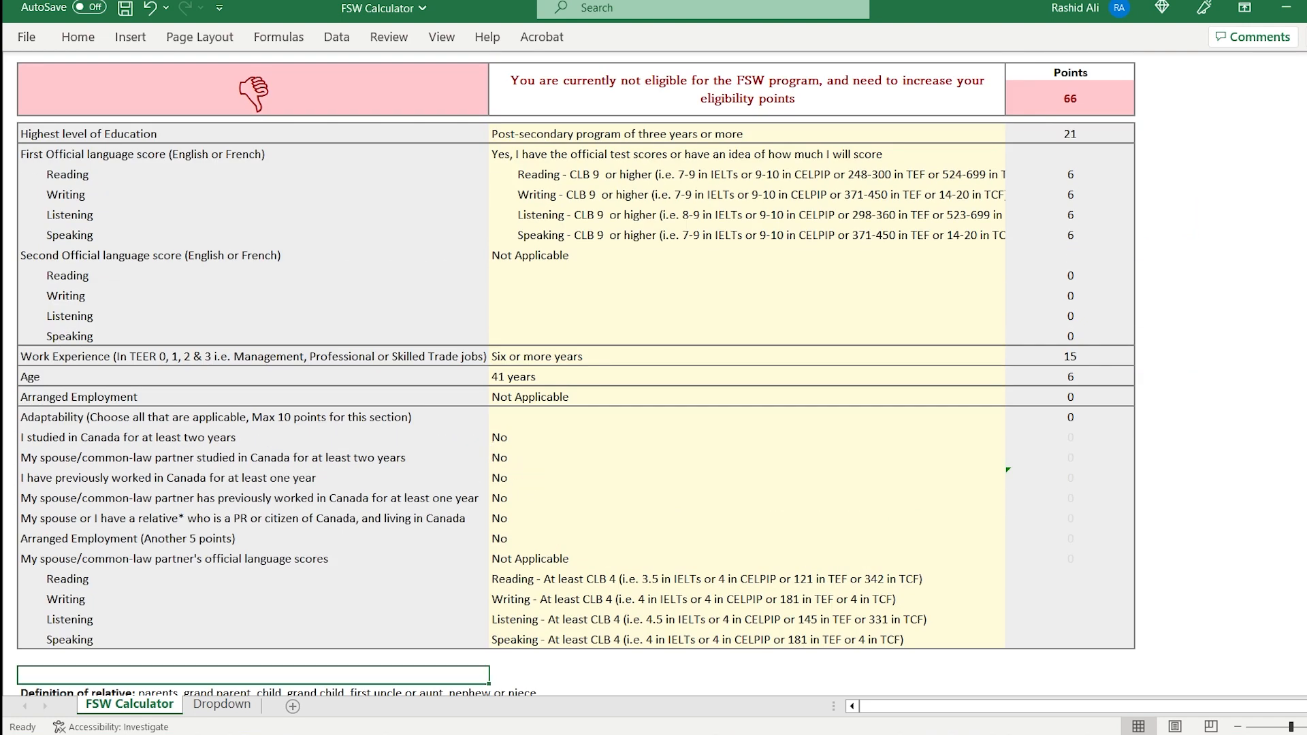
{"action": "mouse_move", "coordinate": [385, 450]}
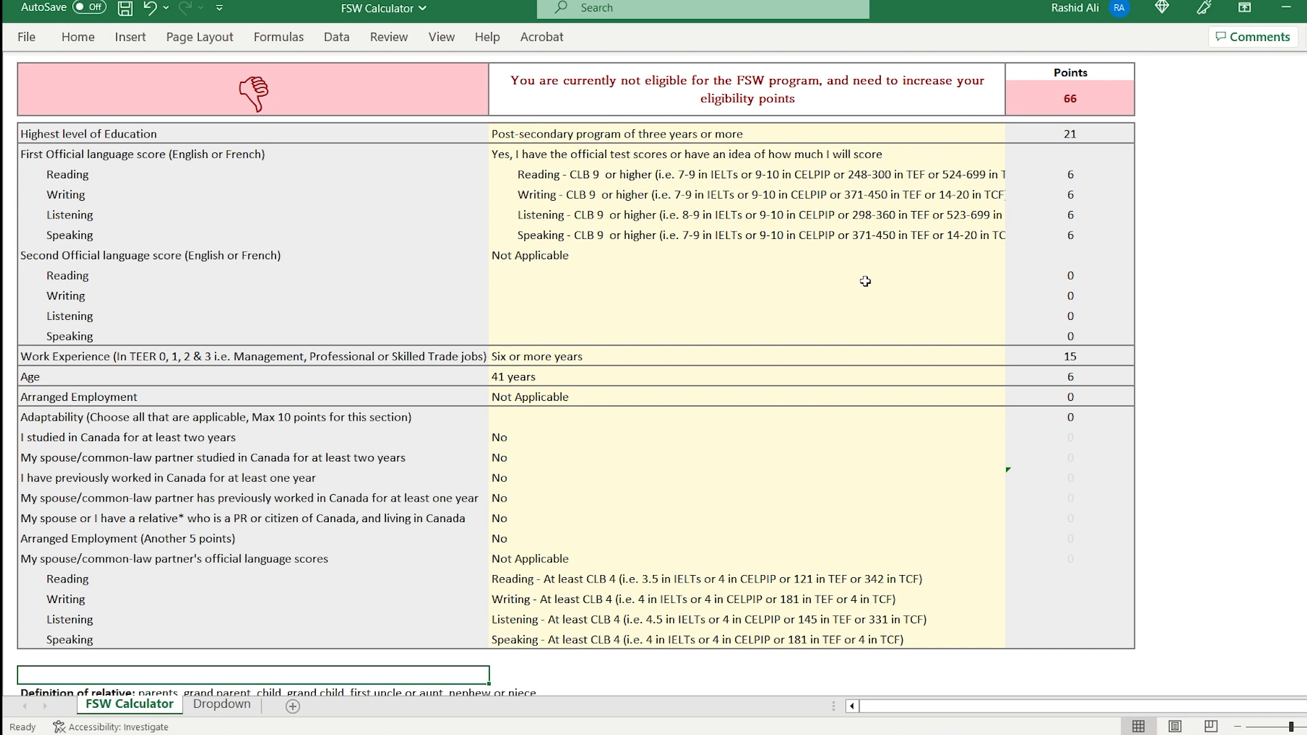
{"action": "mouse_move", "coordinate": [571, 256]}
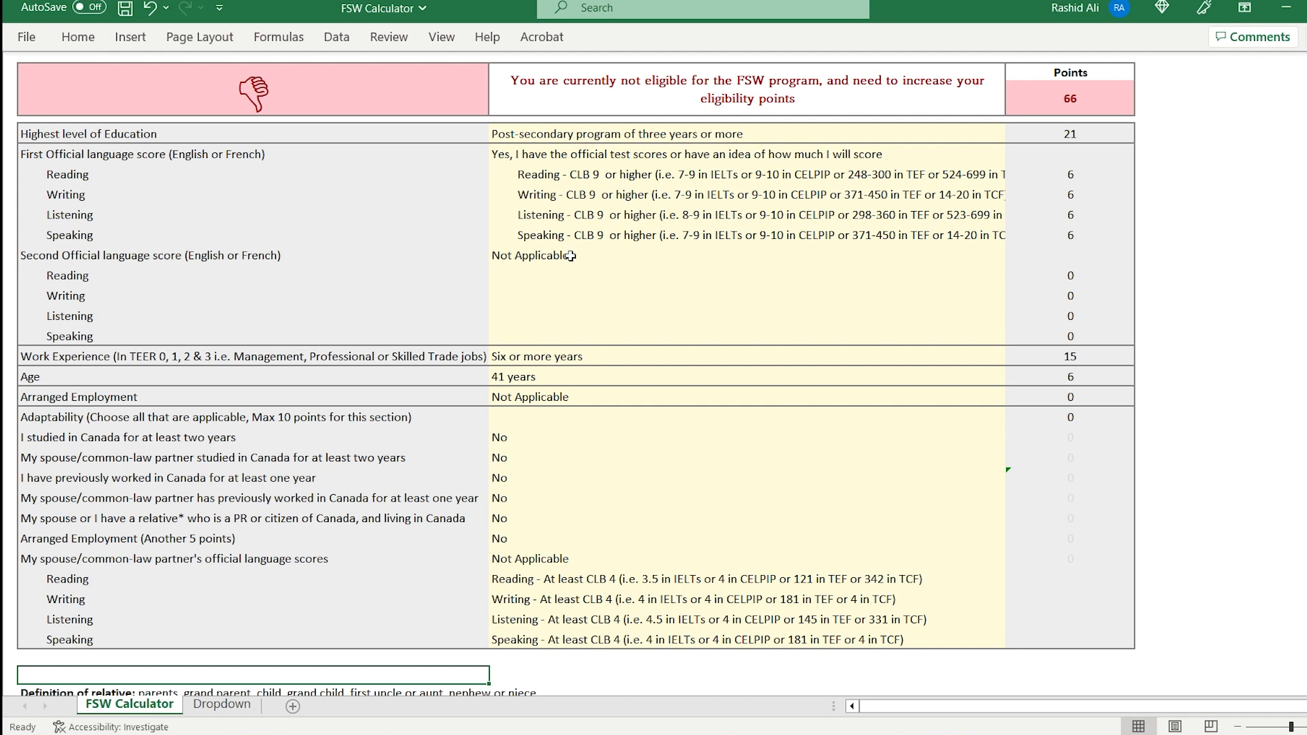
{"action": "mouse_move", "coordinate": [324, 346]}
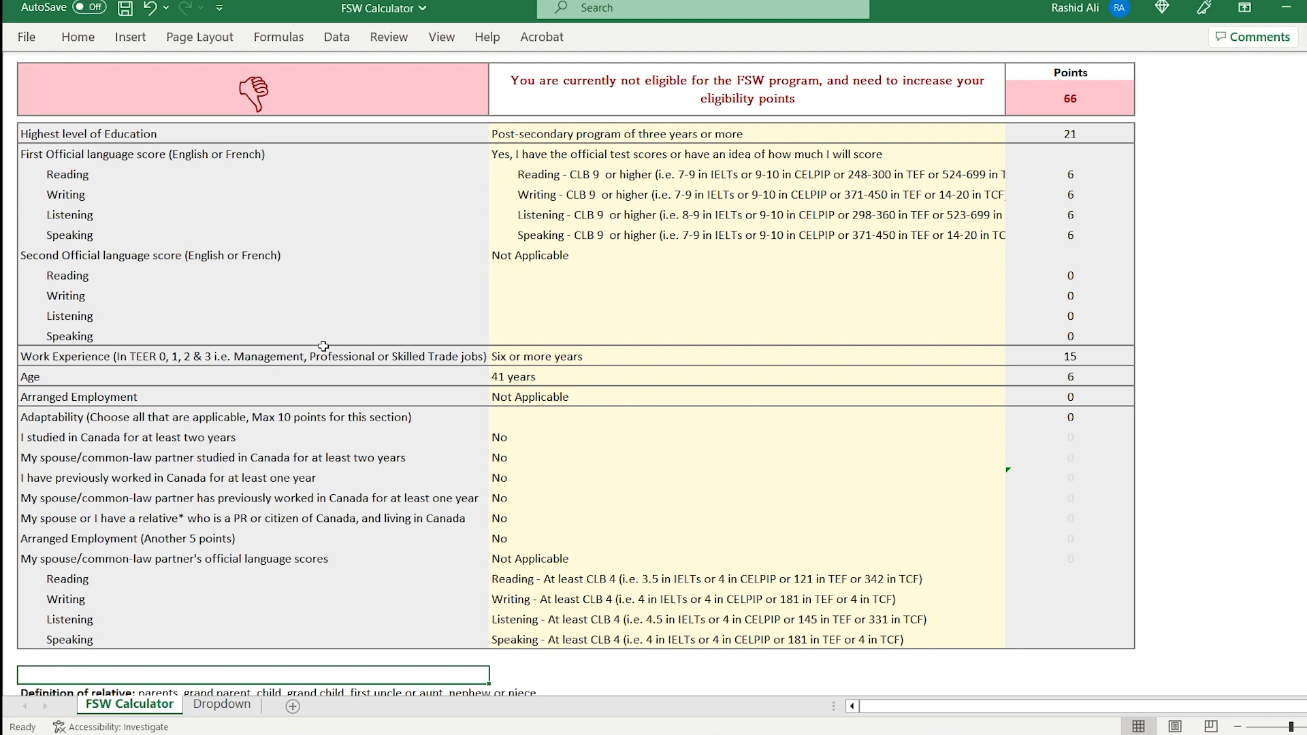